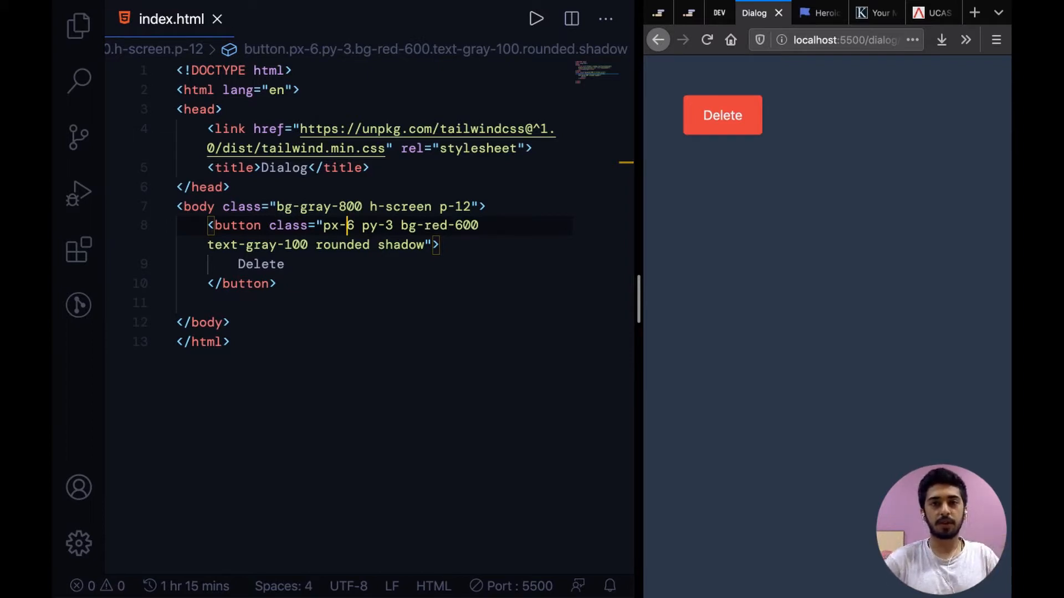
mouse_move(935, 326)
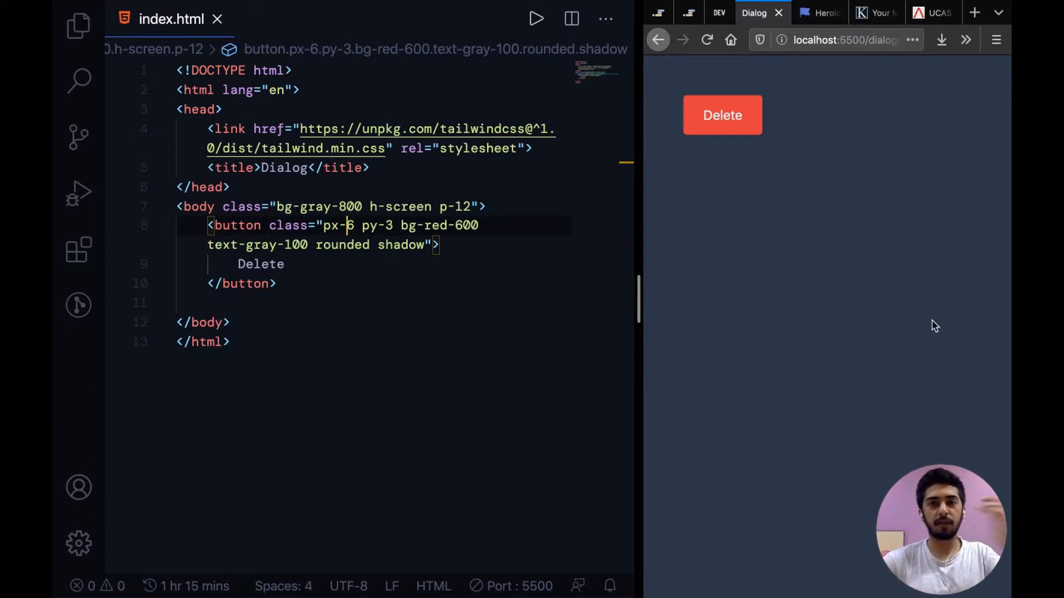
mouse_move(757, 165)
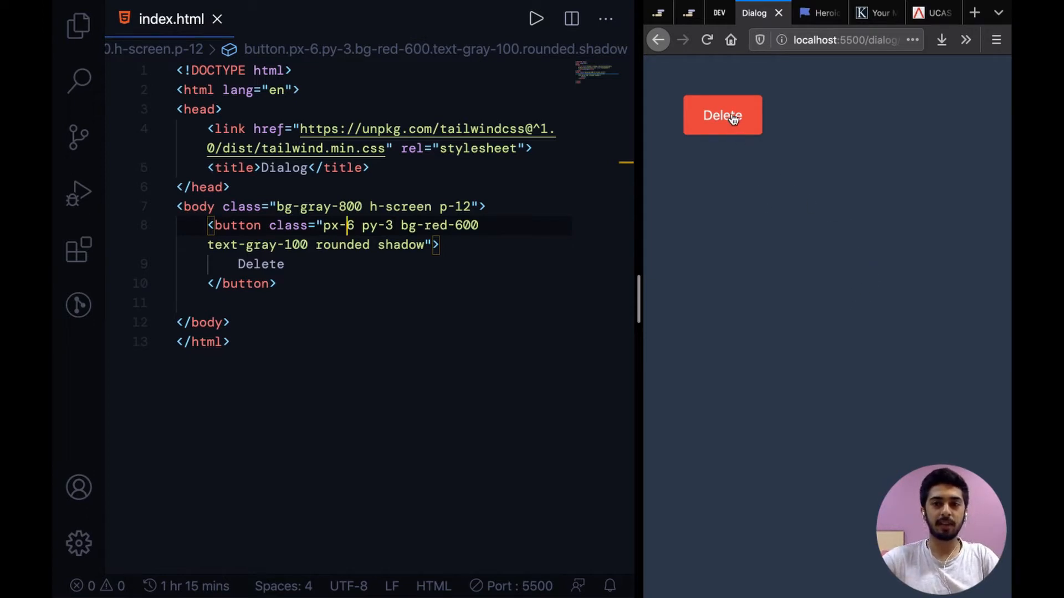
mouse_move(755, 243)
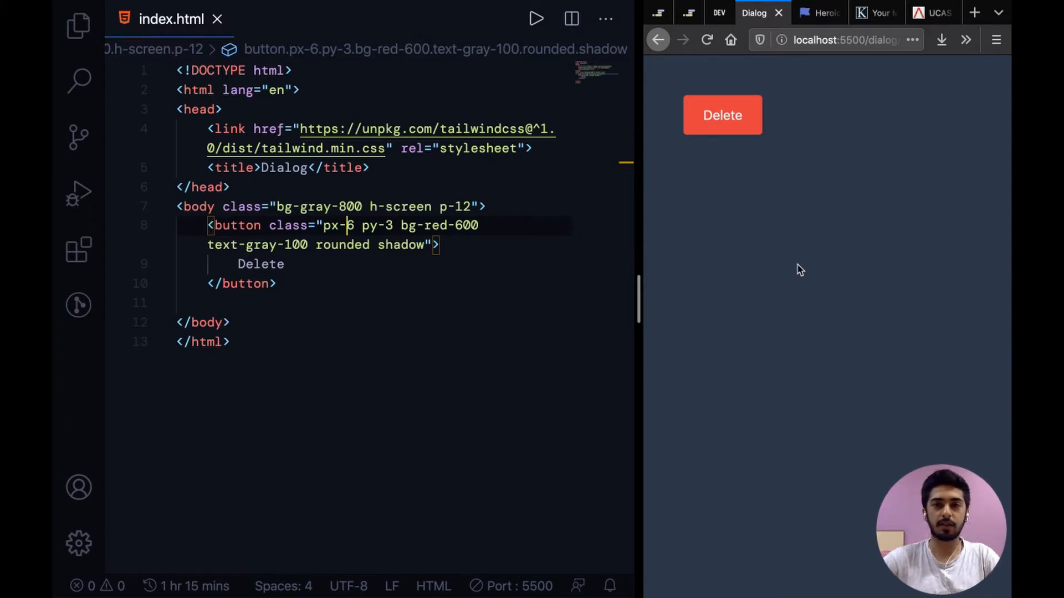
mouse_move(805, 277)
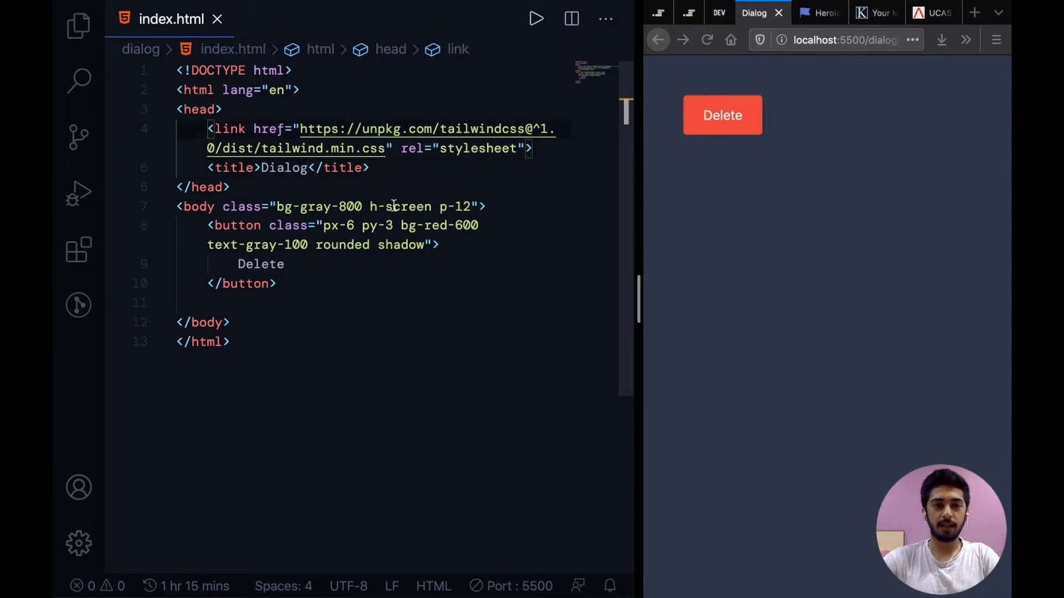
Add blank lines after the Delete button's closing tag to make room for the modal div.
click(329, 225)
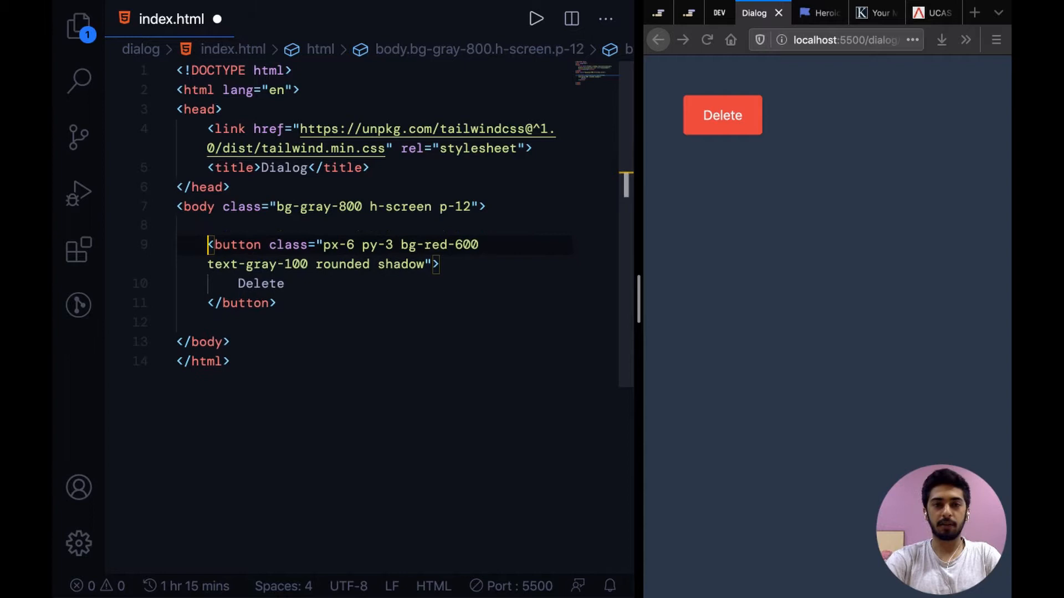
click(278, 303)
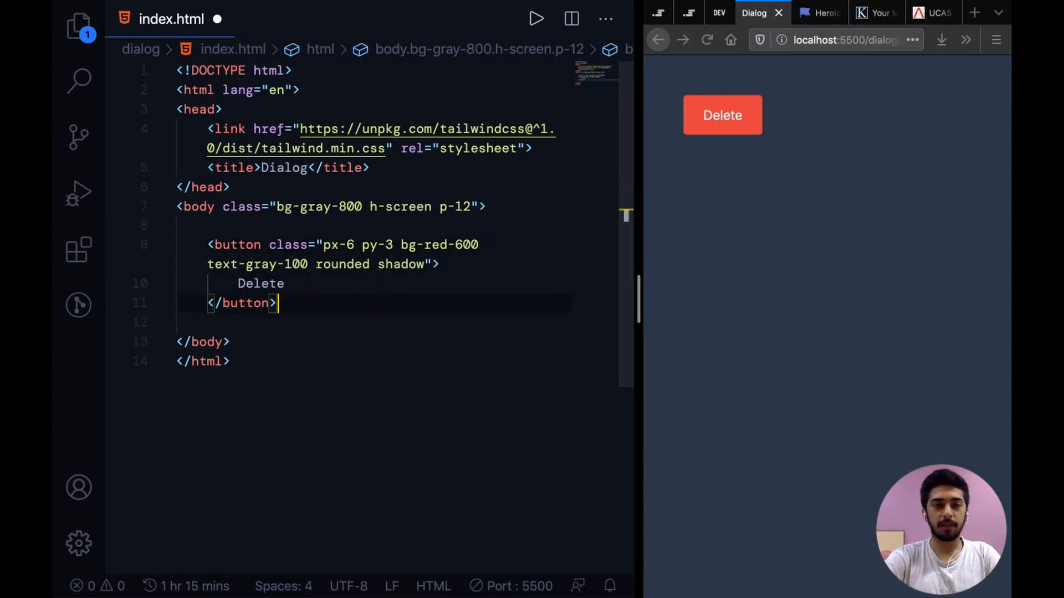
key(enter)
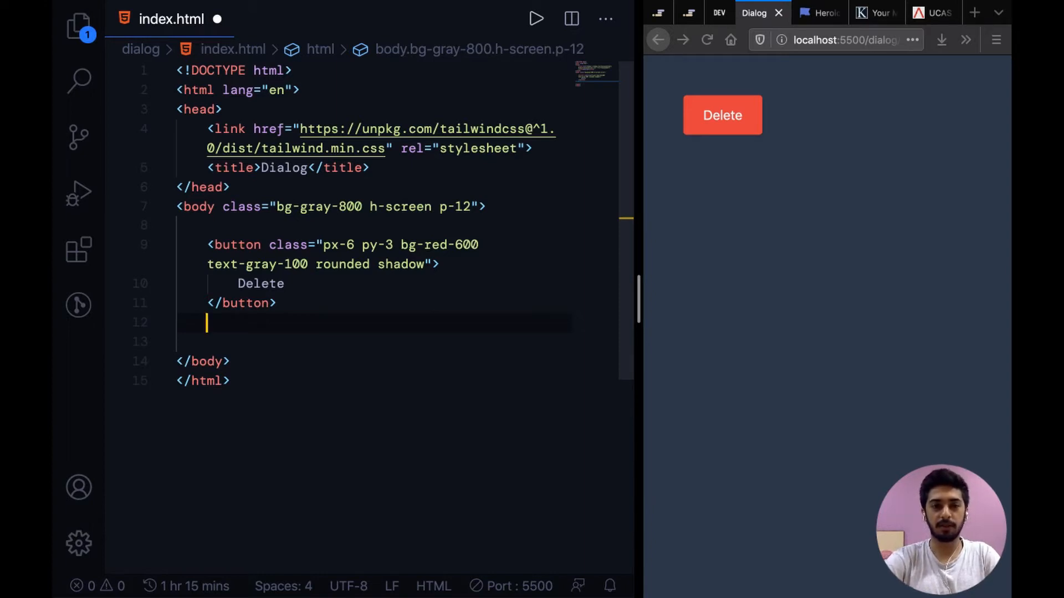
key(enter)
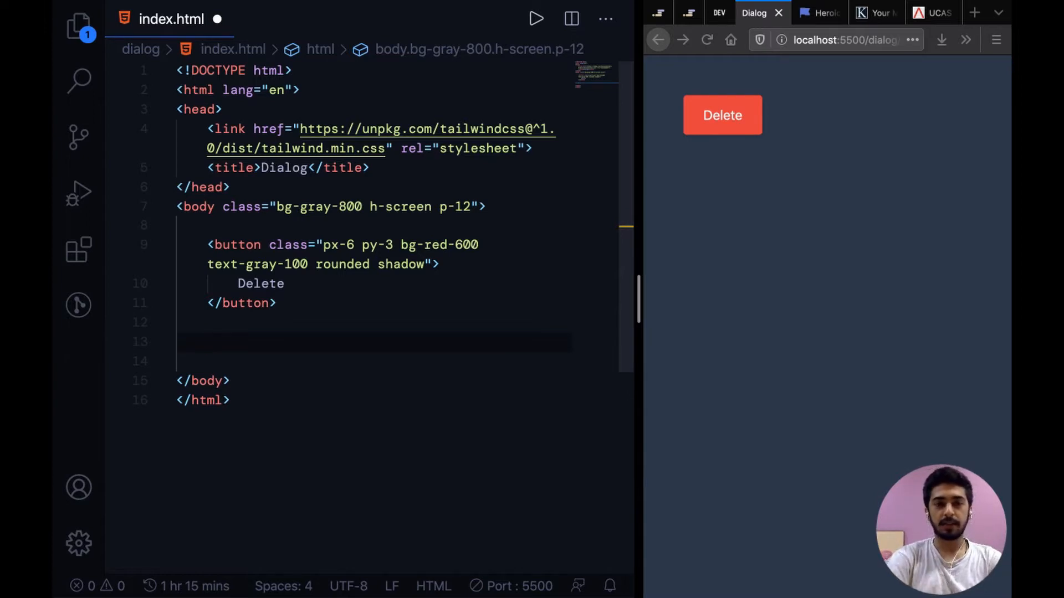
mouse_move(799, 144)
text(<div>)
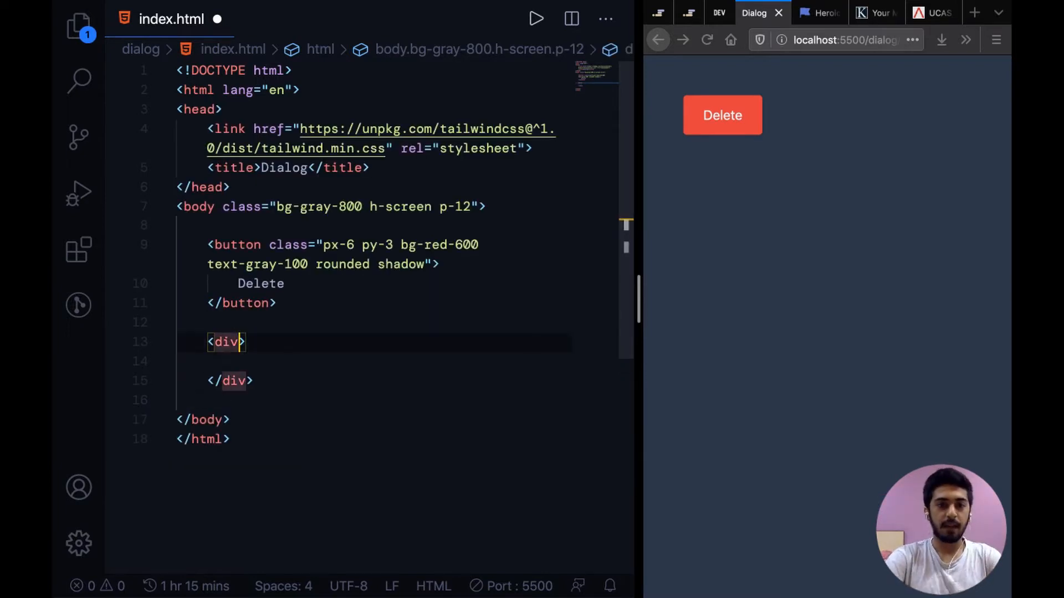
Give the div class="bg-red-700 absolute inset-0" so it overlays the whole page, then select bg-red-700 to replace it.
text(class=:)
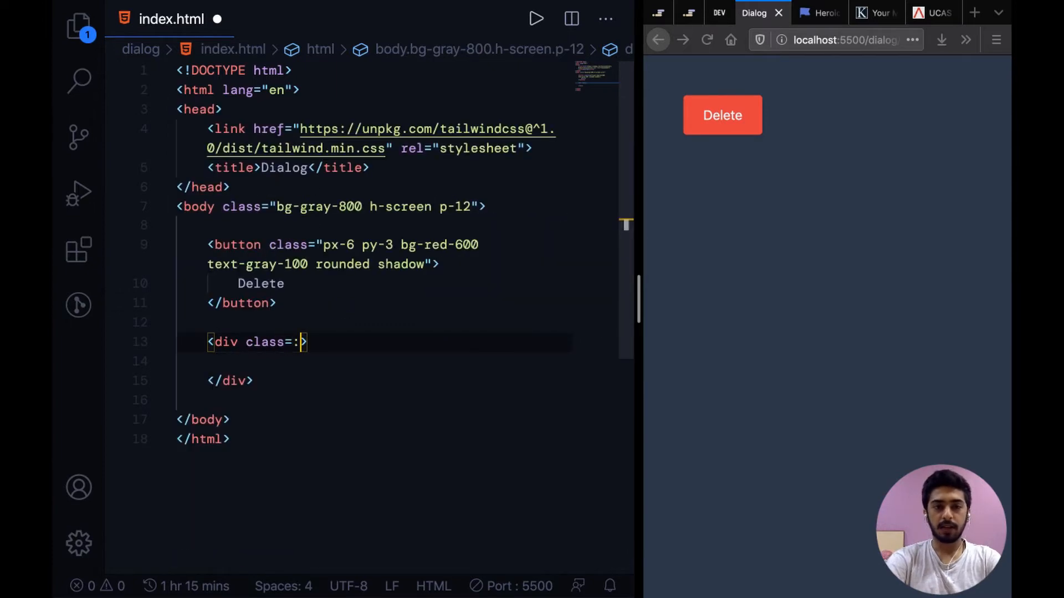
text(bg-red-70")
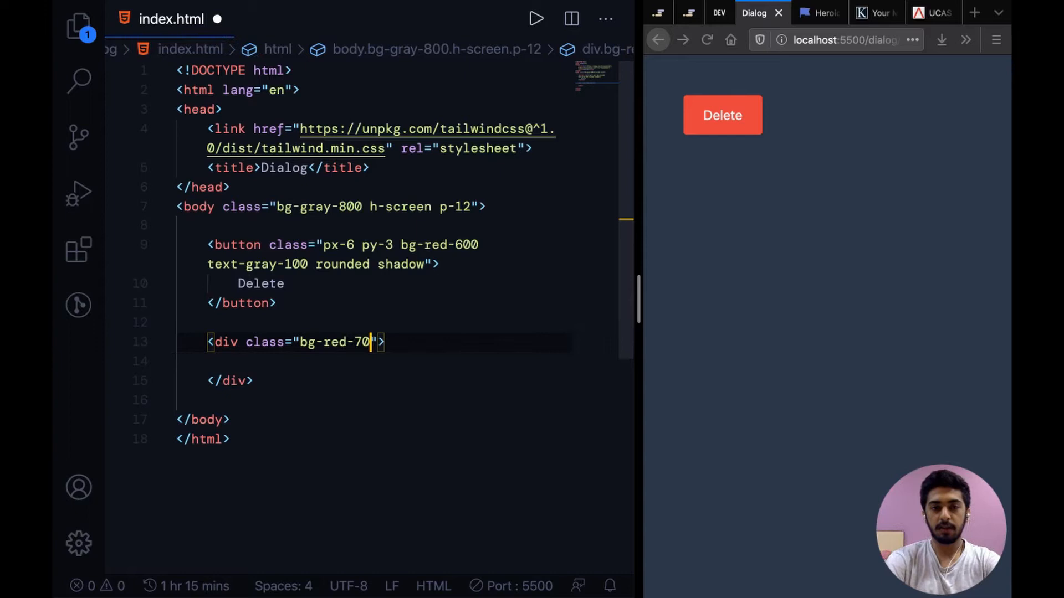
text(0)
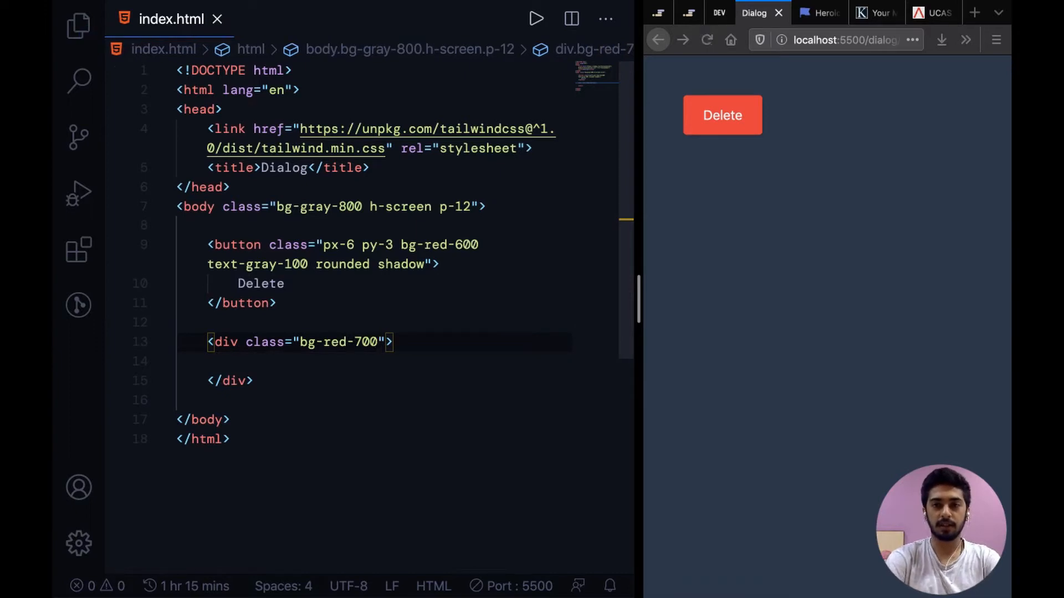
text(absolute)
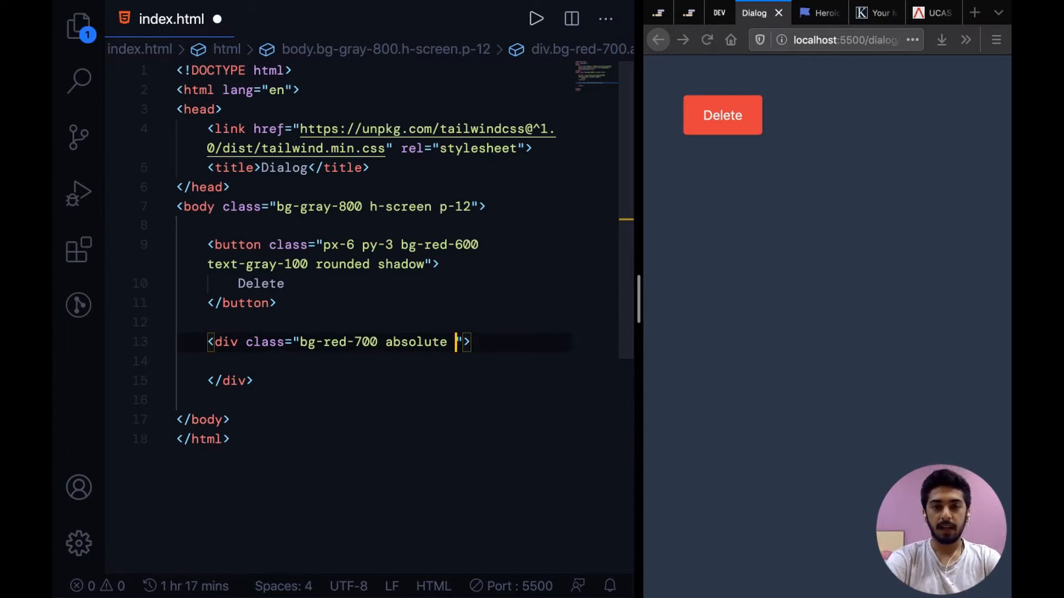
text(inset-0)
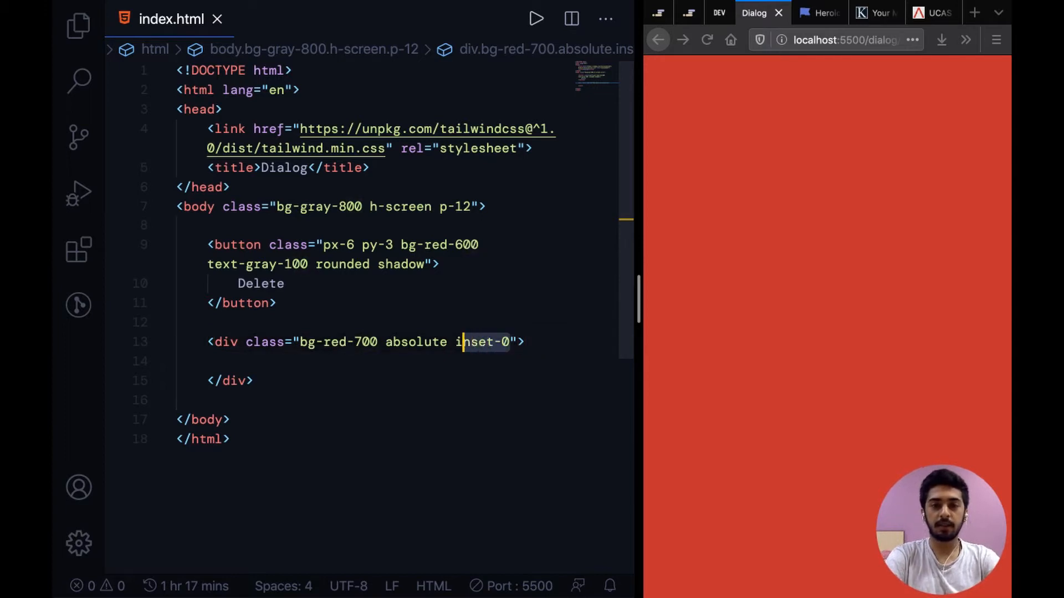
double_click(482, 342)
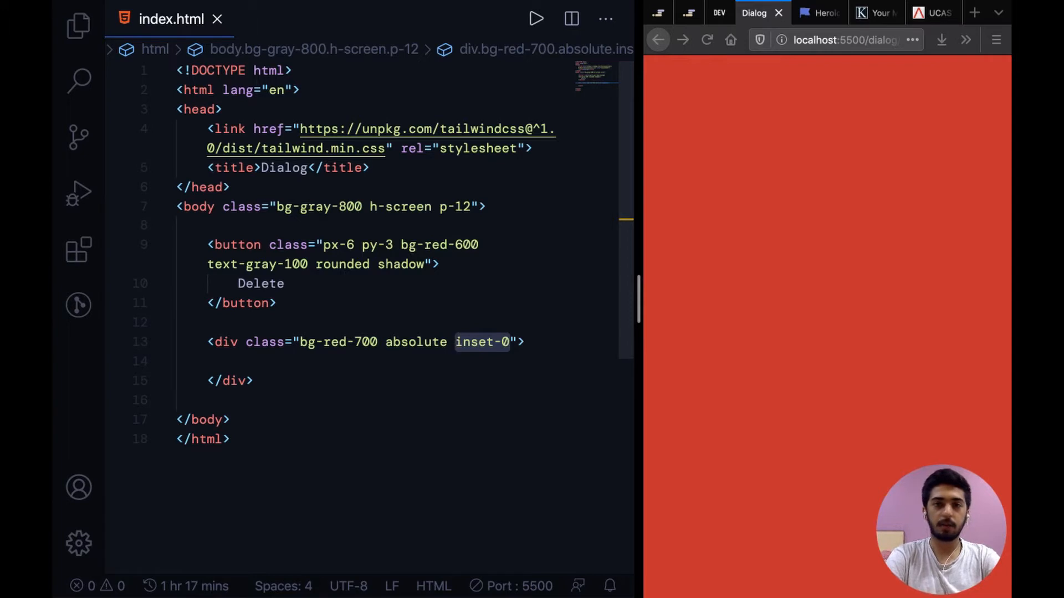
mouse_move(560, 288)
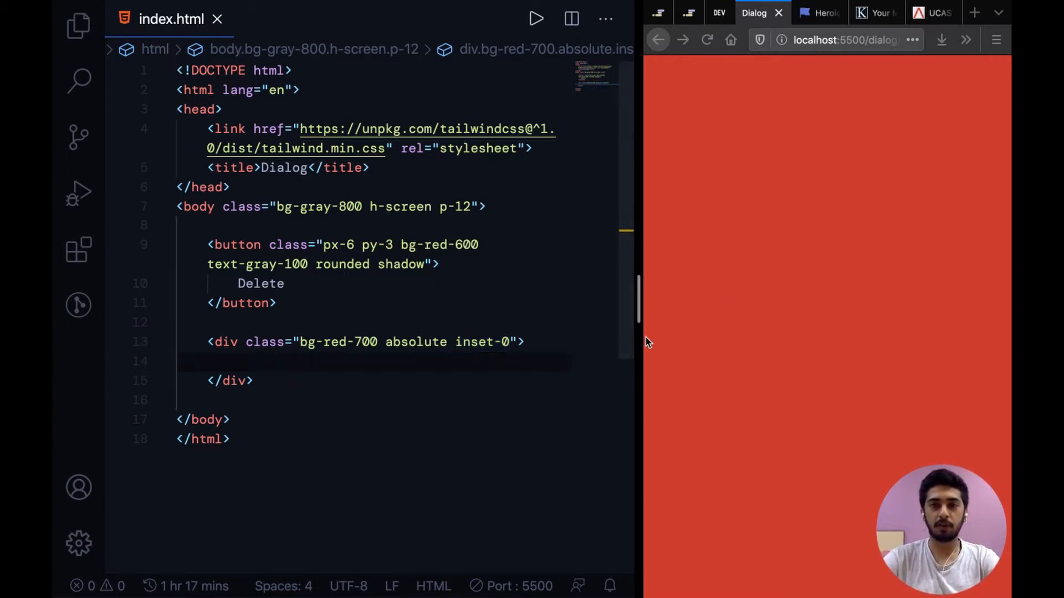
mouse_move(769, 352)
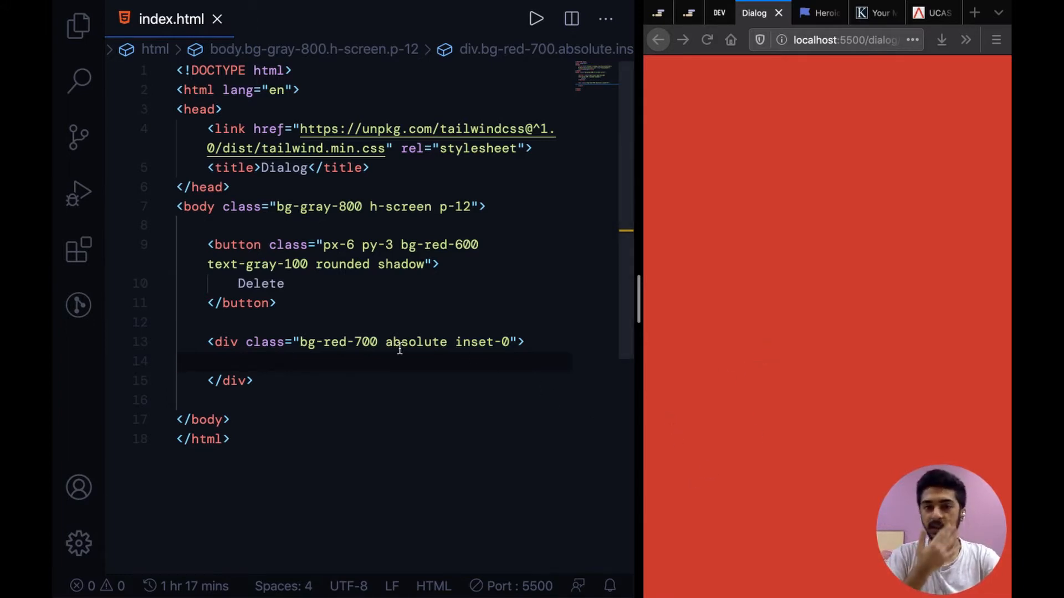
double_click(334, 341)
text(n)
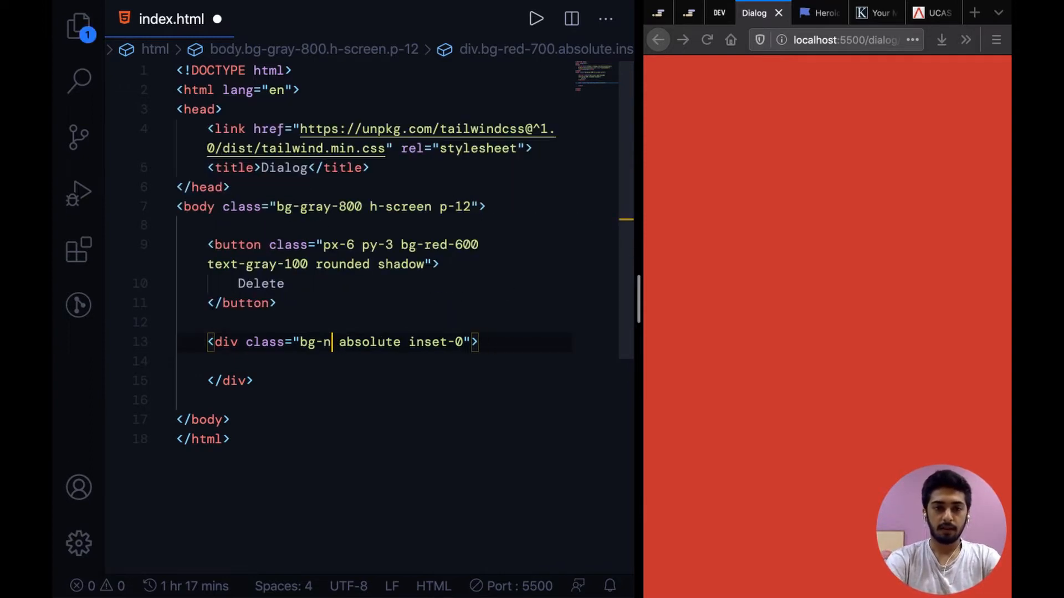
Replace the red background with bg-black bg-opacity-50 for a dimmed backdrop.
text(black bg-opacity-)
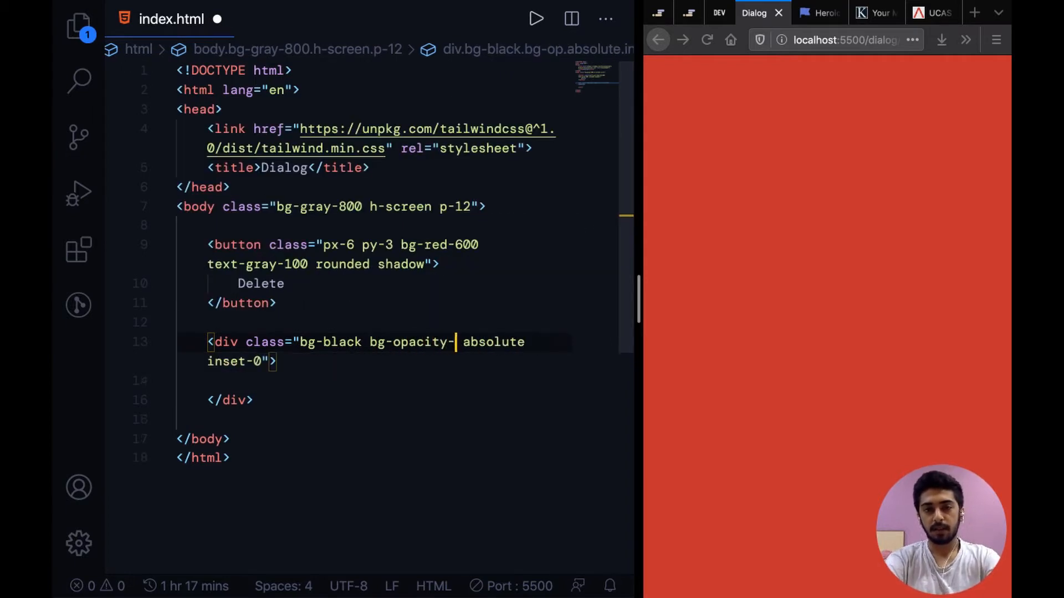
text(50)
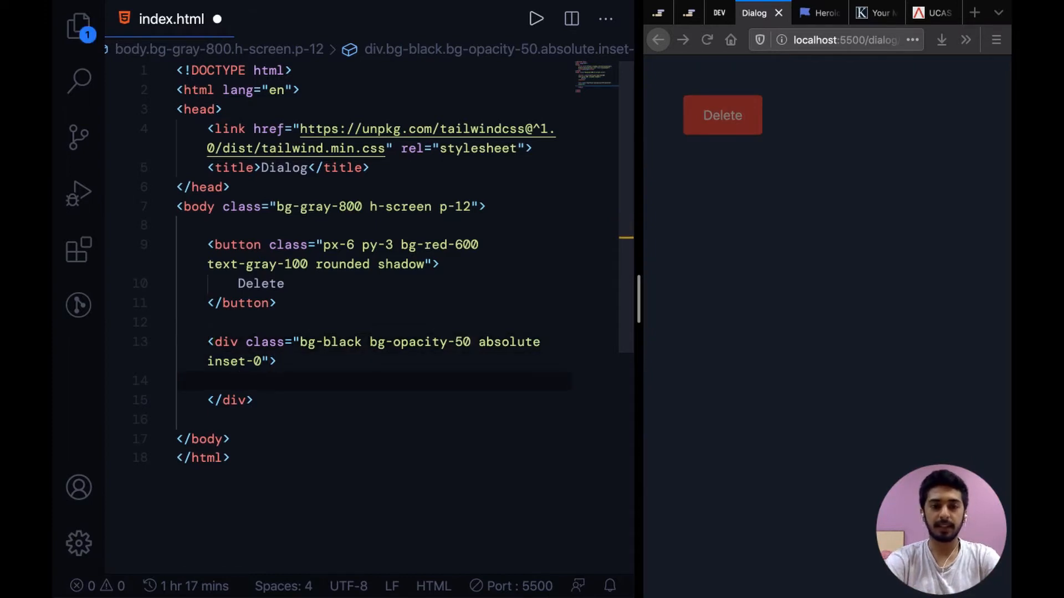
Nest a div reading THIS IS THE MODAL with class bg-gray-200 inside the backdrop.
text(<div></div>)
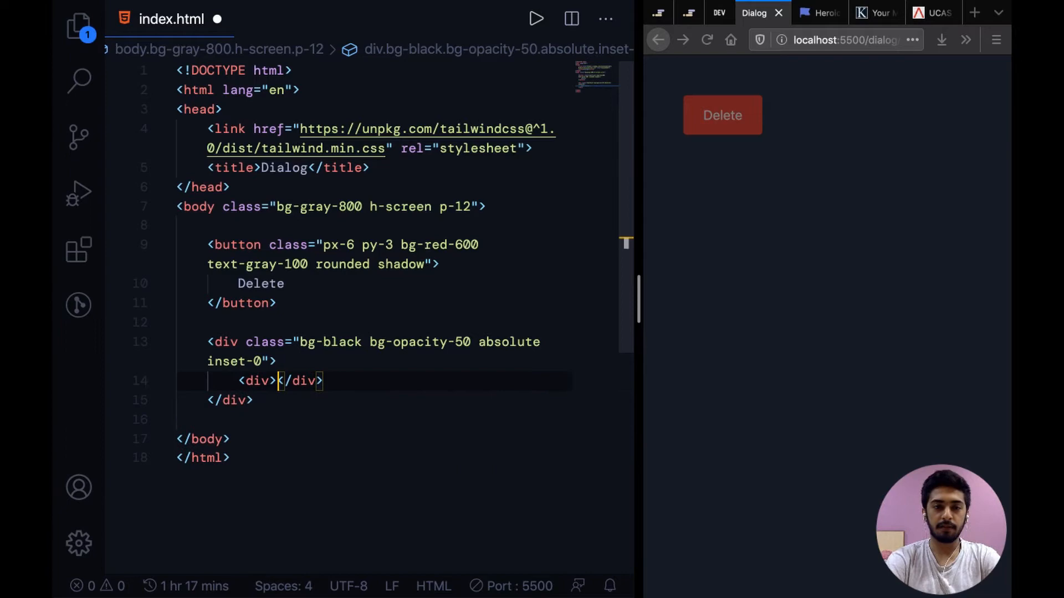
text(MOD)
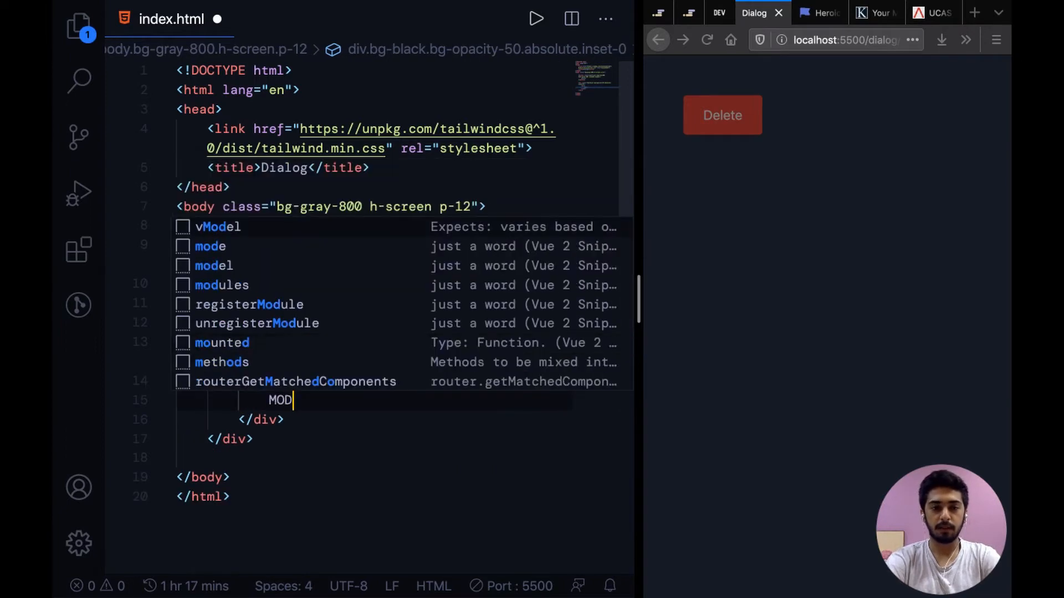
text(THIS IS T)
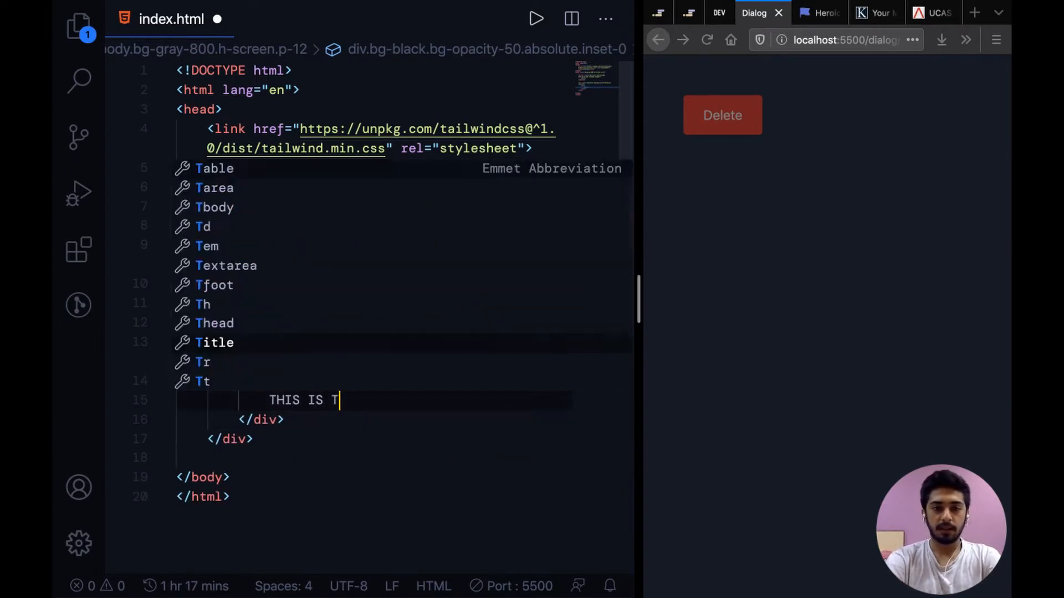
text(HE MODAL)
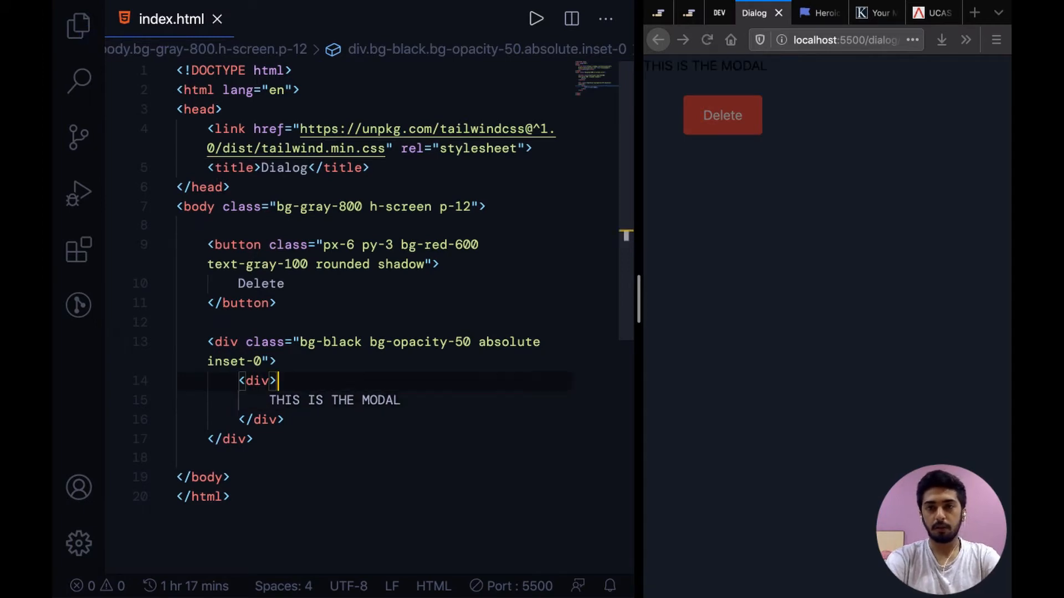
text(class="bg-)
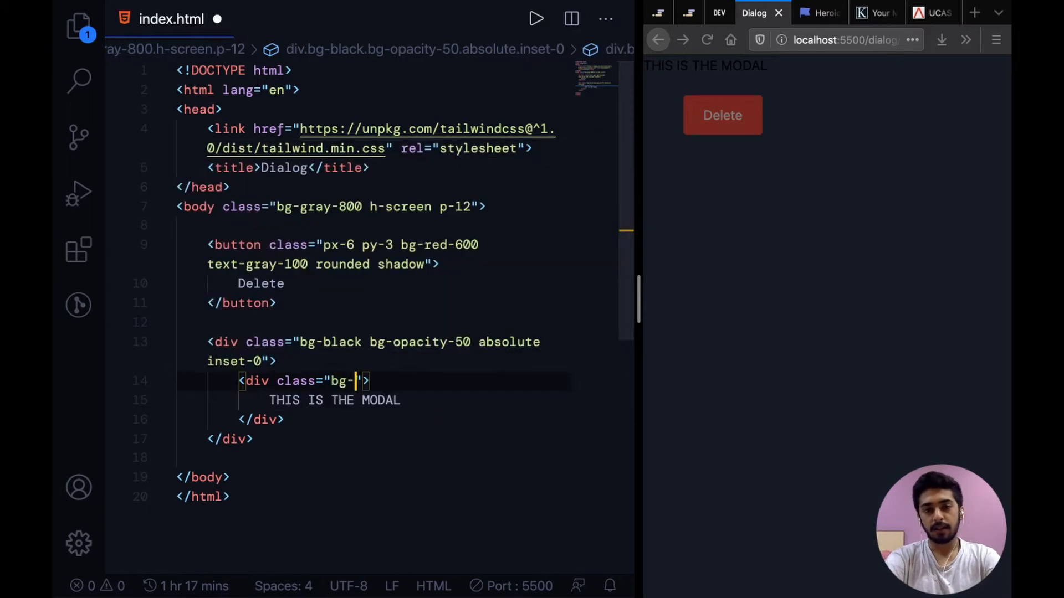
text(gray-200)
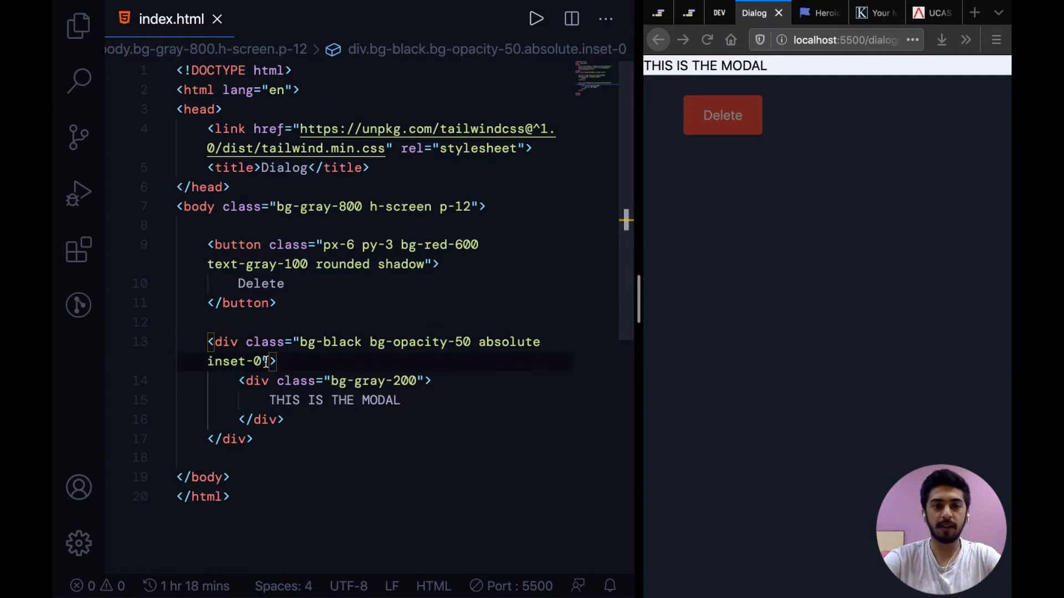
Add flex justify-center items-center to the overlay so the modal box sits centered.
text(flex)
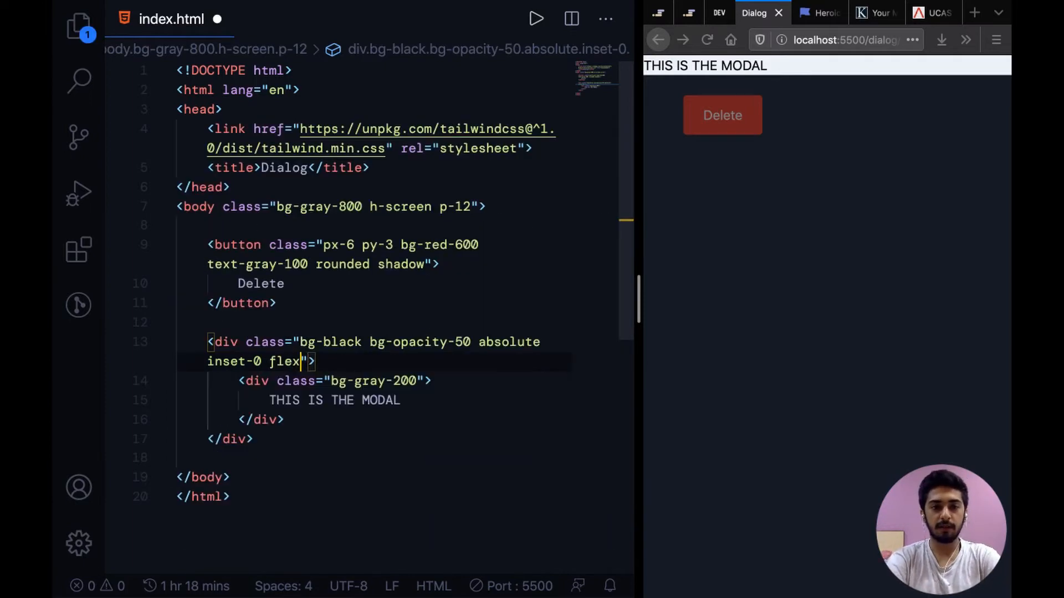
text(justify-ce)
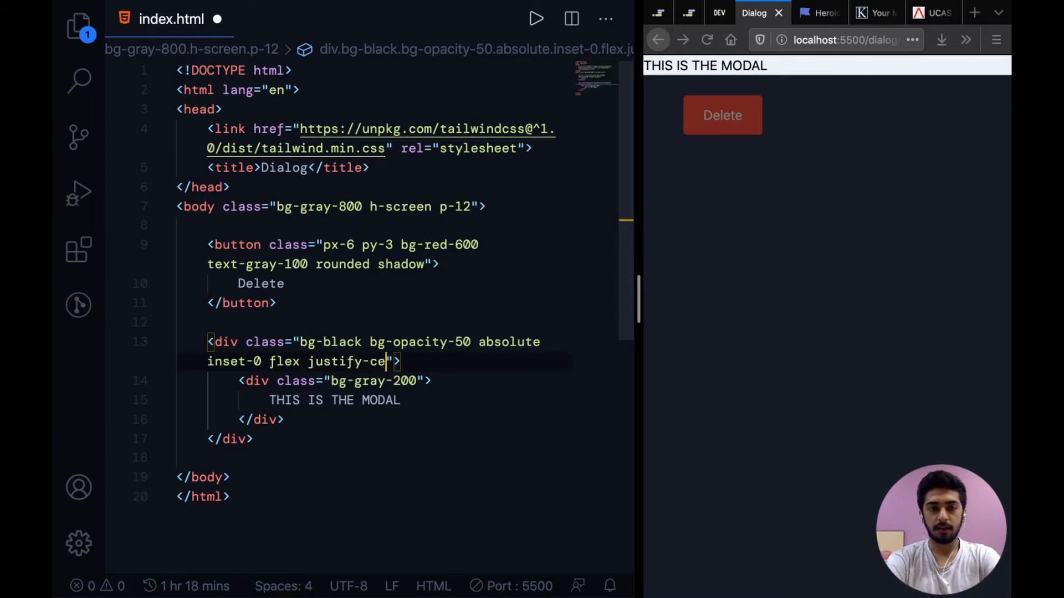
text(nter items-ce)
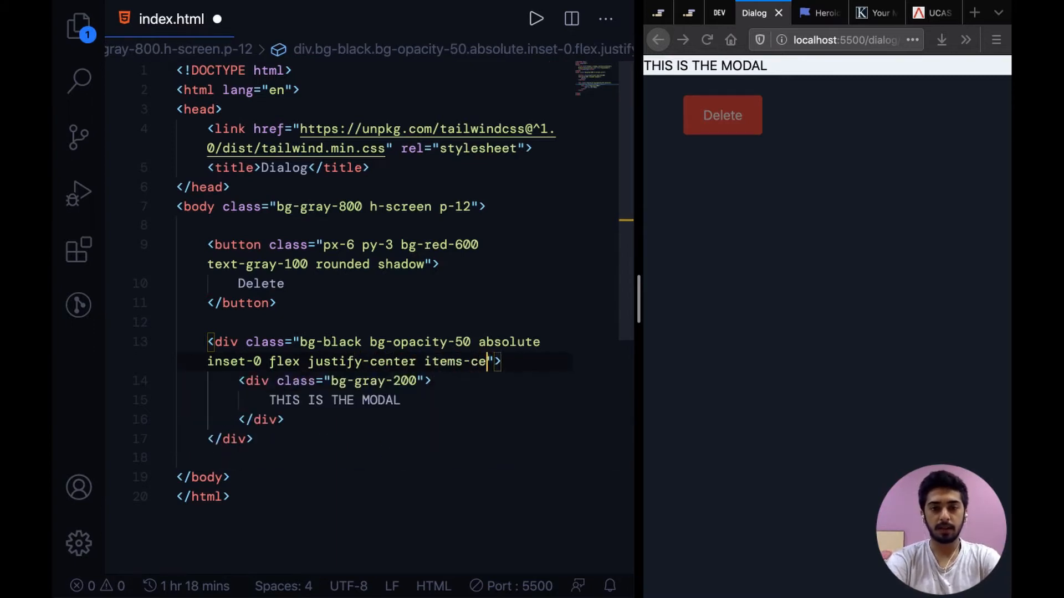
text(nter)
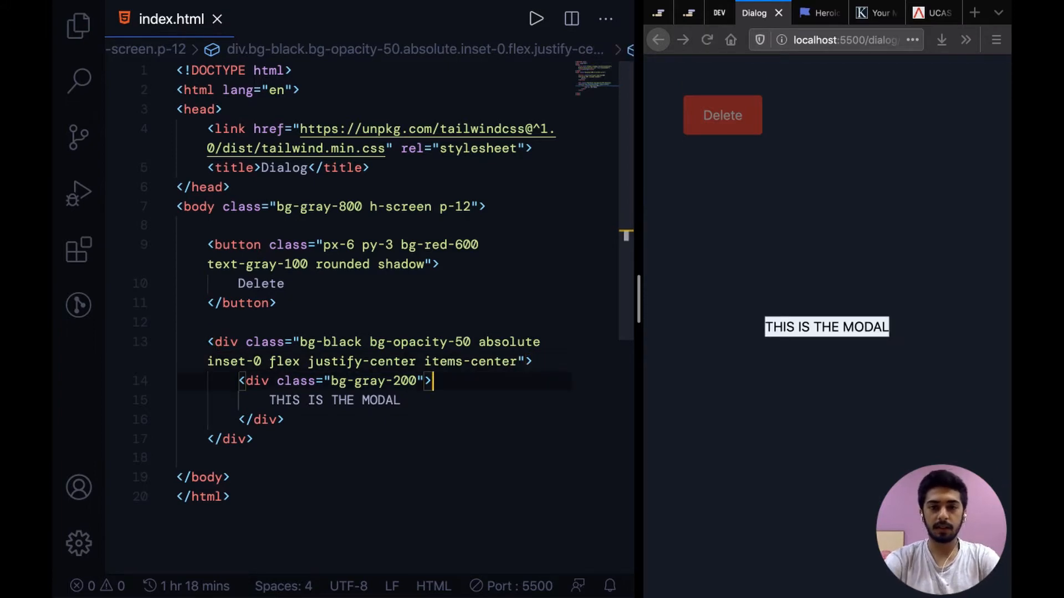
double_click(334, 400)
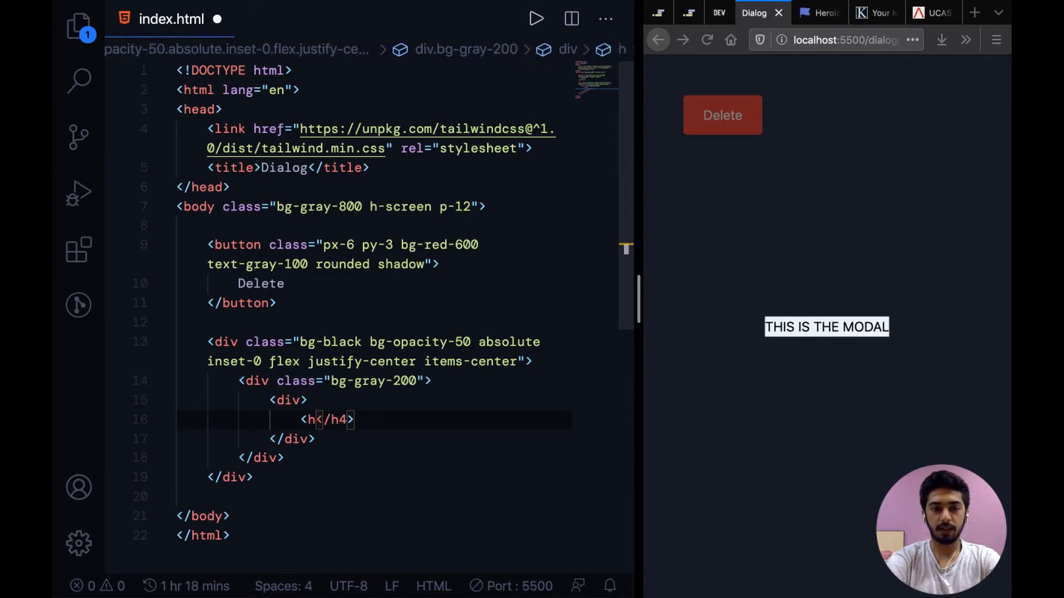
Add an h4 heading reading Confirm Delete? inside the modal box.
text(4>)
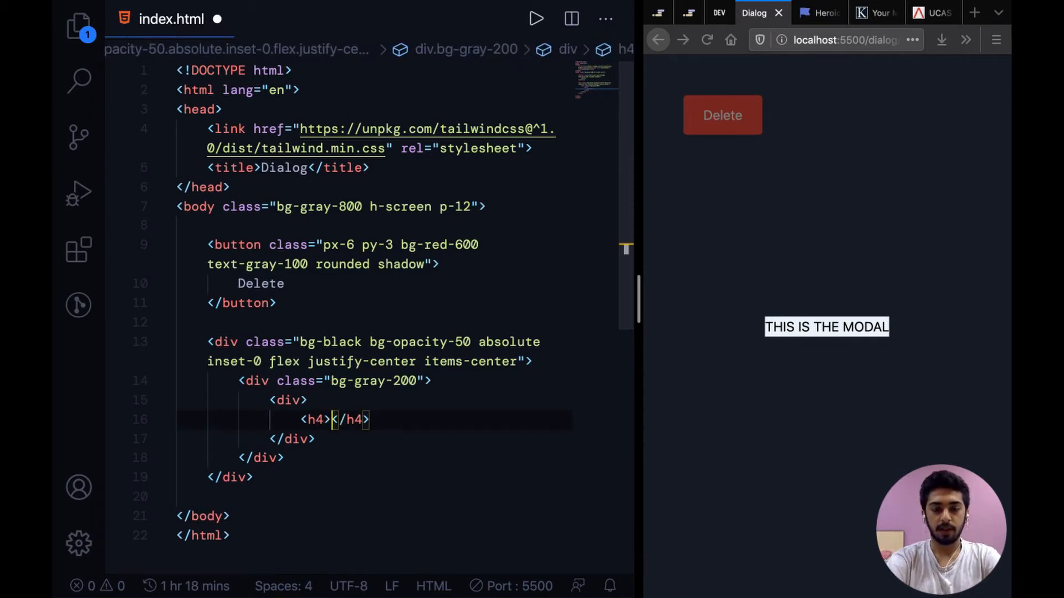
text(Confirm)
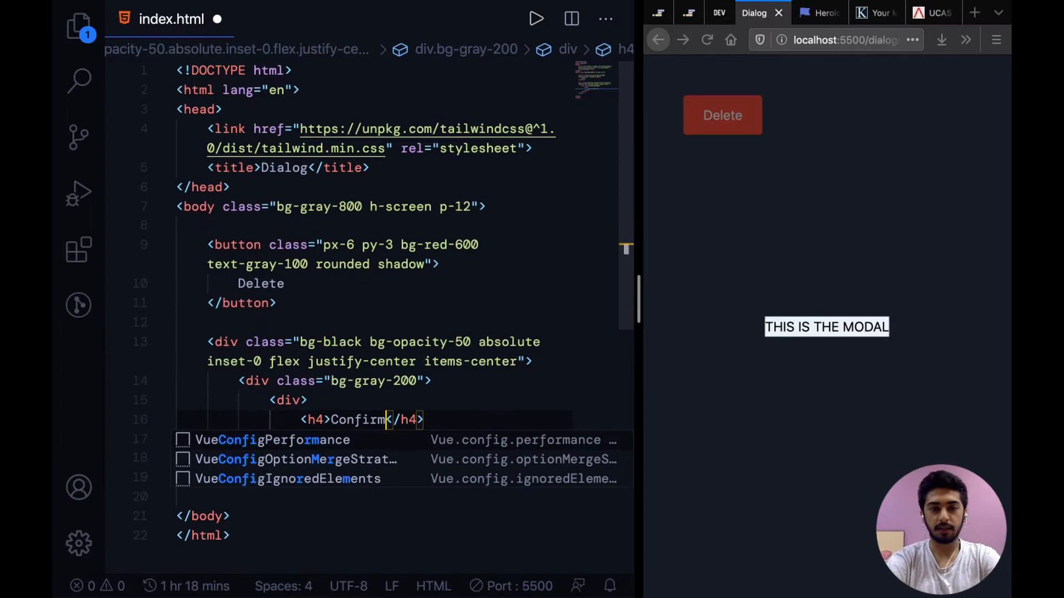
text(Delete?)
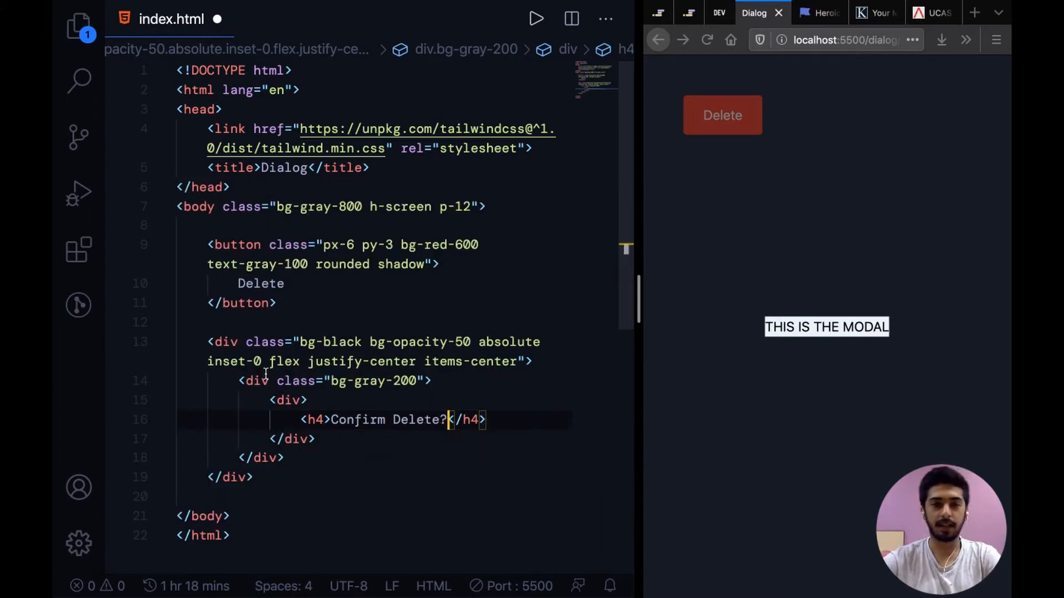
mouse_move(818, 326)
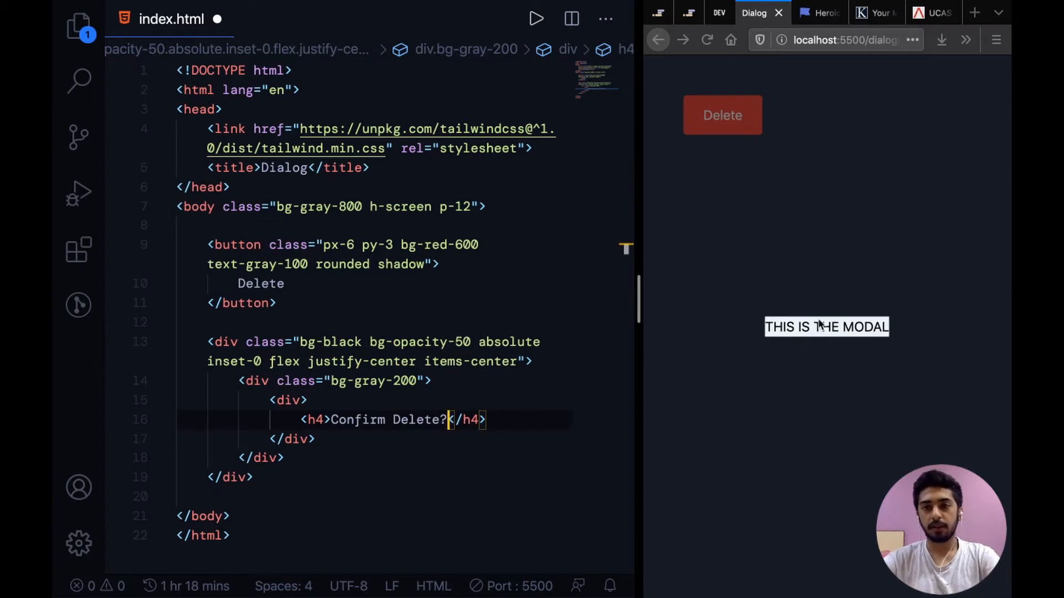
mouse_move(597, 269)
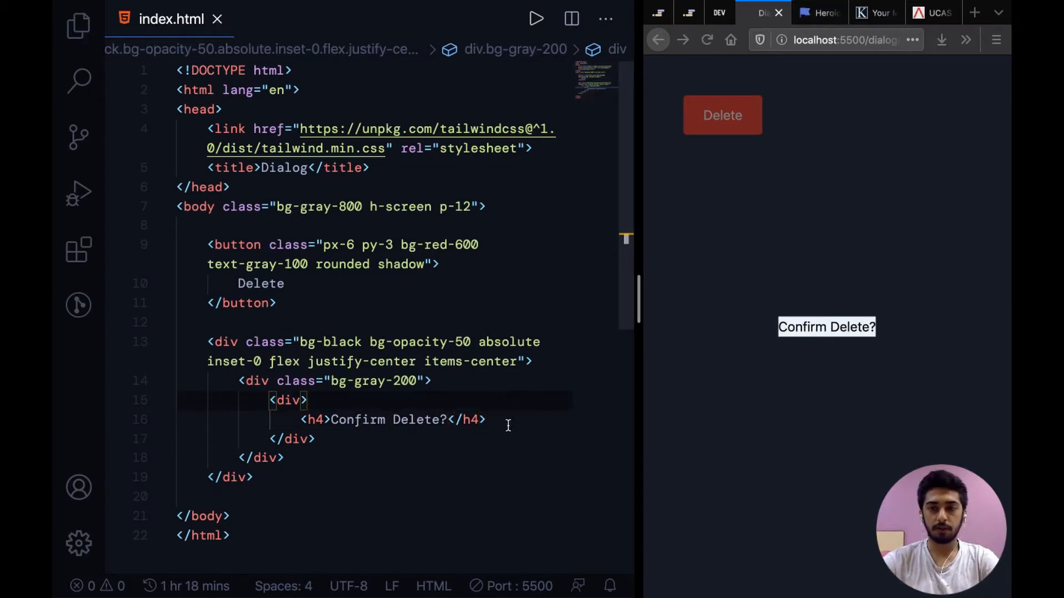
Search Heroicons for 'x', copy the x icon's SVG, and return to the Dialog page.
click(819, 12)
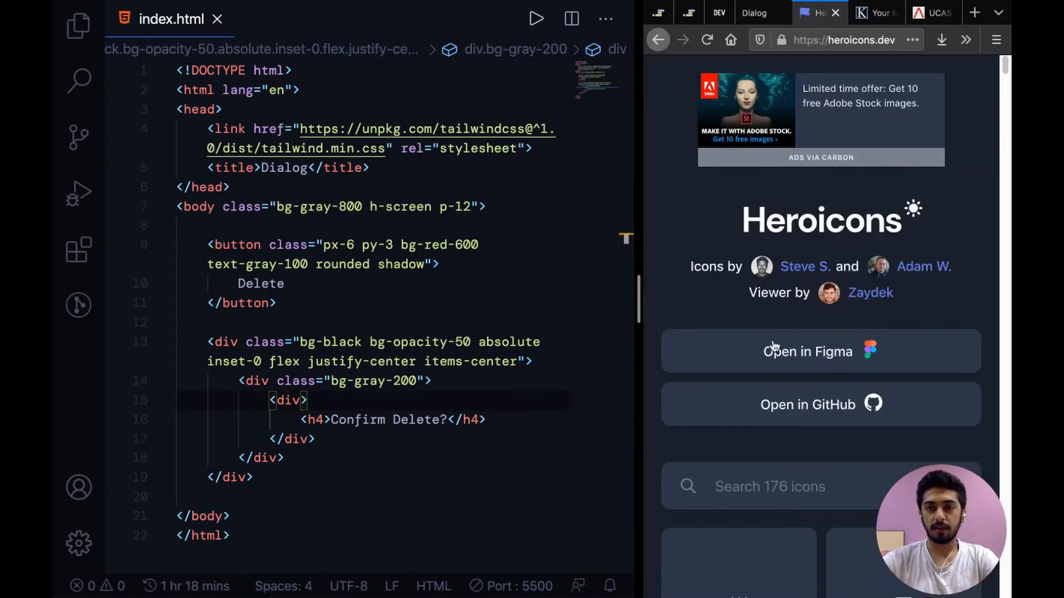
text(x)
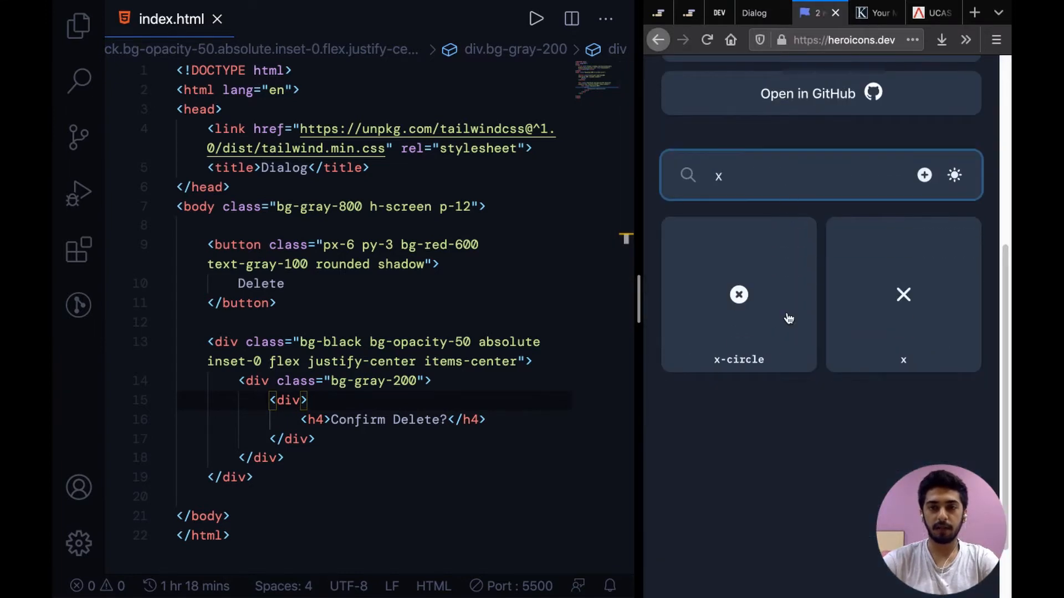
click(902, 294)
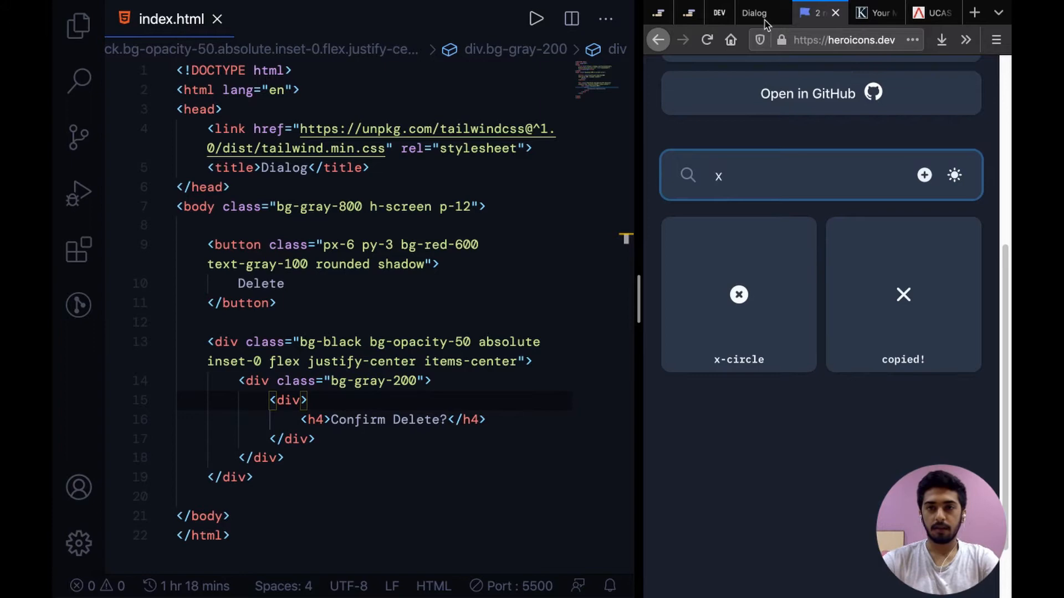
click(754, 13)
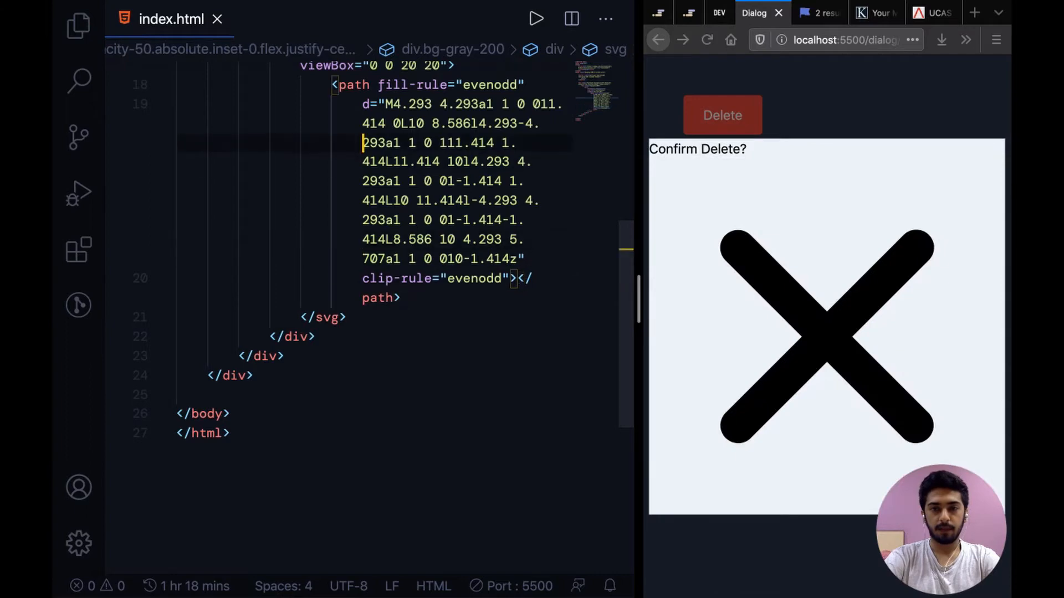
Give the pasted svg class="h-5 w-5" to shrink the X icon.
scroll(up, 3)
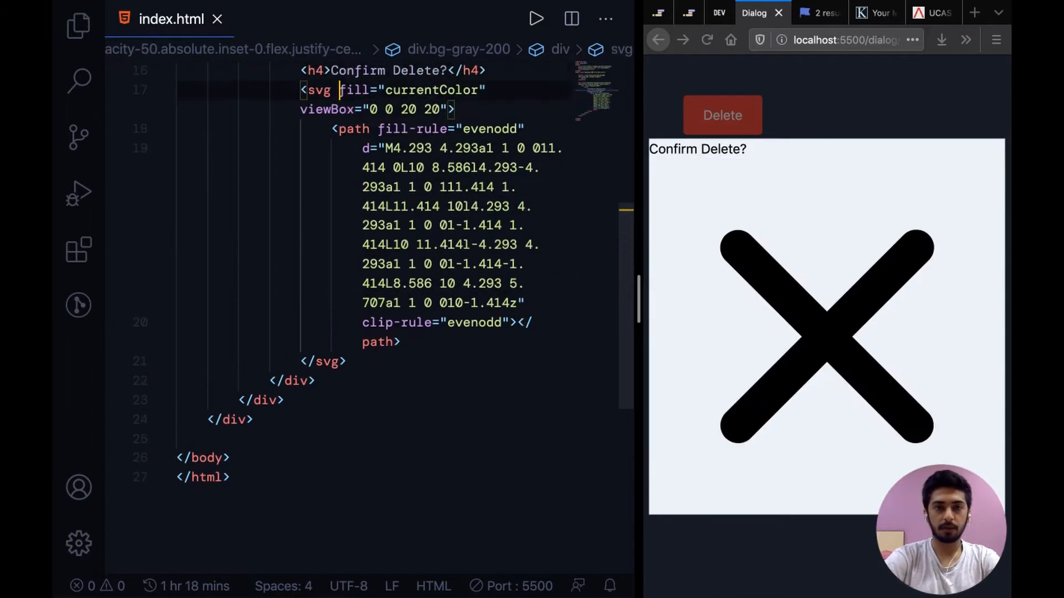
text(class=")
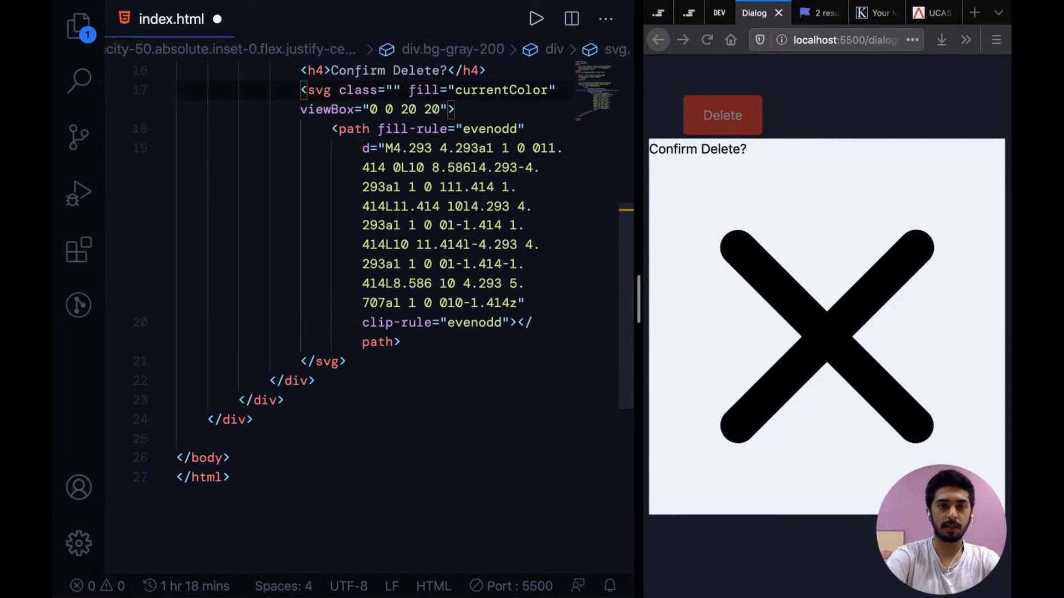
text(h-5)
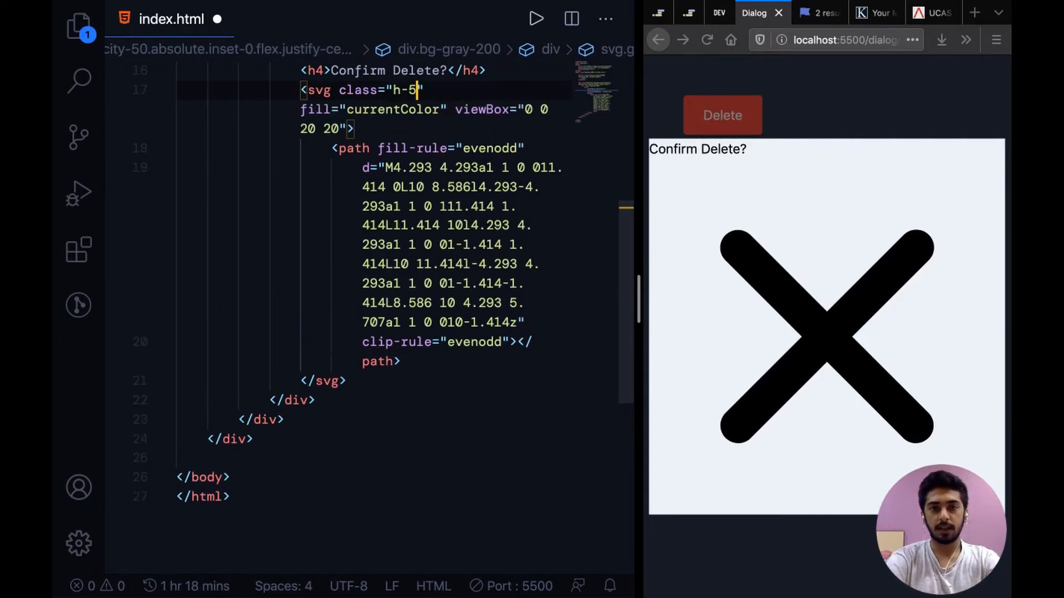
text(w-5)
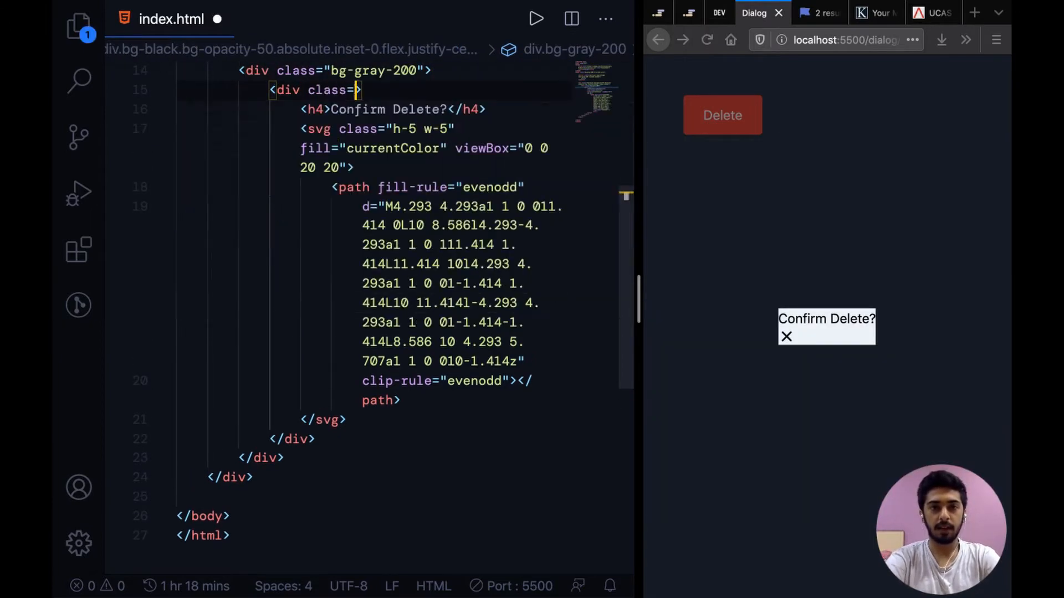
Wrap the heading and icon in a div with flex justify-between items-center.
text(flex ")
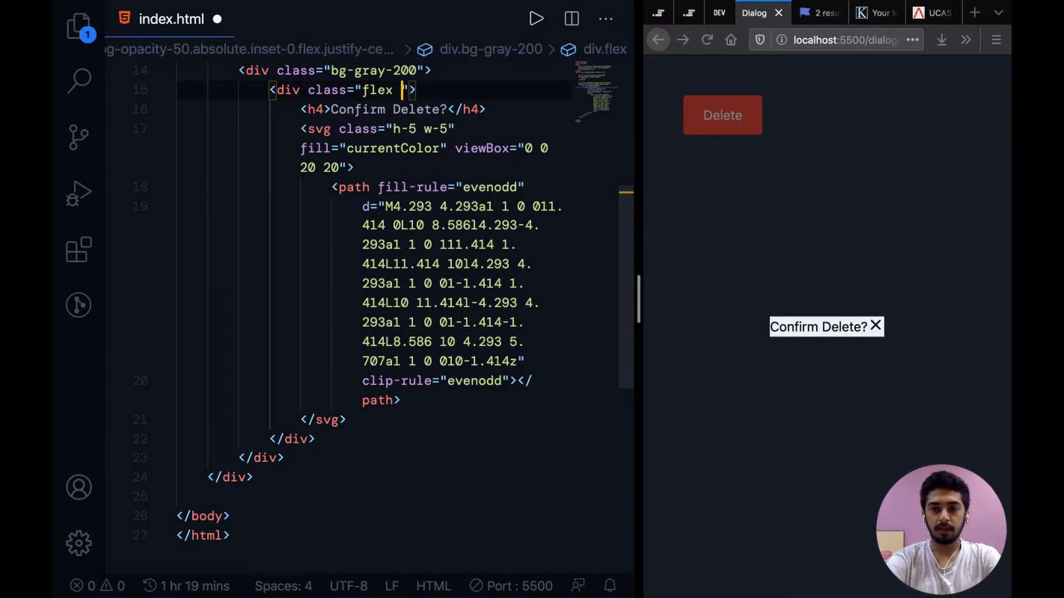
text(justify-between)
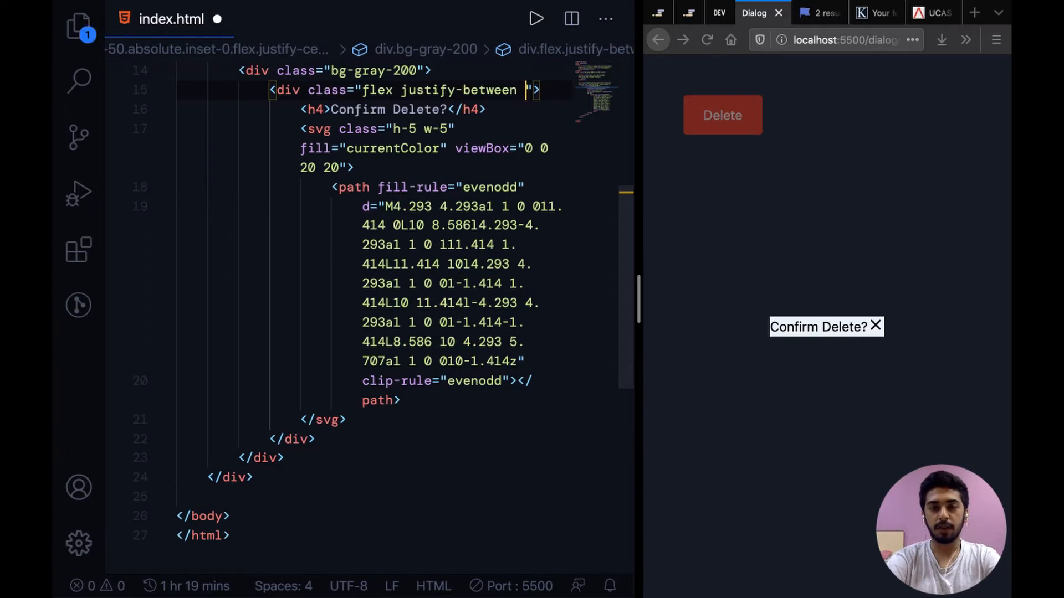
text(items-cn)
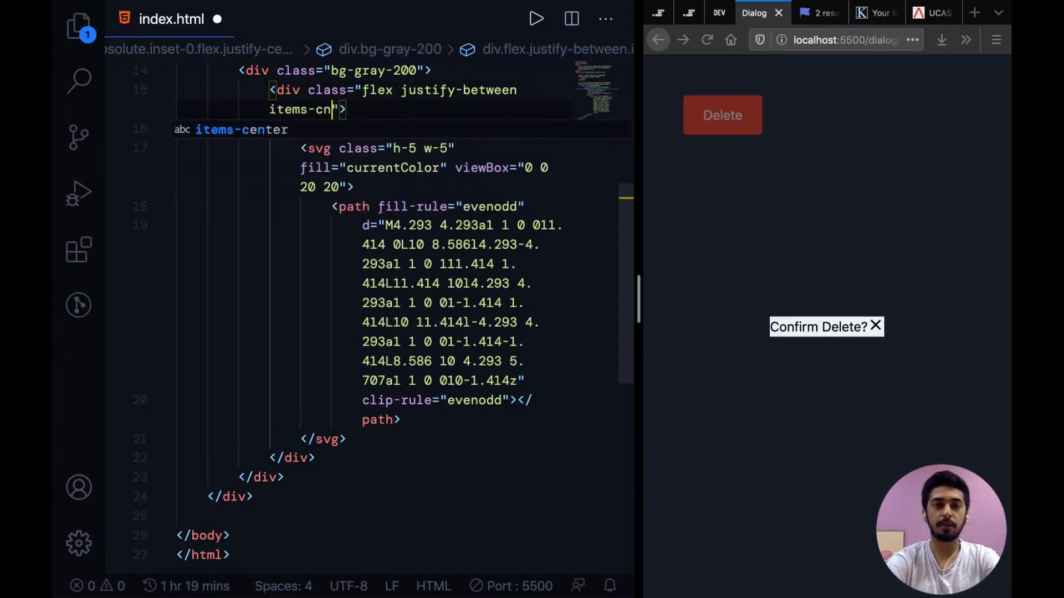
text(enter)
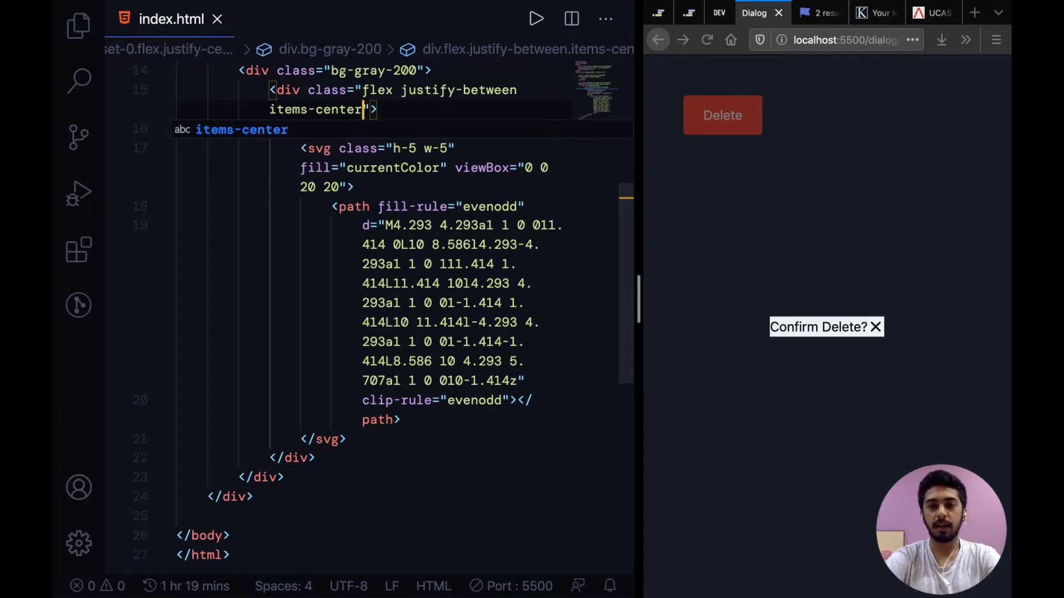
text(<h4>Confirm Delete?</h4>)
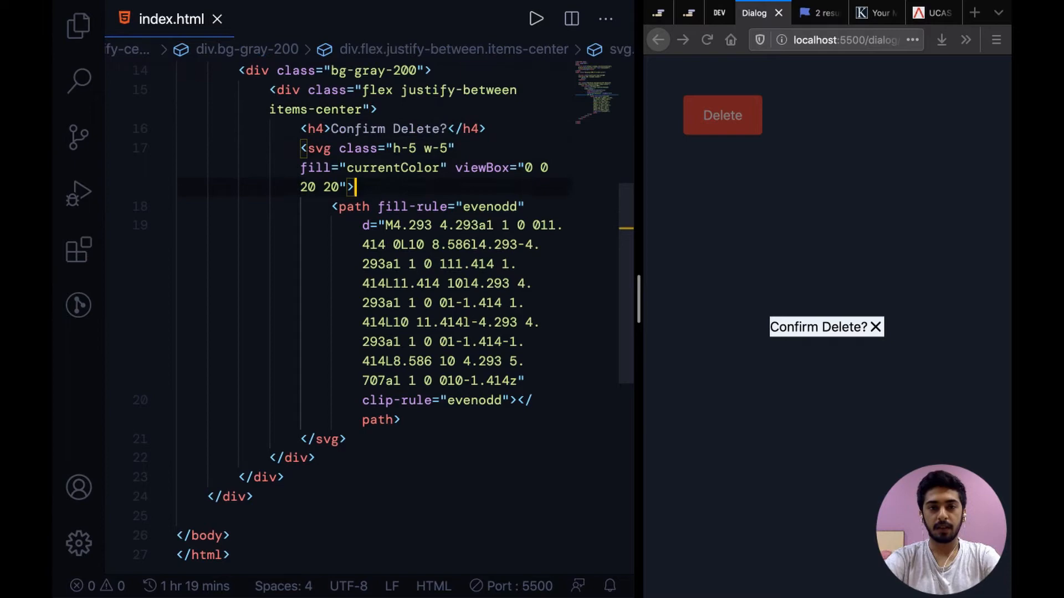
Style the h4 with class="text-lg font-bold".
click(346, 109)
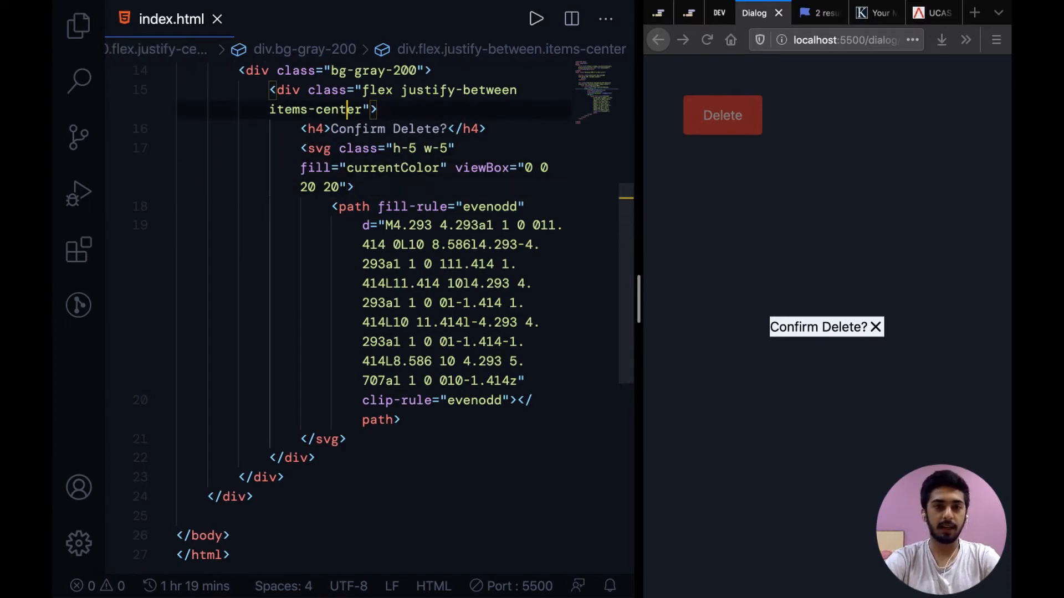
text(c)
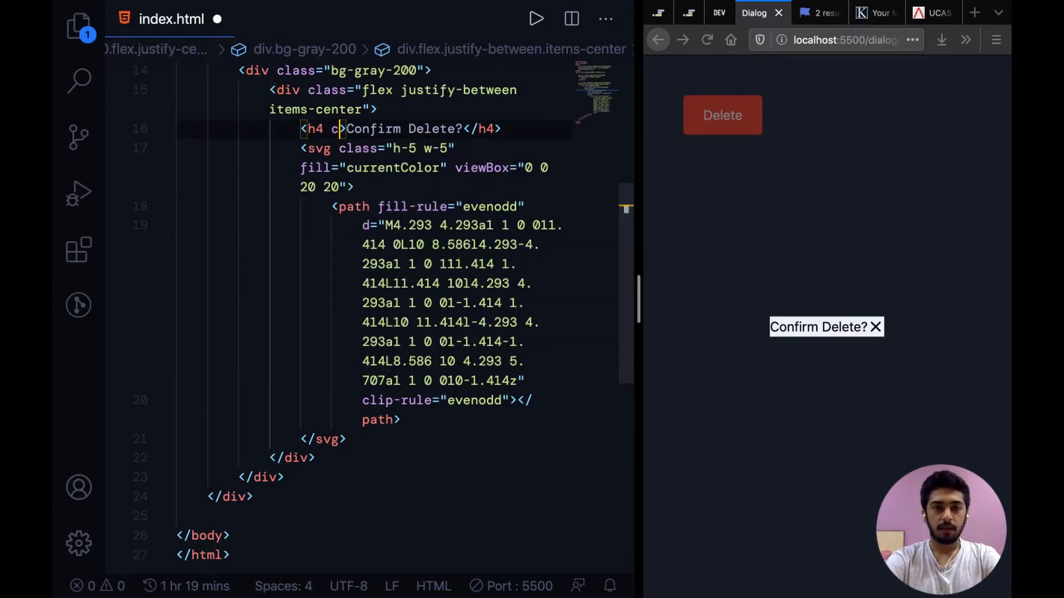
text(class="text-lg)
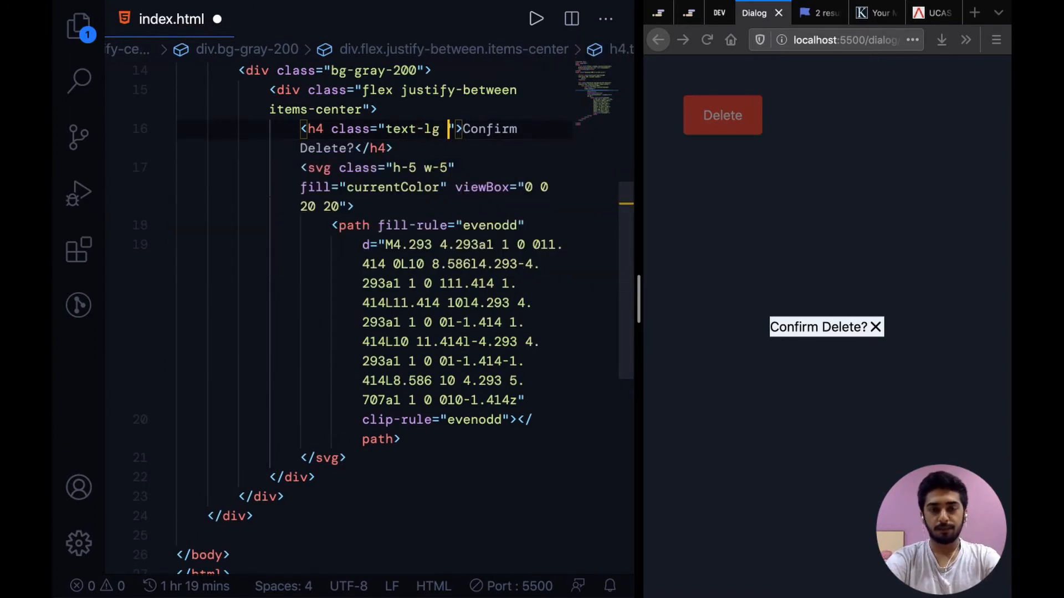
text(font-b)
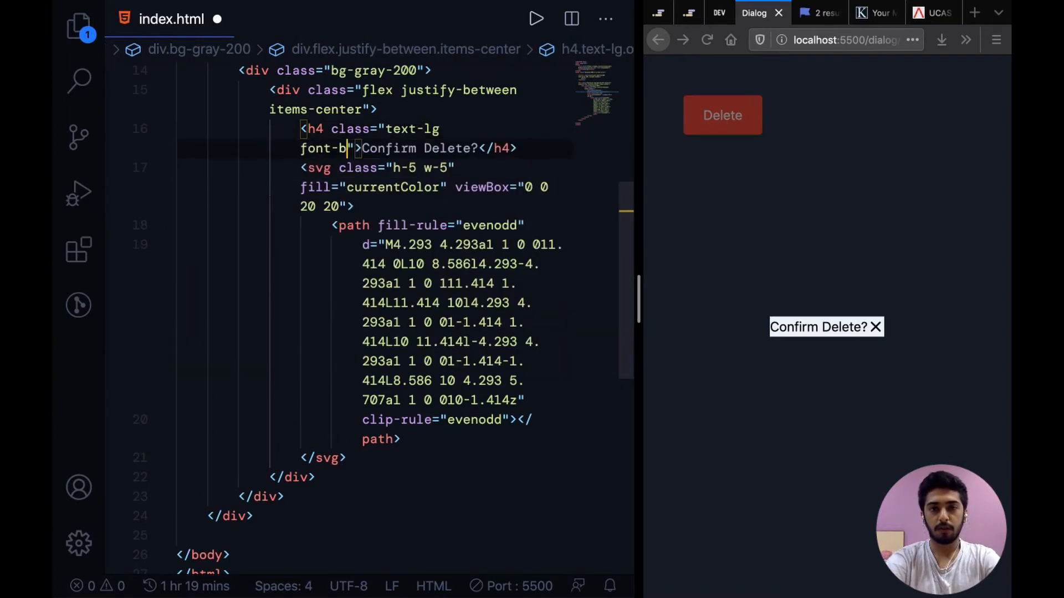
text(old)
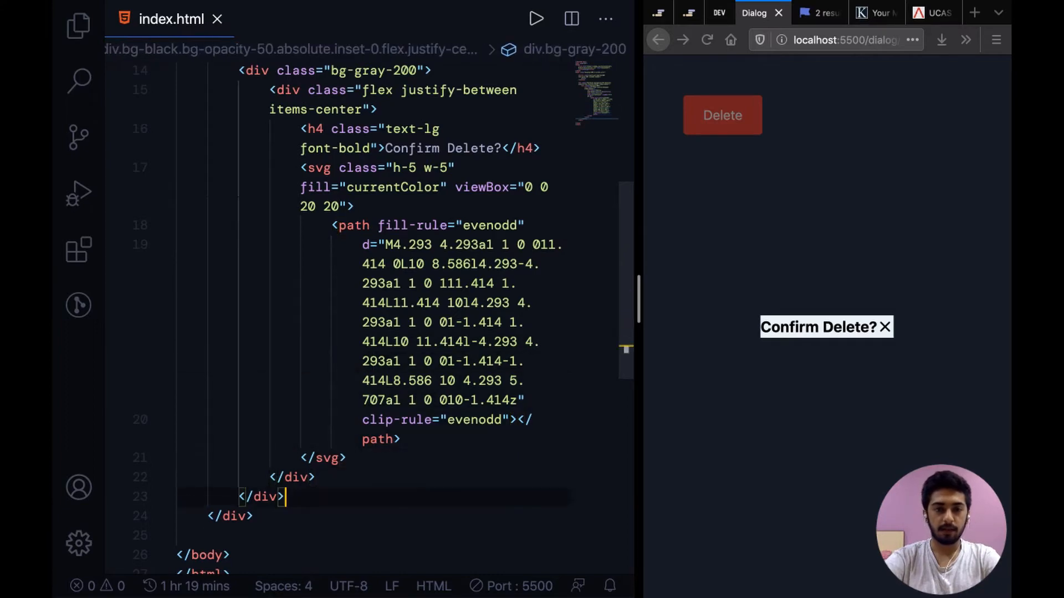
Add a Lorem ipsum paragraph div and a div with two buttons labelled Cancel and Delete.
text(div>)
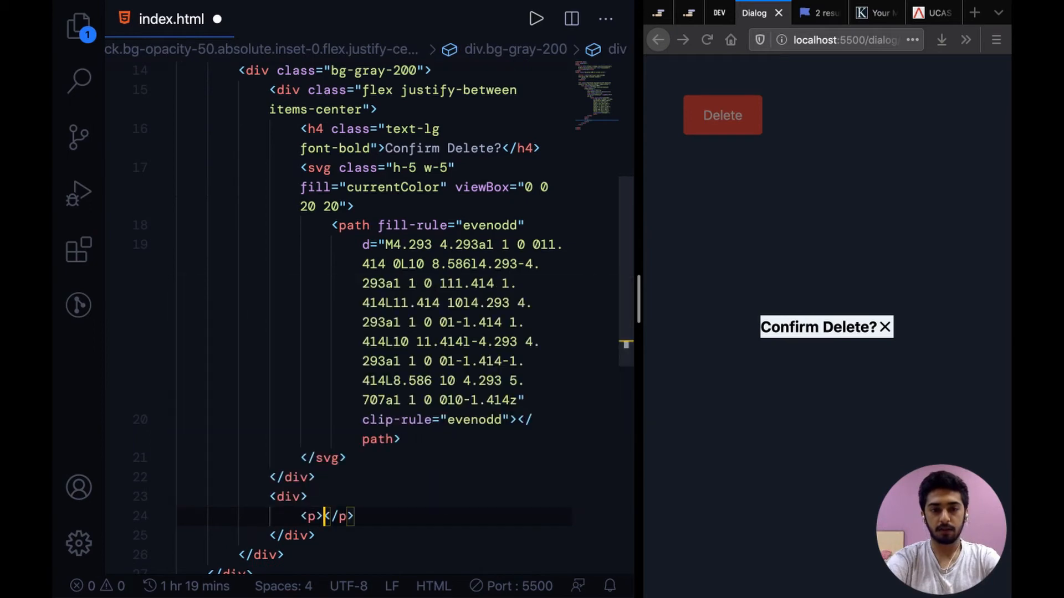
text(lo)
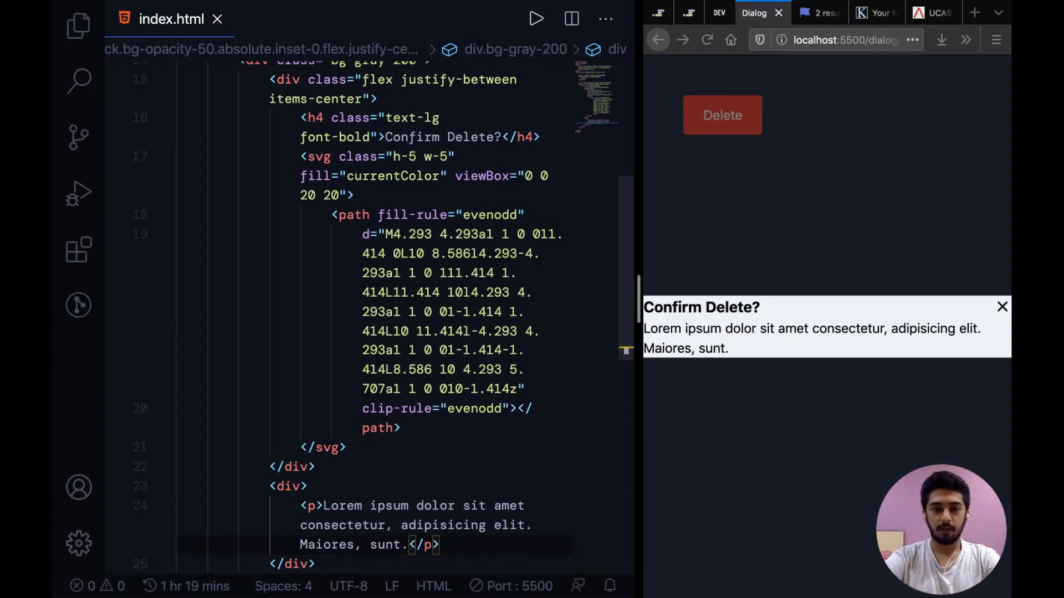
text(div>)
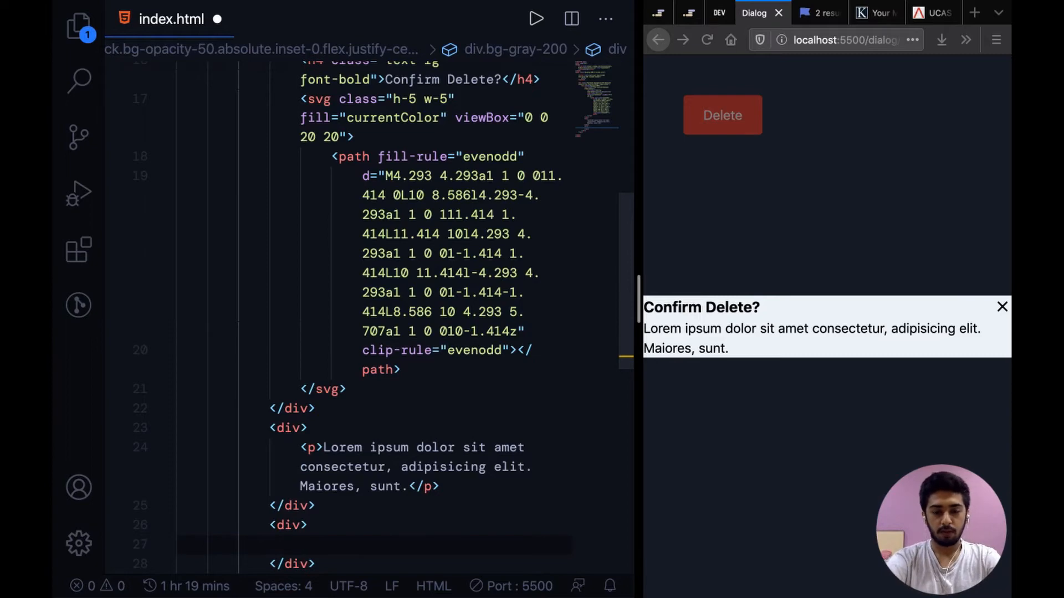
text(button*)
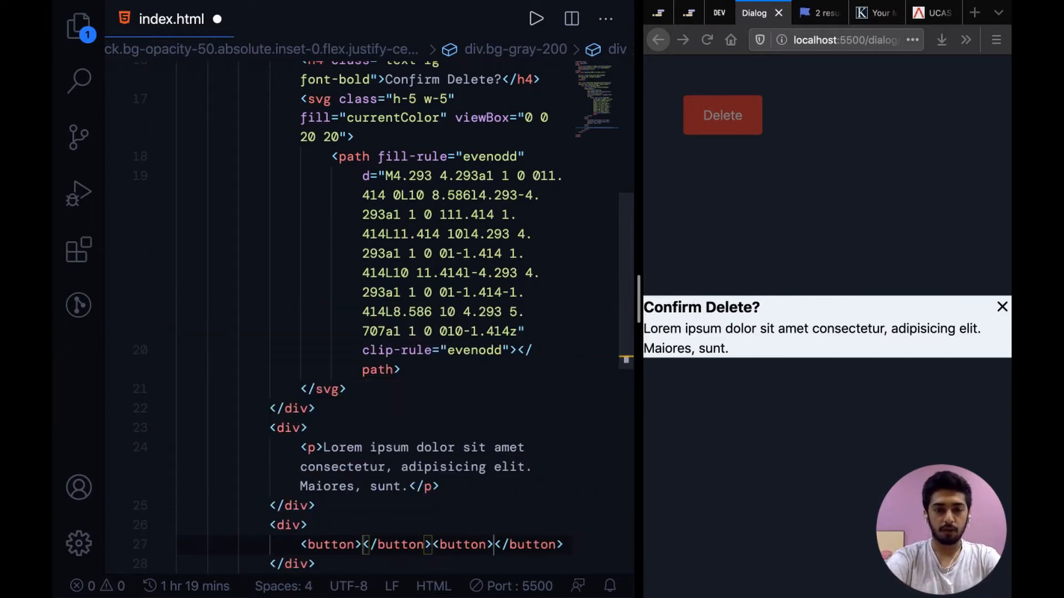
text(Cancel)
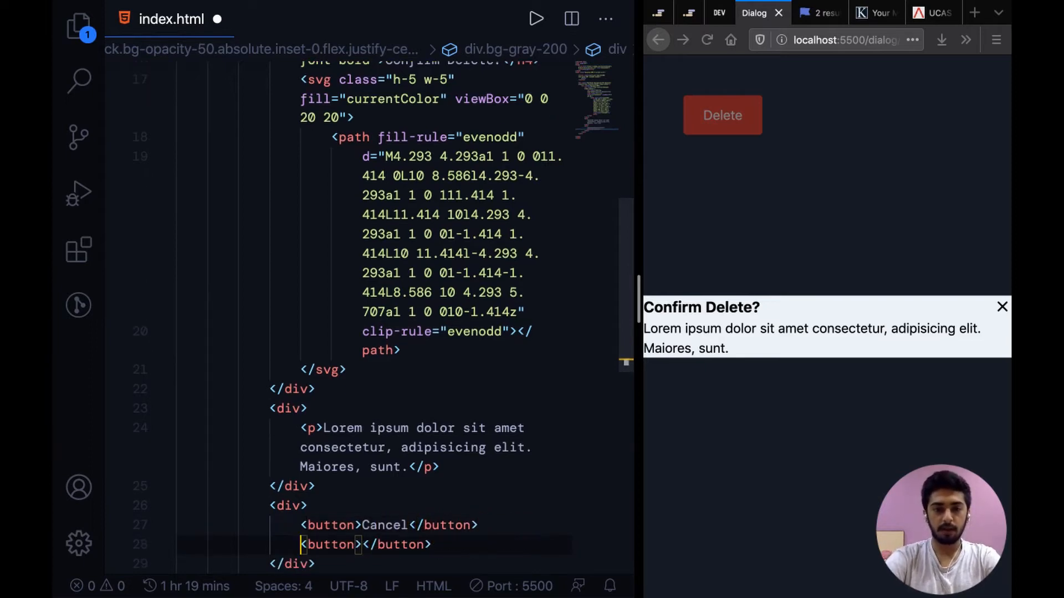
text(Delete)
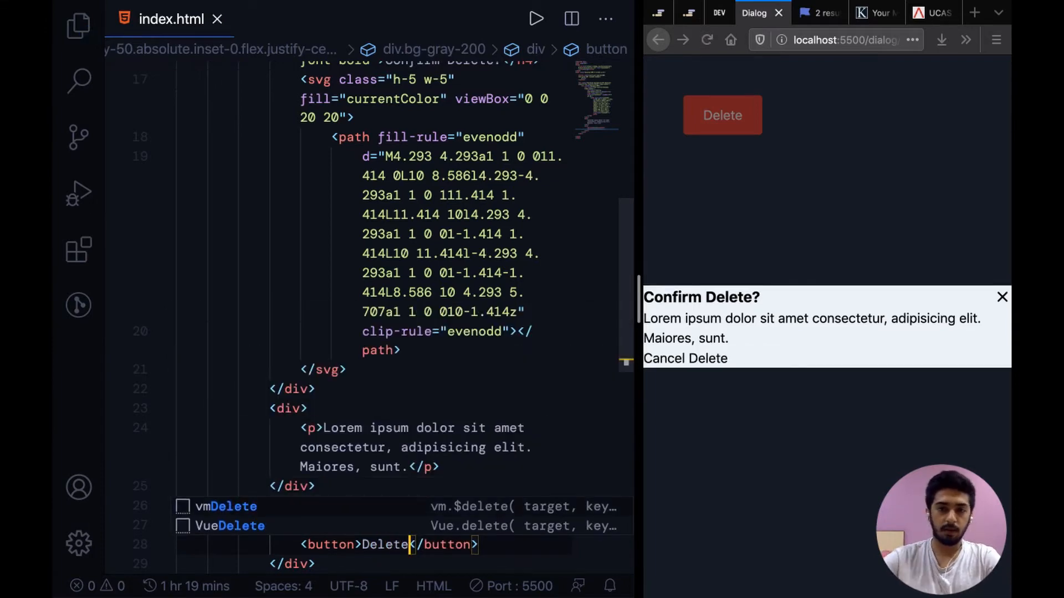
scroll(down, 3)
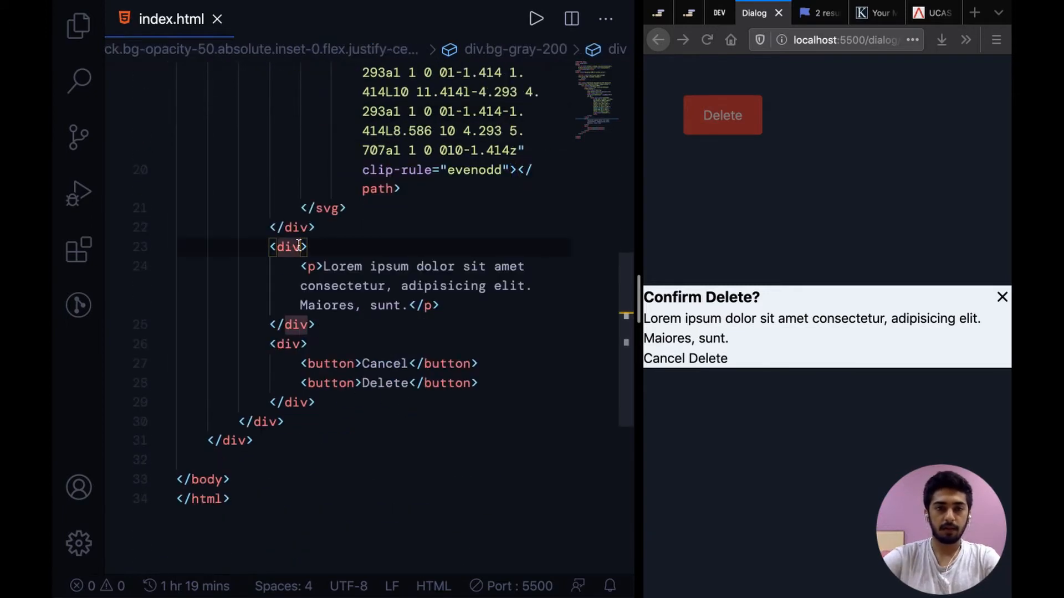
Give the paragraph div class mt-2 so the text sits below the title, and save.
text(class="")
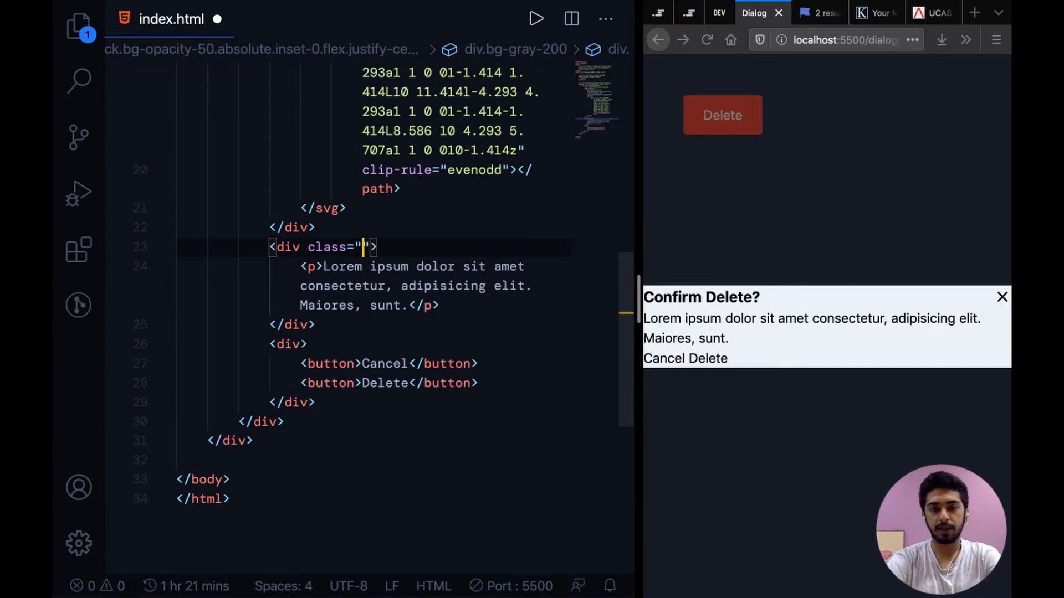
text(mt-2)
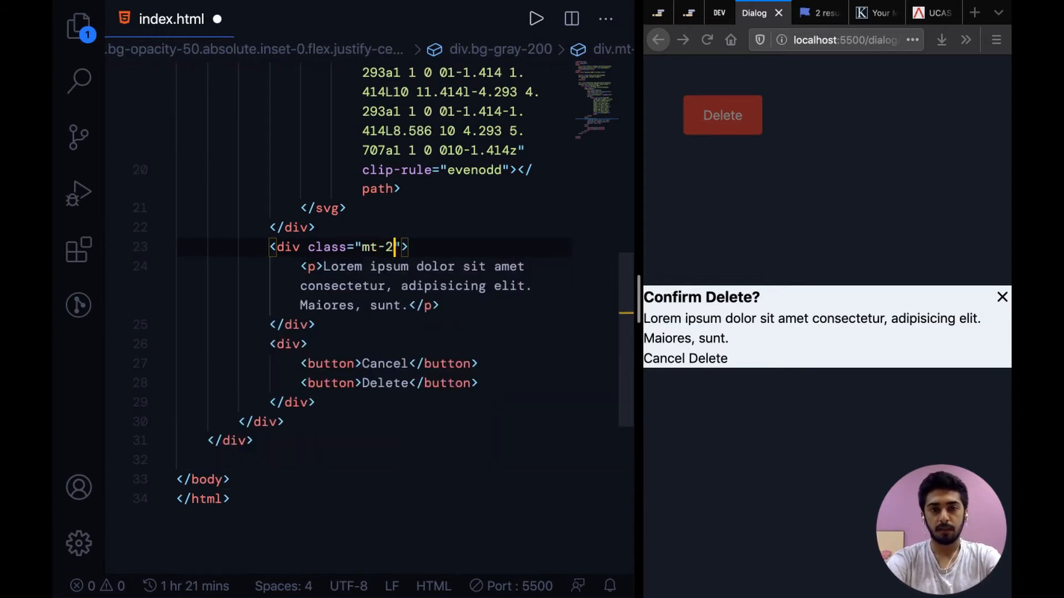
key(ctrl+s)
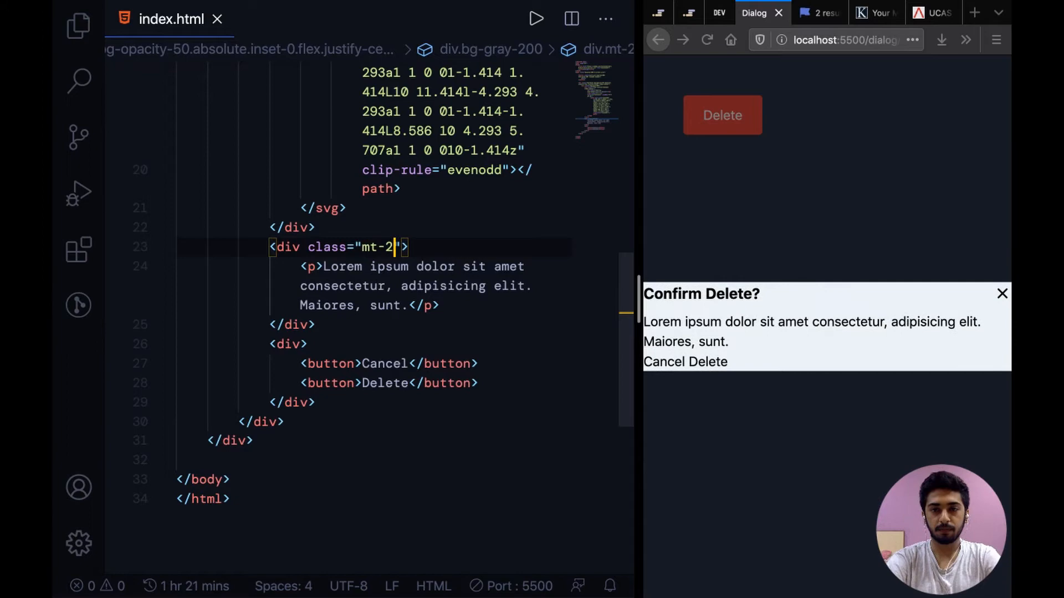
Give the buttons wrapper div class mt-3 flex justify-end space-x-3 to right-align the buttons with gaps.
click(398, 305)
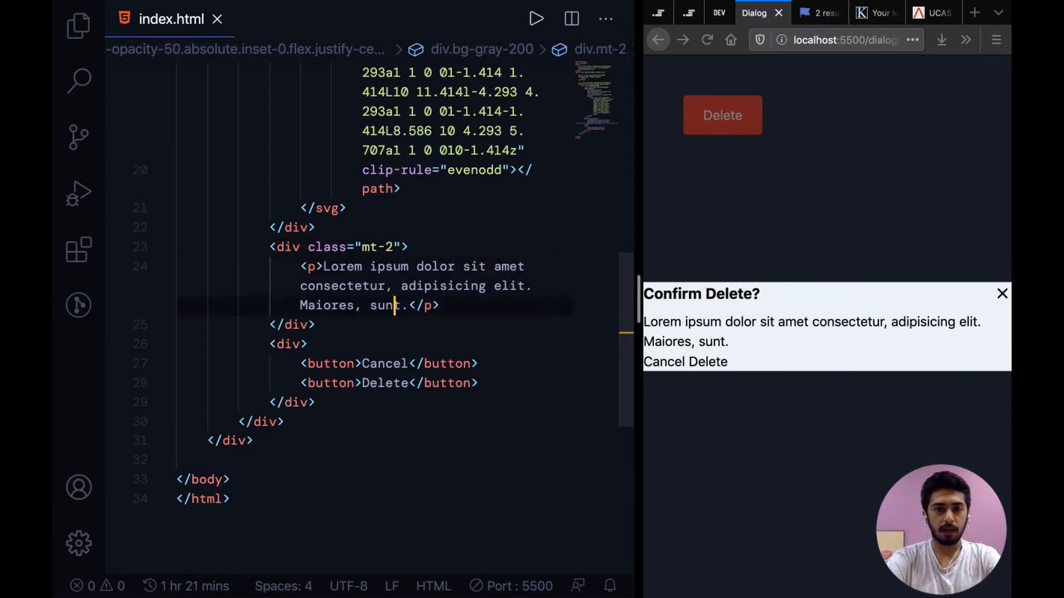
text(class=",)
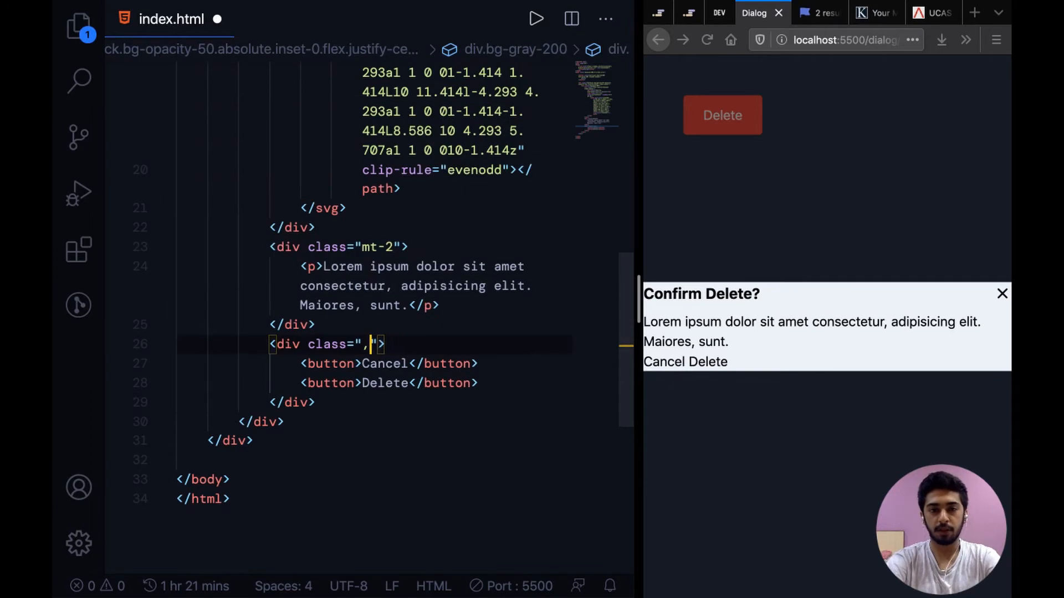
text(mt-3)
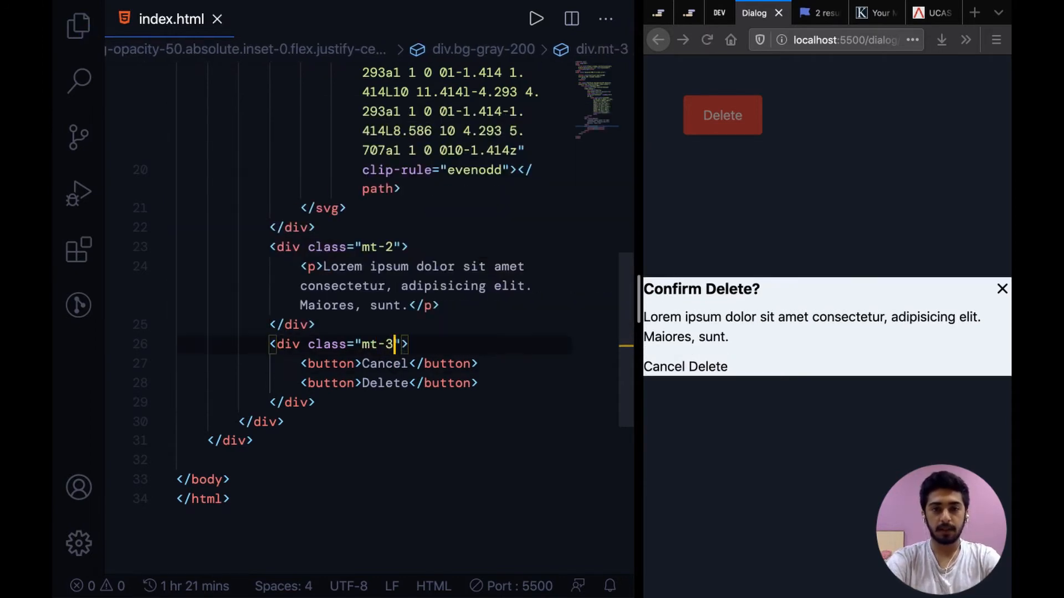
text(flex)
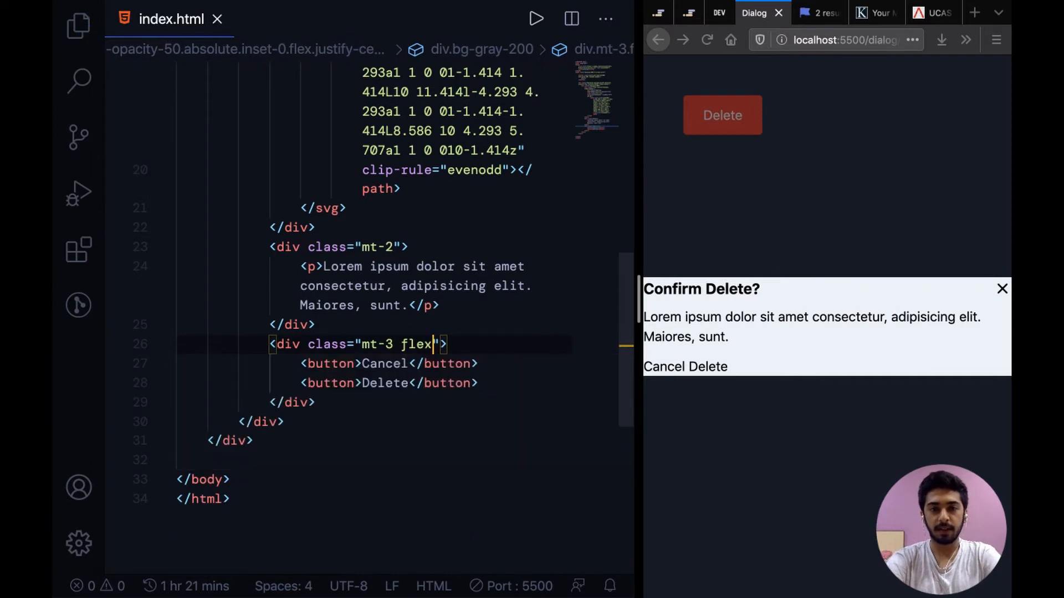
text(f)
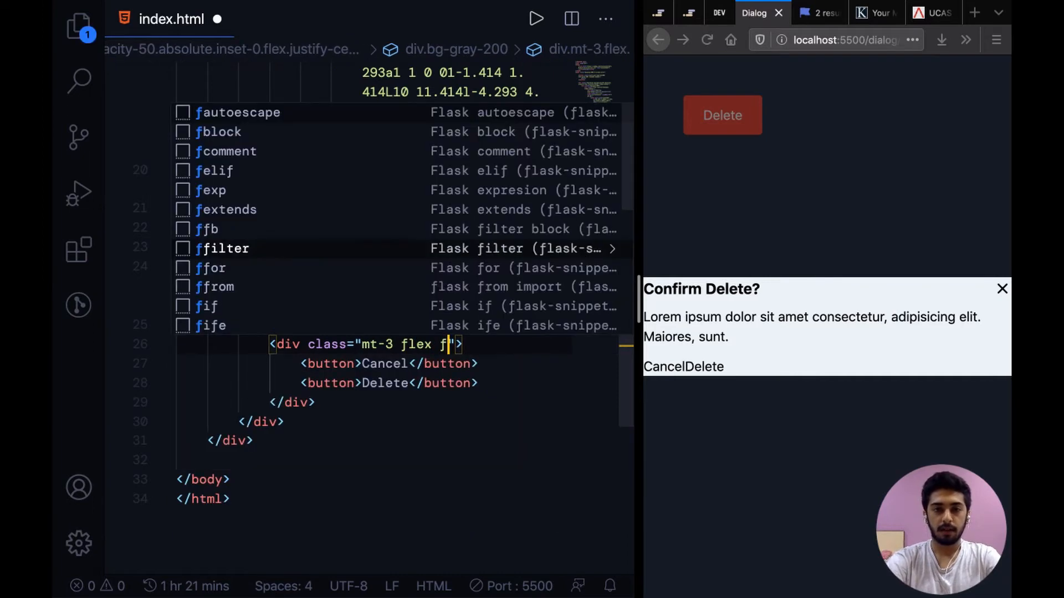
text(jus)
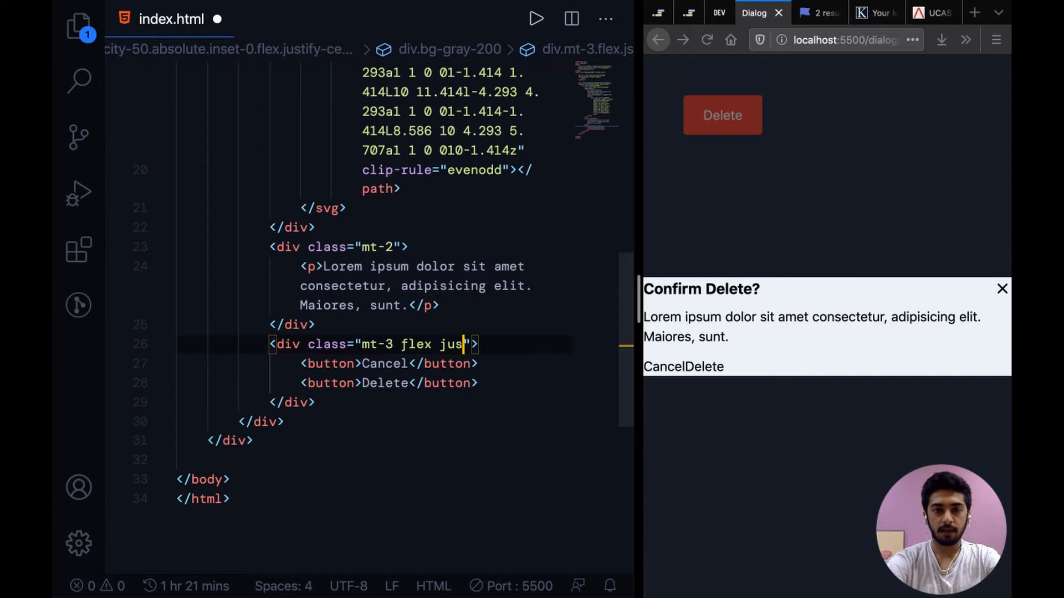
text(tify-end")
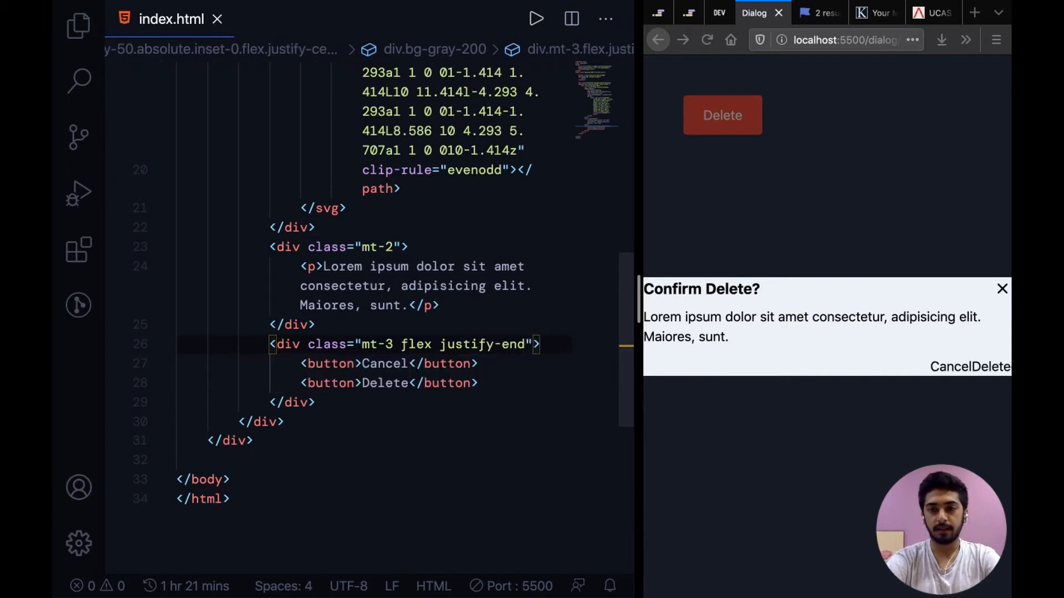
text(s)
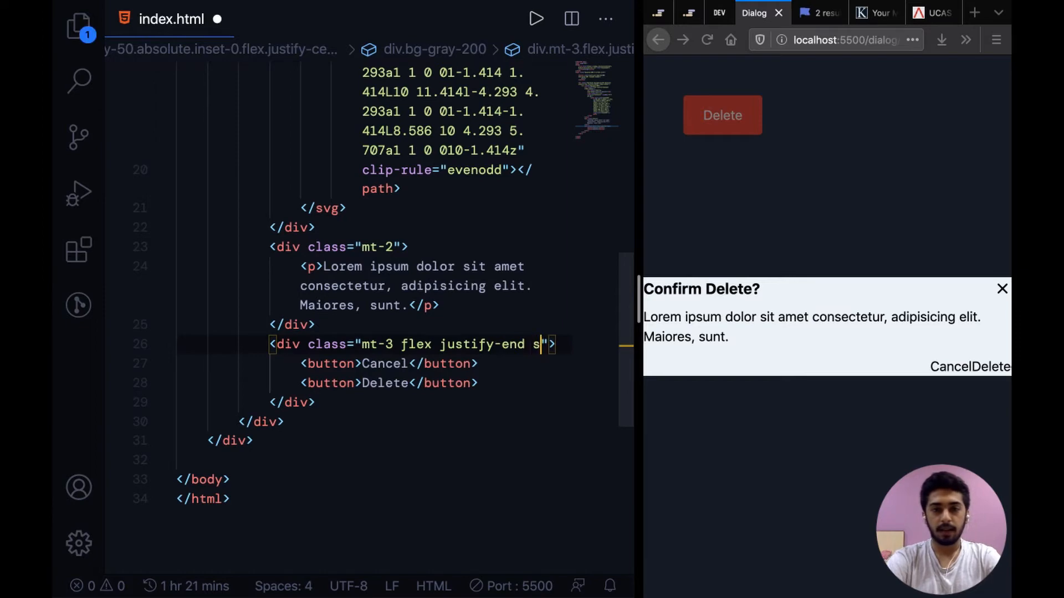
text(pace-x-)
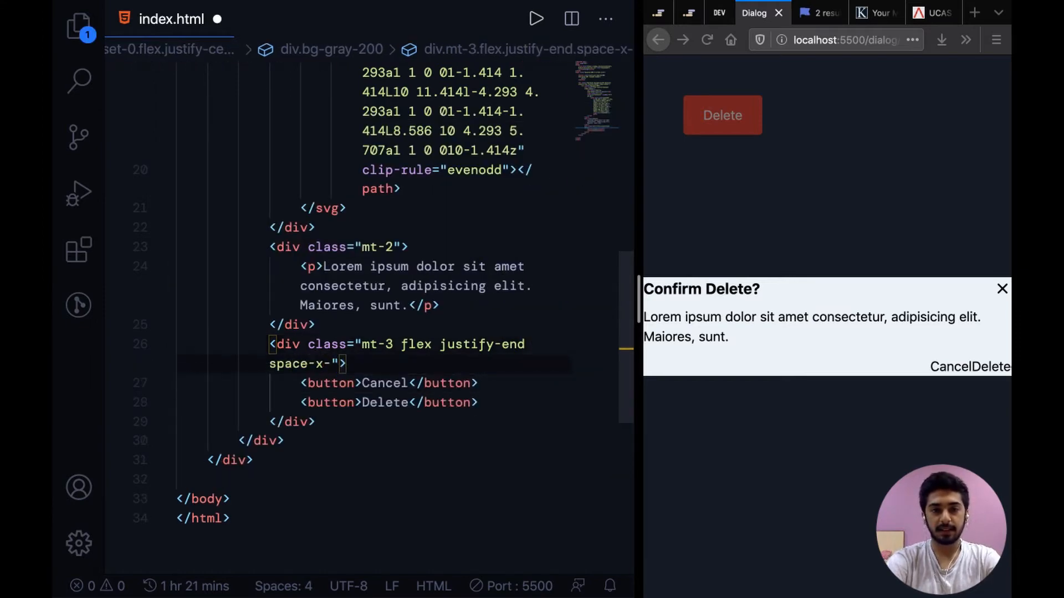
text(3)
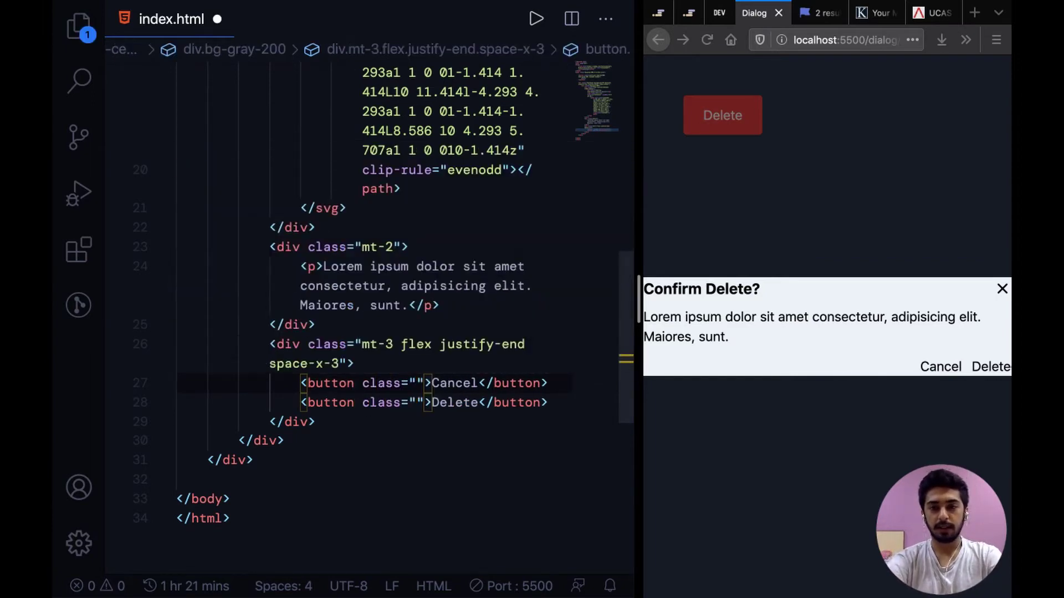
Style the buttons with px-3 py-1 rounded, giving Delete bg-red-800 and light gray text.
text(px-3 py-1)
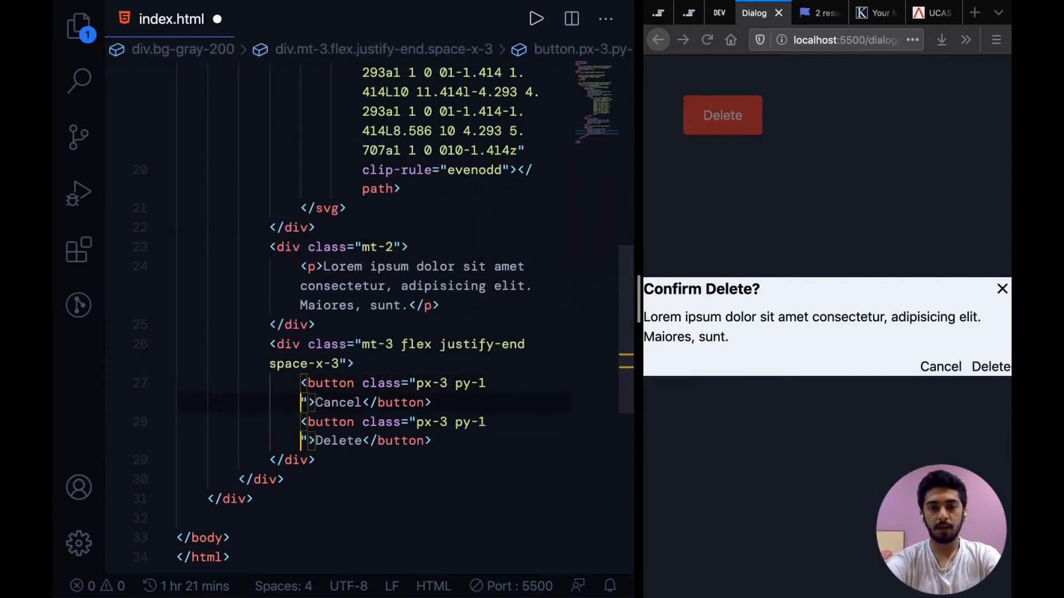
text(bg-red)
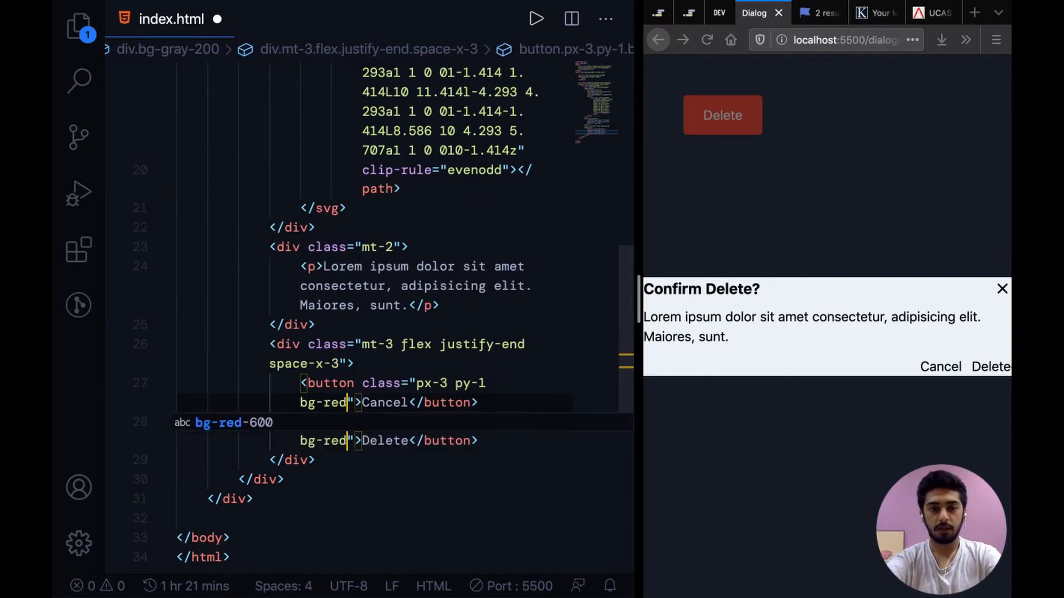
text(-500)
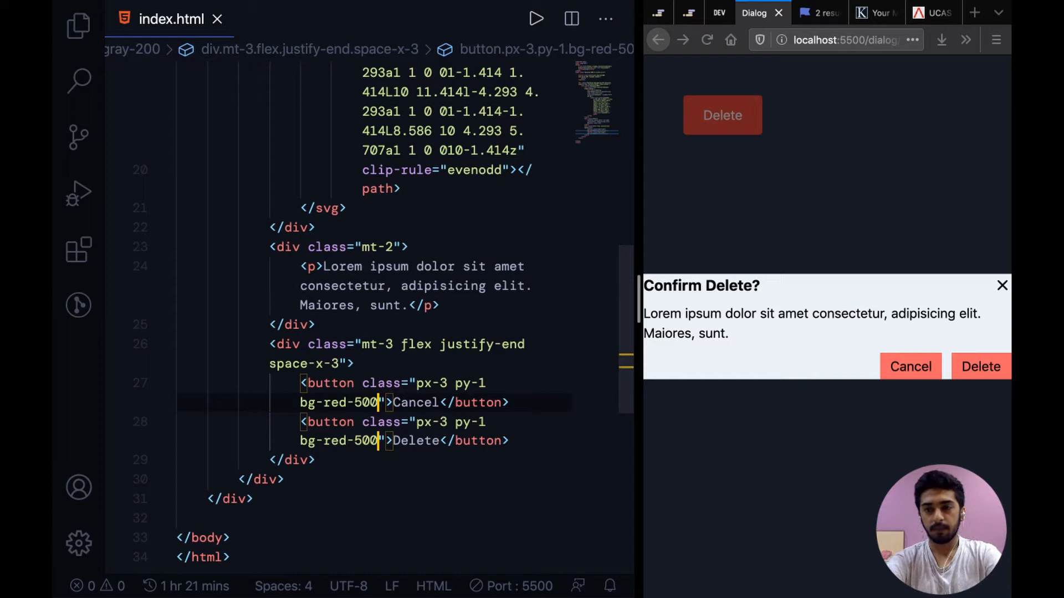
text(rounded)
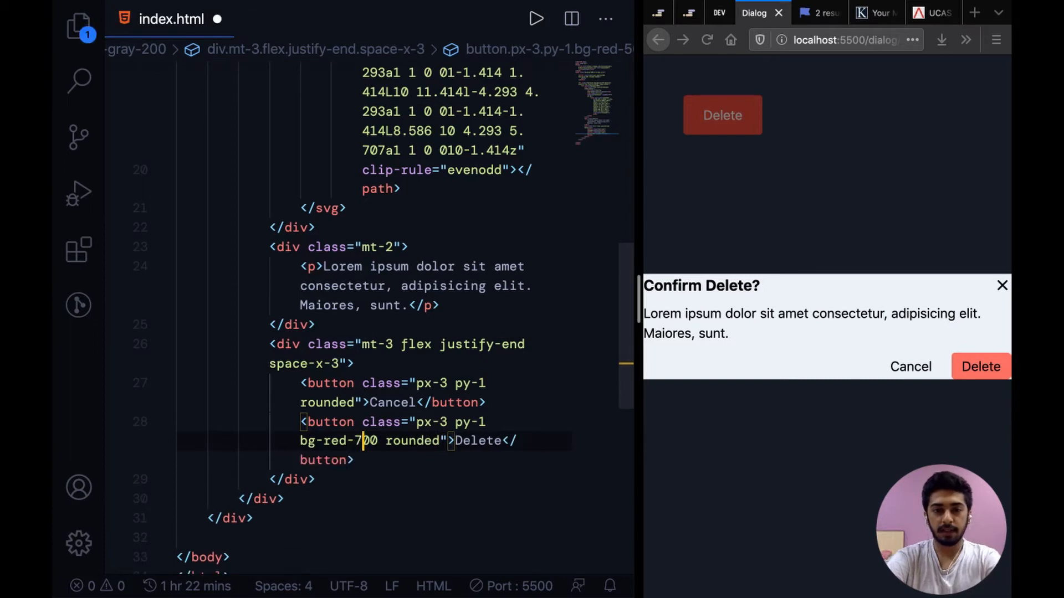
text(800)
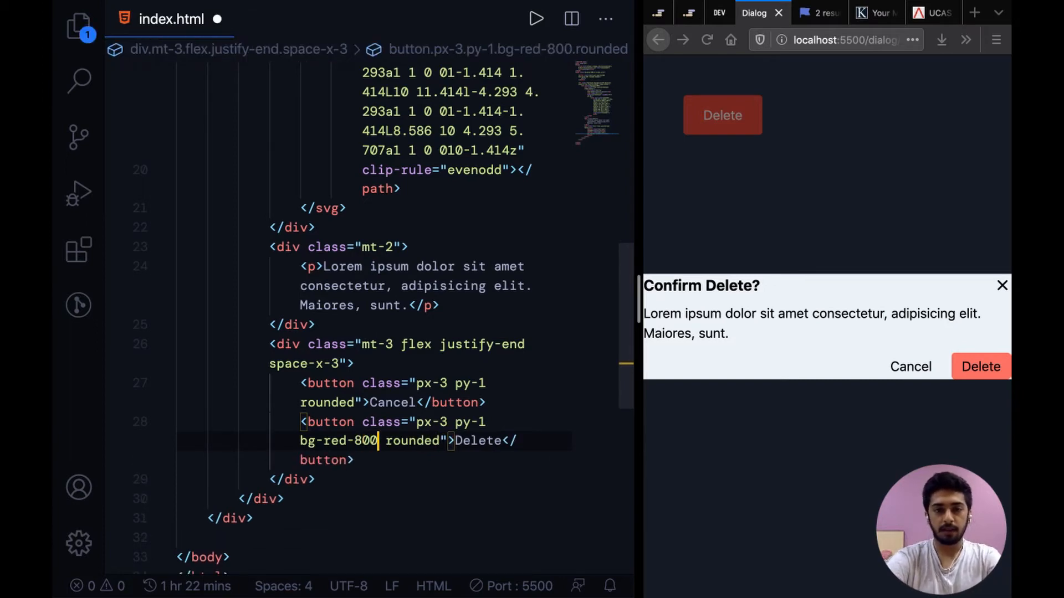
text(text-gray-200)
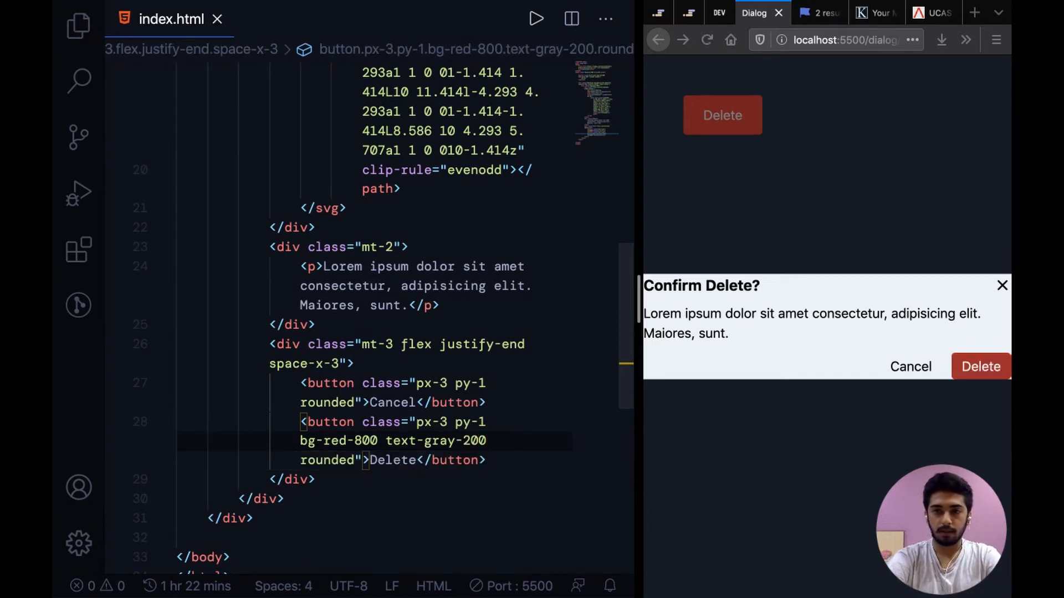
Add hover:bg-red-300 hover:bg-opacity-50 hover:text-red-900 to the Cancel button and save.
click(464, 402)
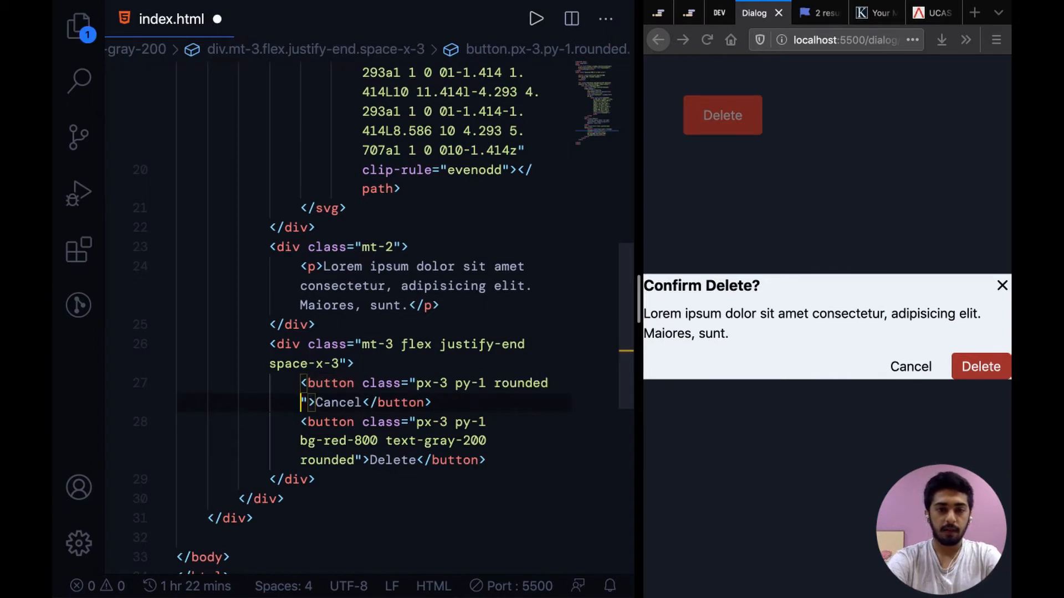
text(hover:)
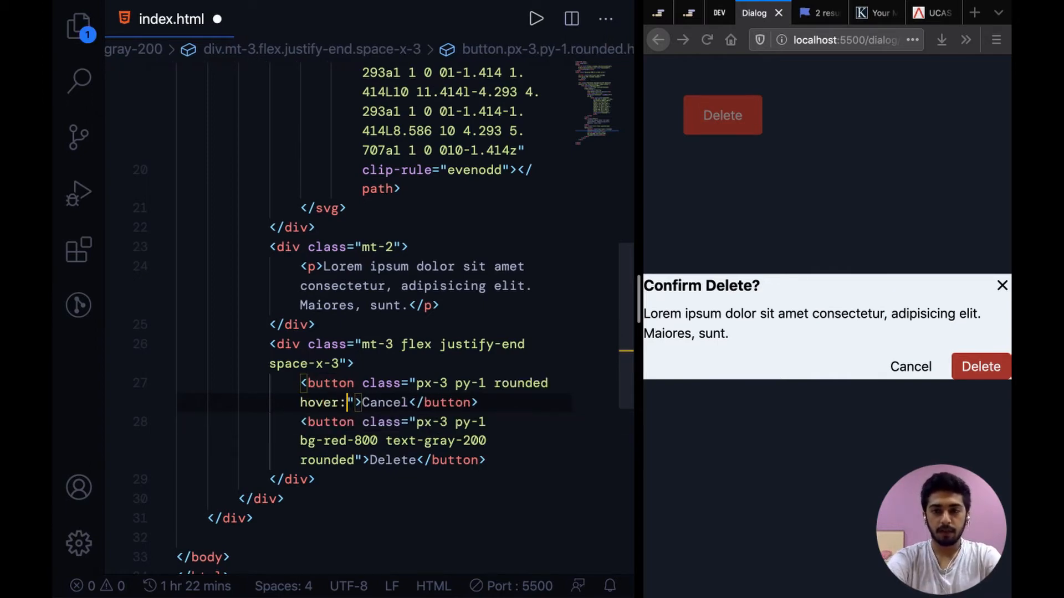
text(bg-red-300 hover:bg-)
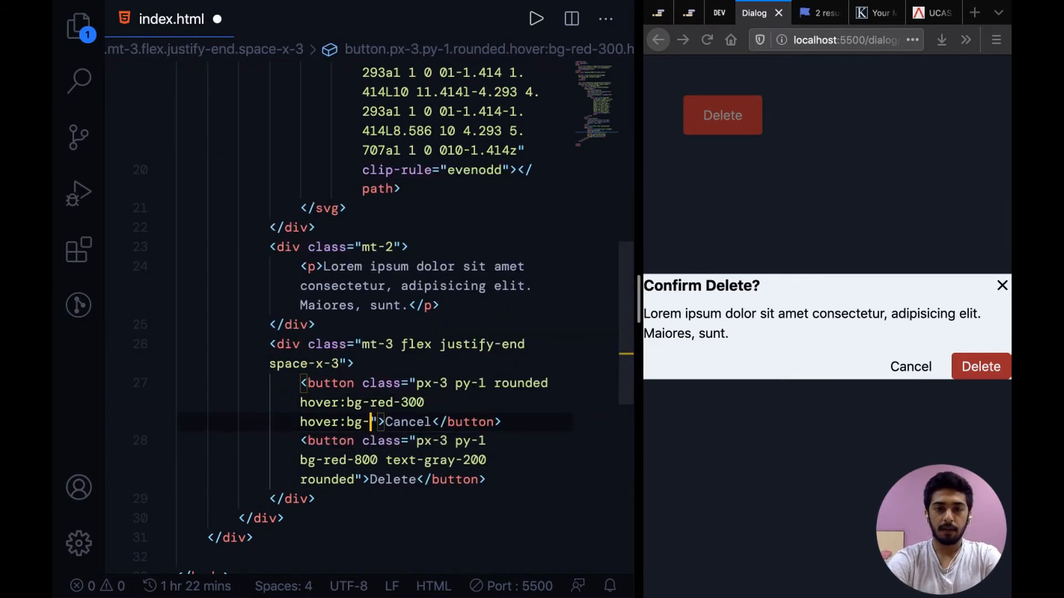
text(opacity-50 hover:text-red-900)
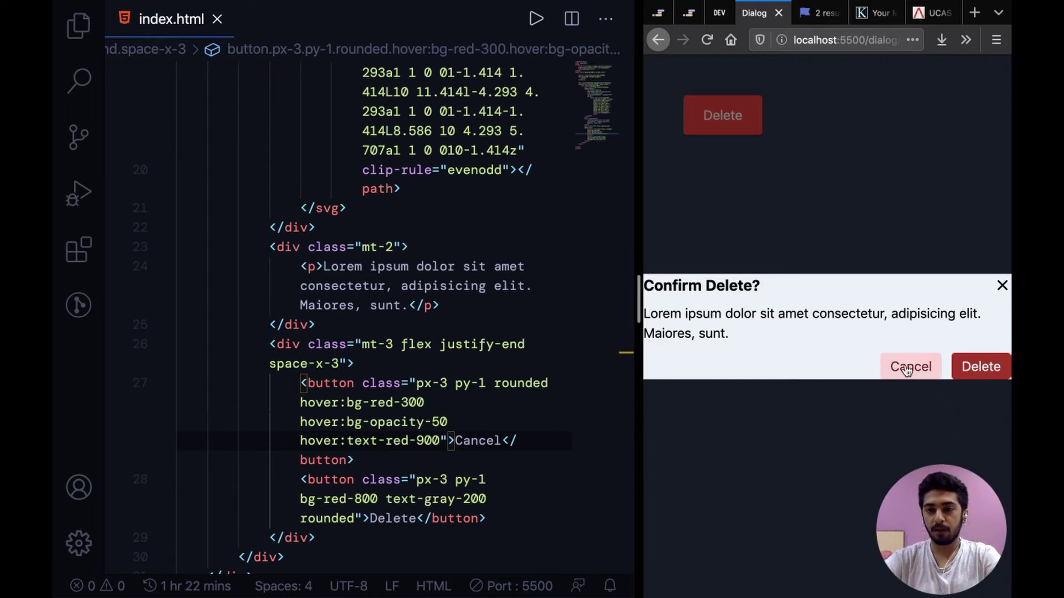
mouse_move(926, 370)
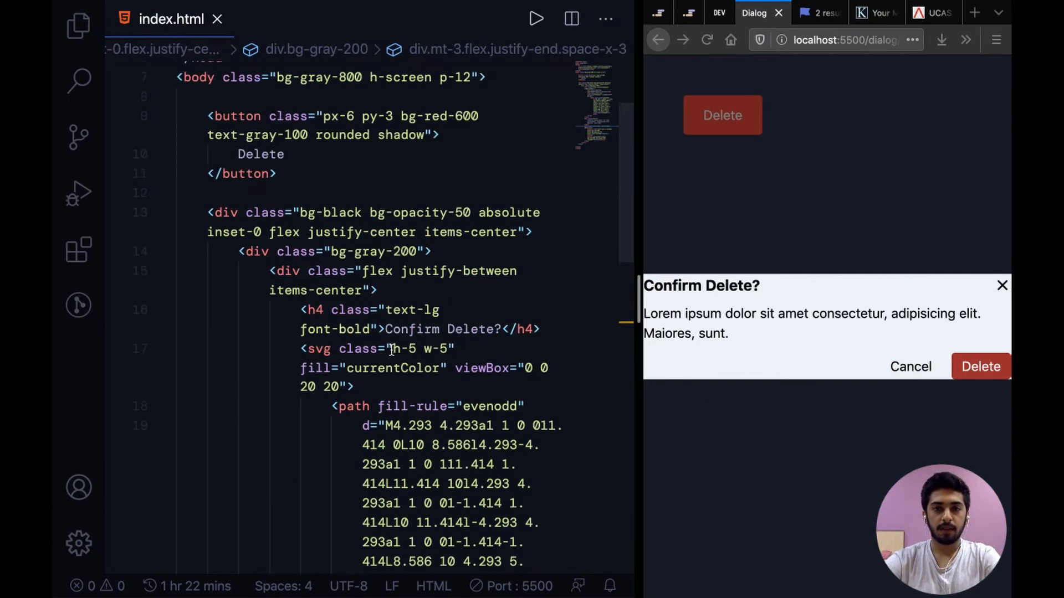
Add max-w-sm, padding, rounded and shadow-xl classes to the modal's bg-gray-200 box.
scroll(down, 3)
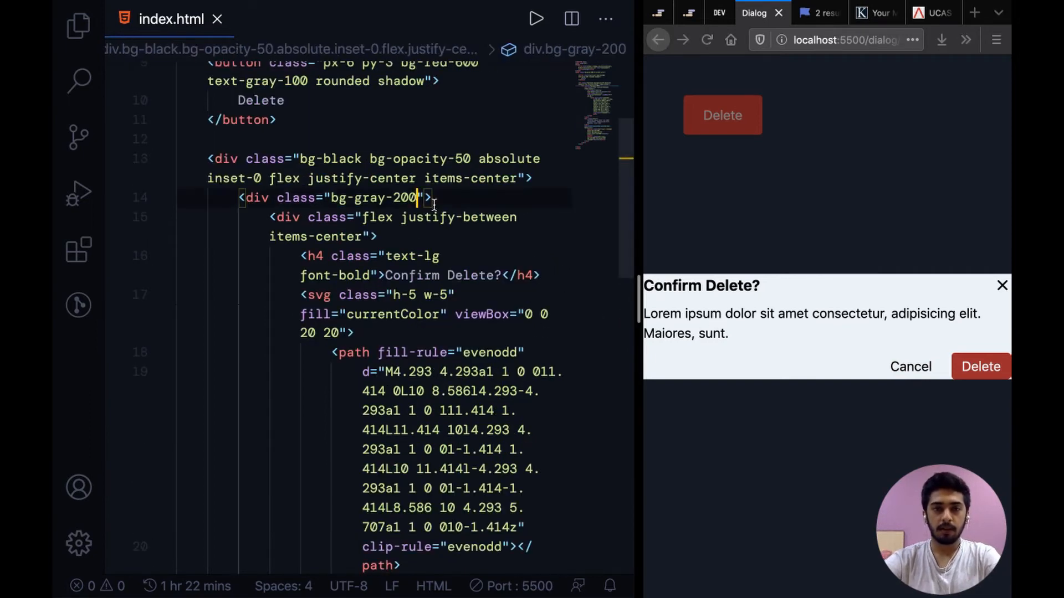
text(max-w)
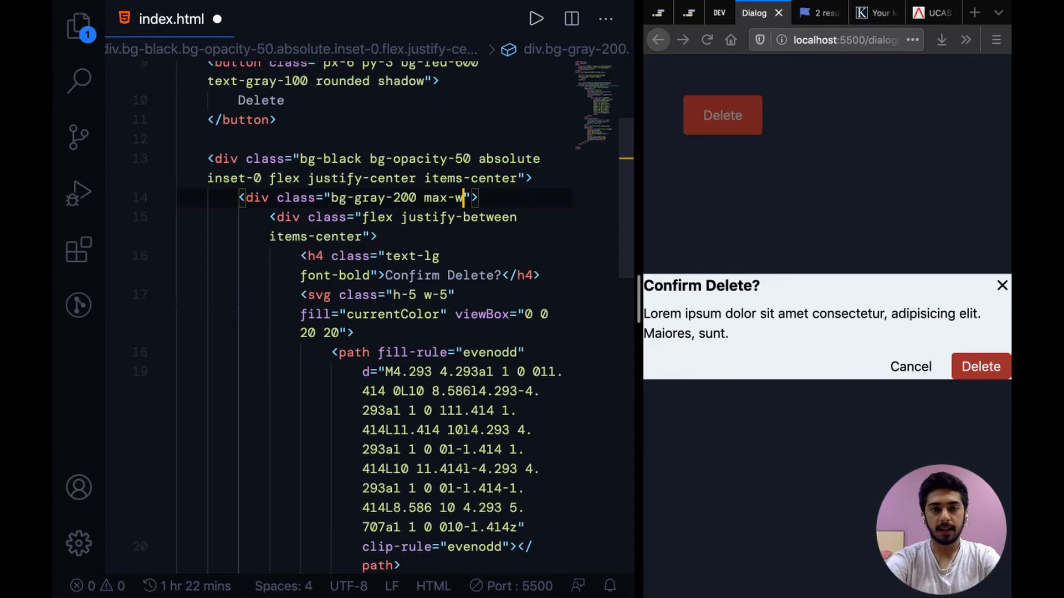
text(-sm)
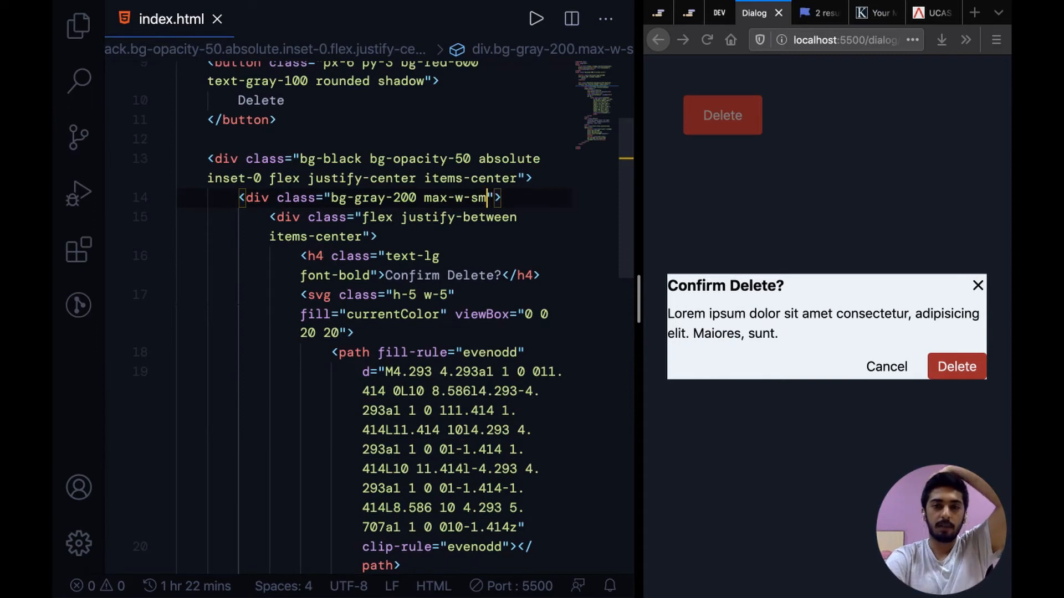
text(p)
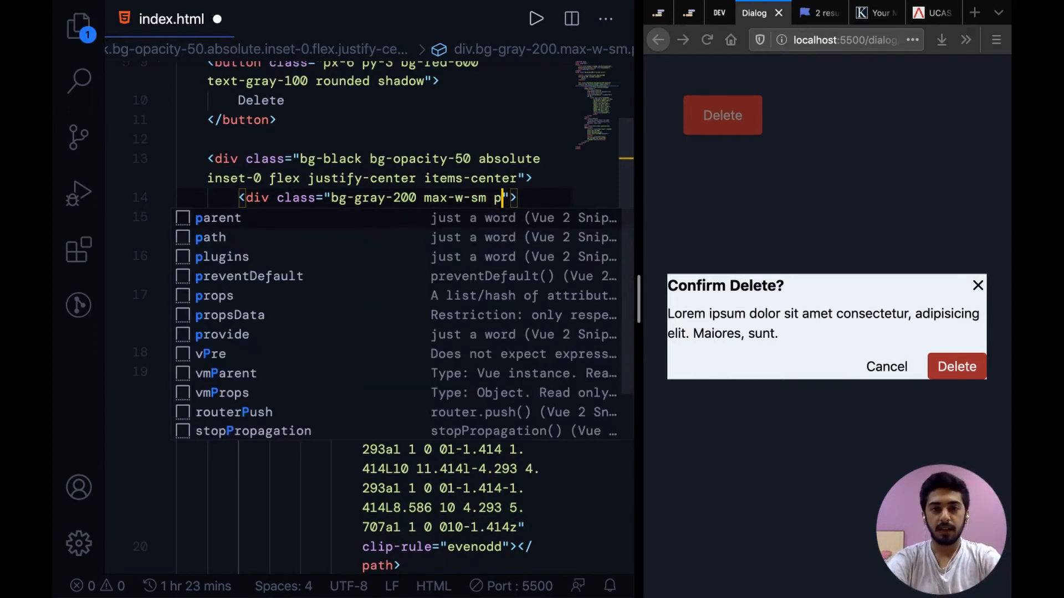
text(y-1 px-2)
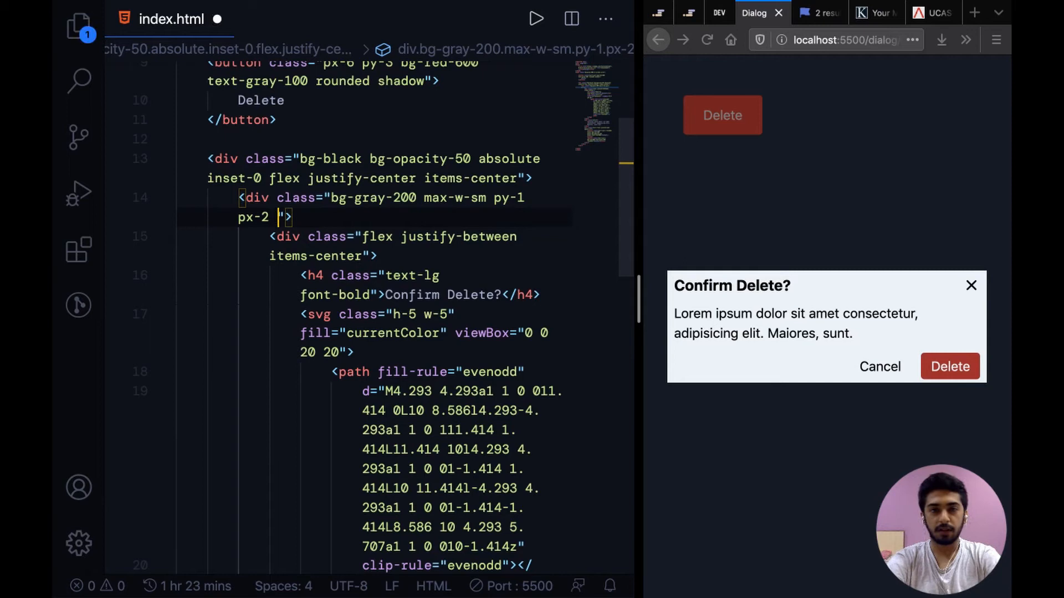
text(r=")
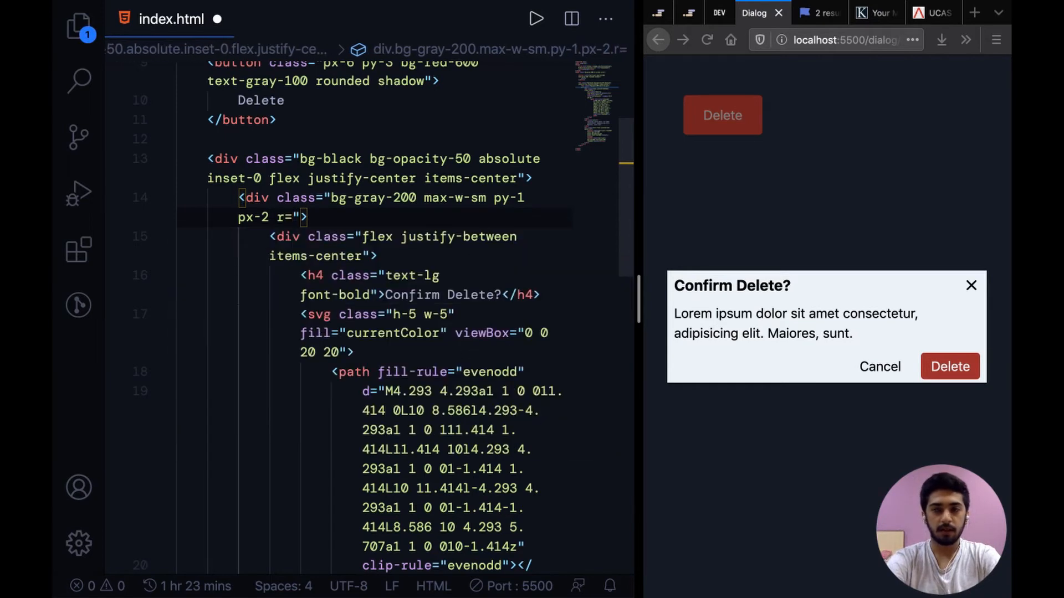
text(rounded)
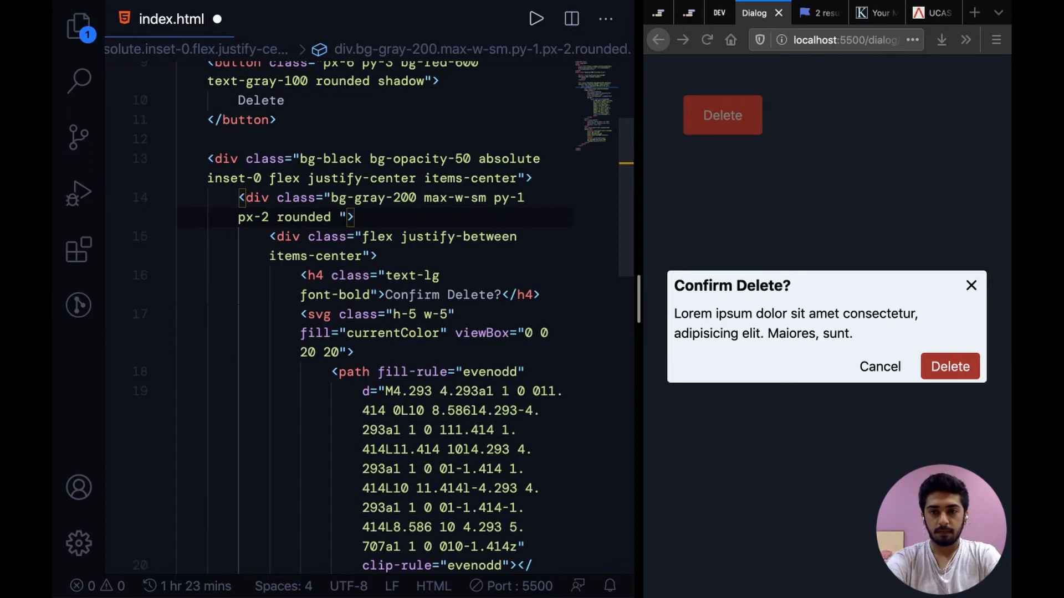
text(shadow)
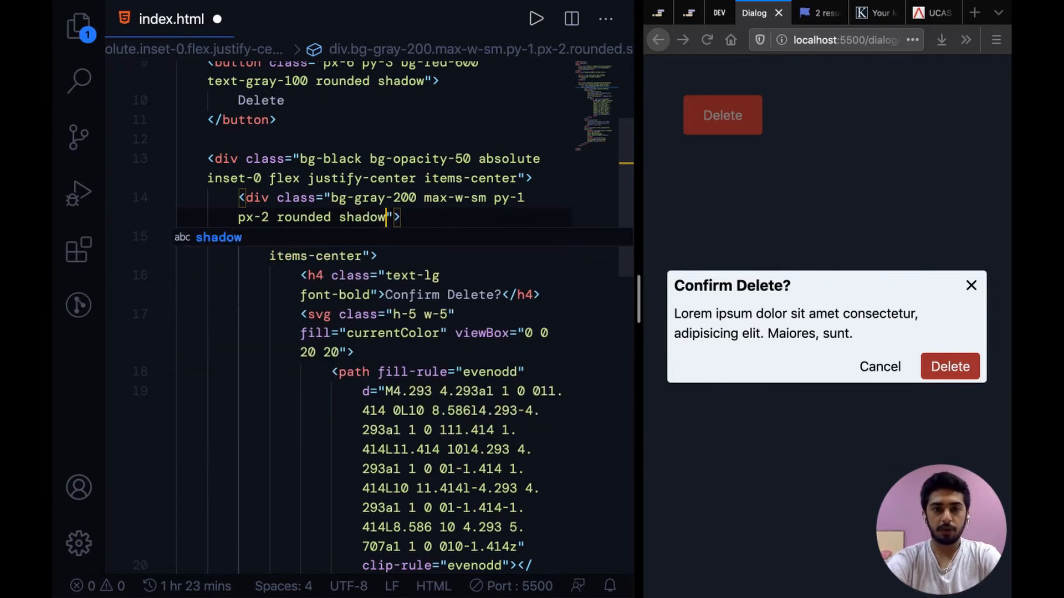
text(-xl)
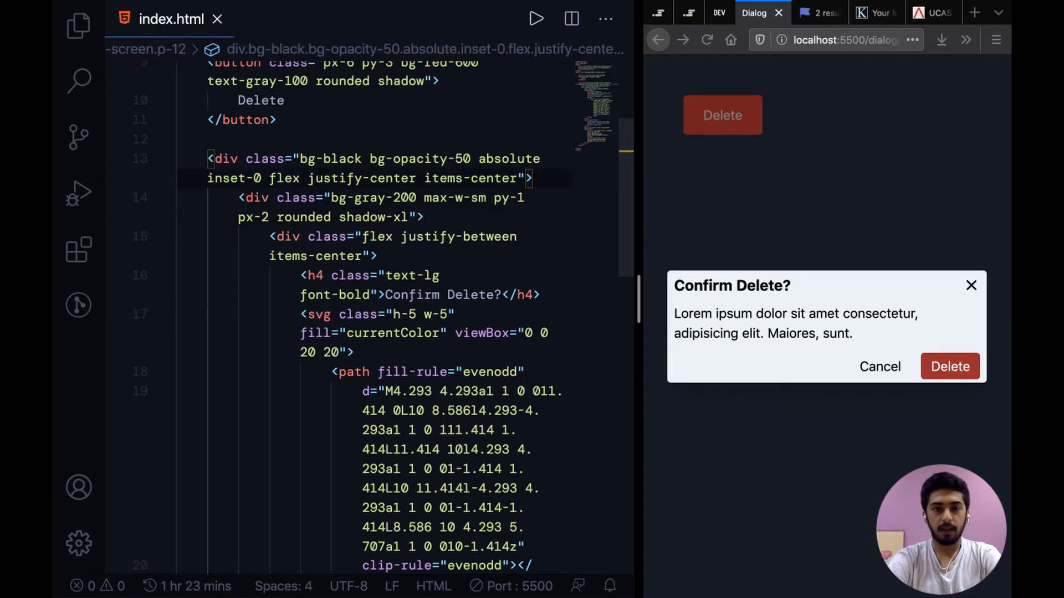
Adjust the box padding to py-2 px-3 and save the modal box styling.
click(533, 197)
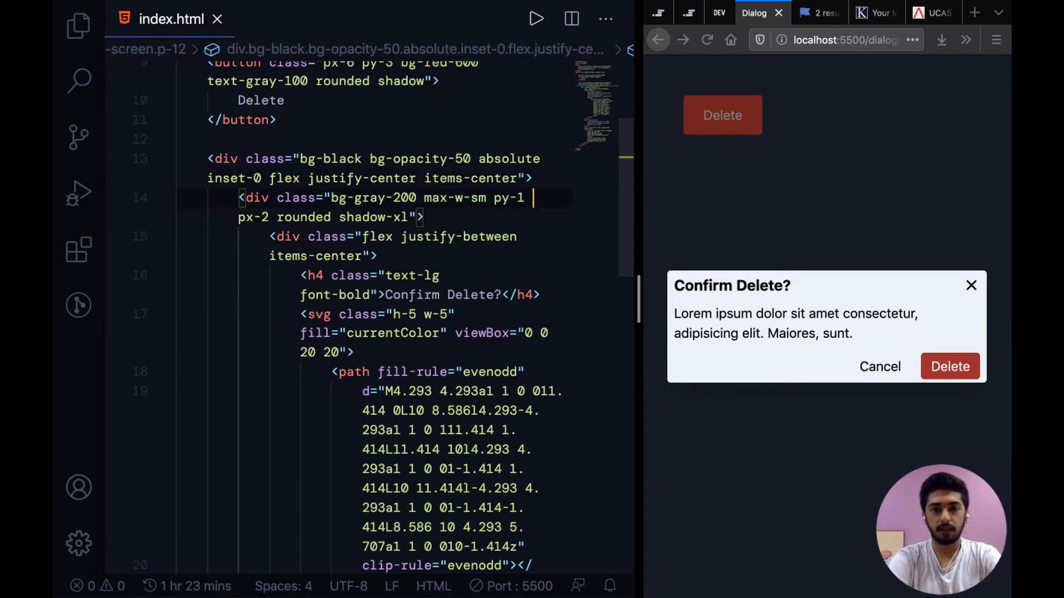
text(2)
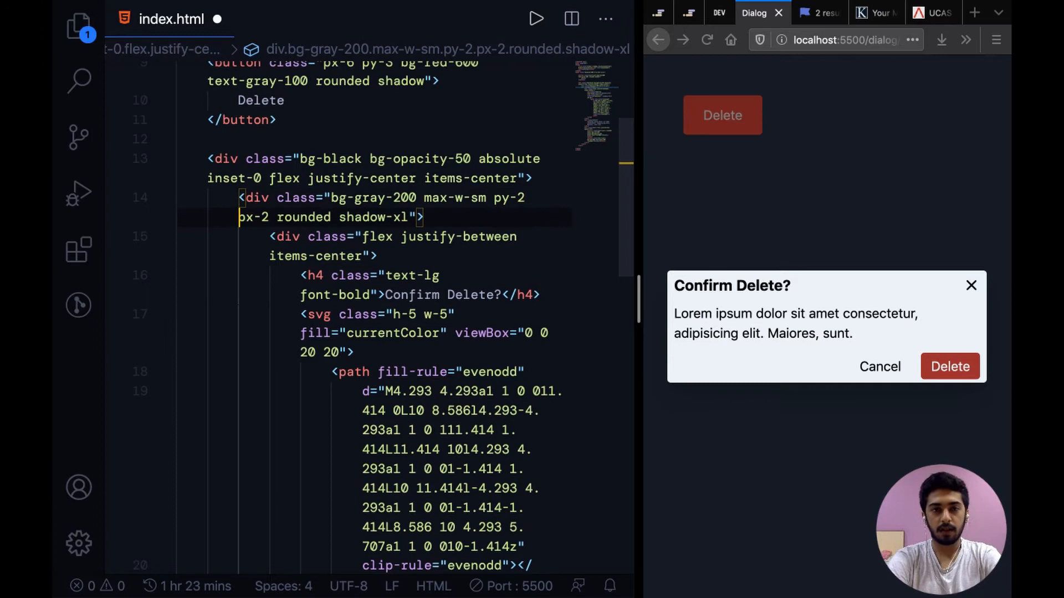
text(3)
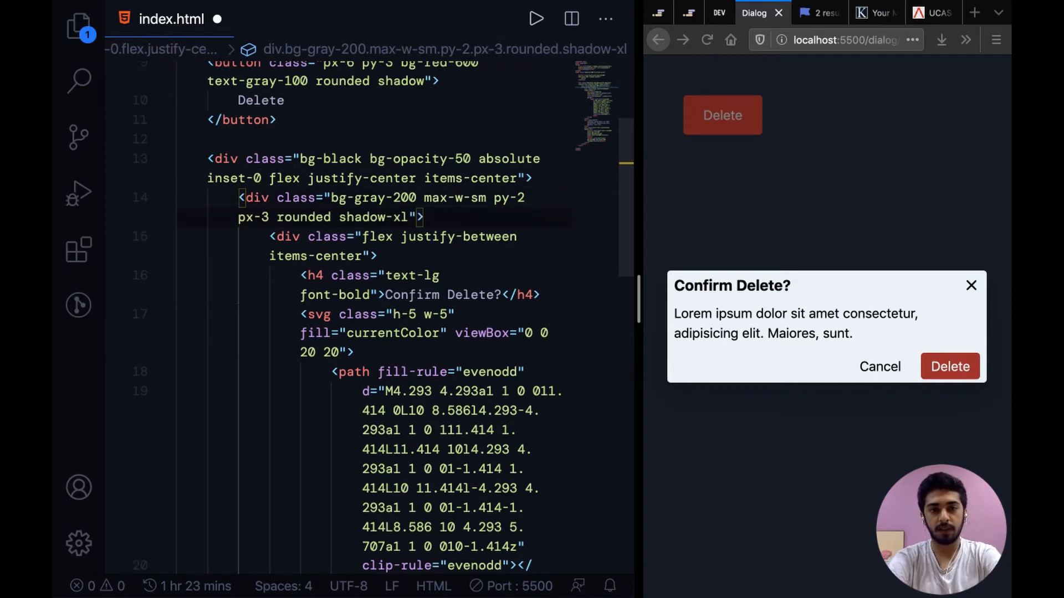
key(ctrl+s)
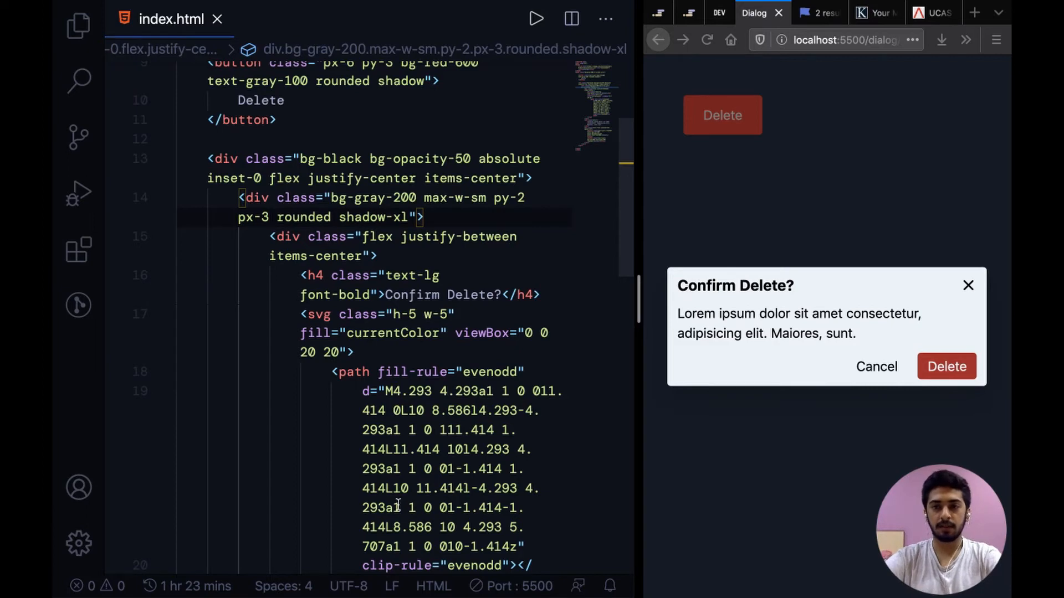
scroll(down, 3)
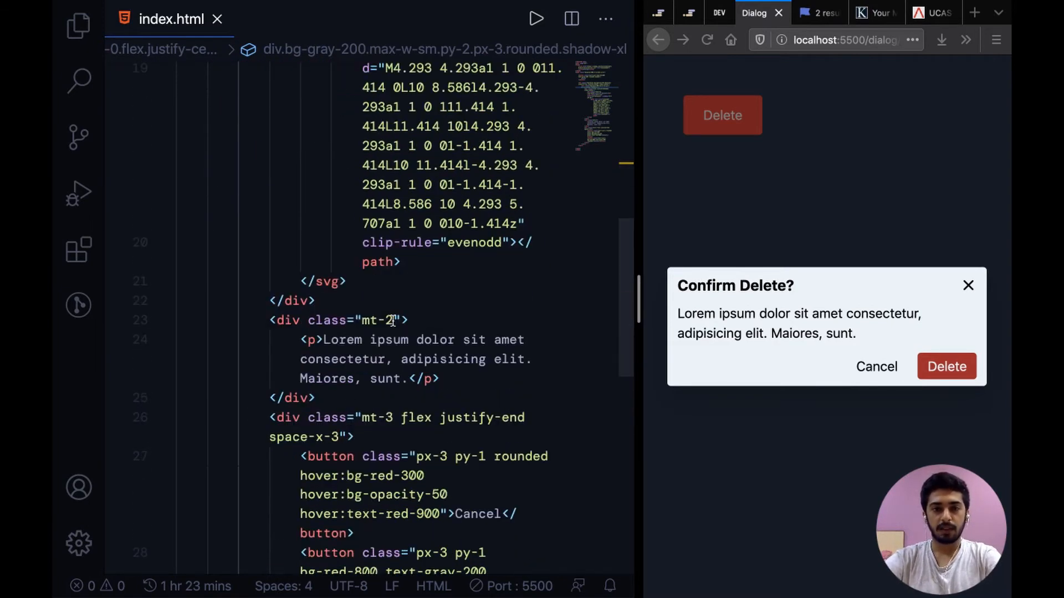
Add text-sm to the mt-2 description div and save.
text(text-sm)
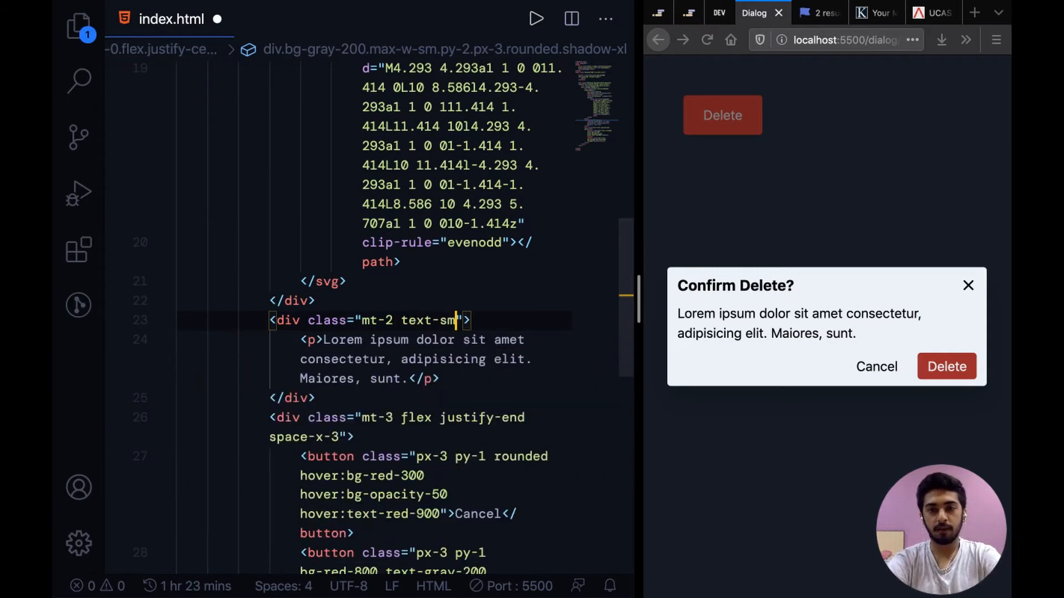
key(ctrl+s)
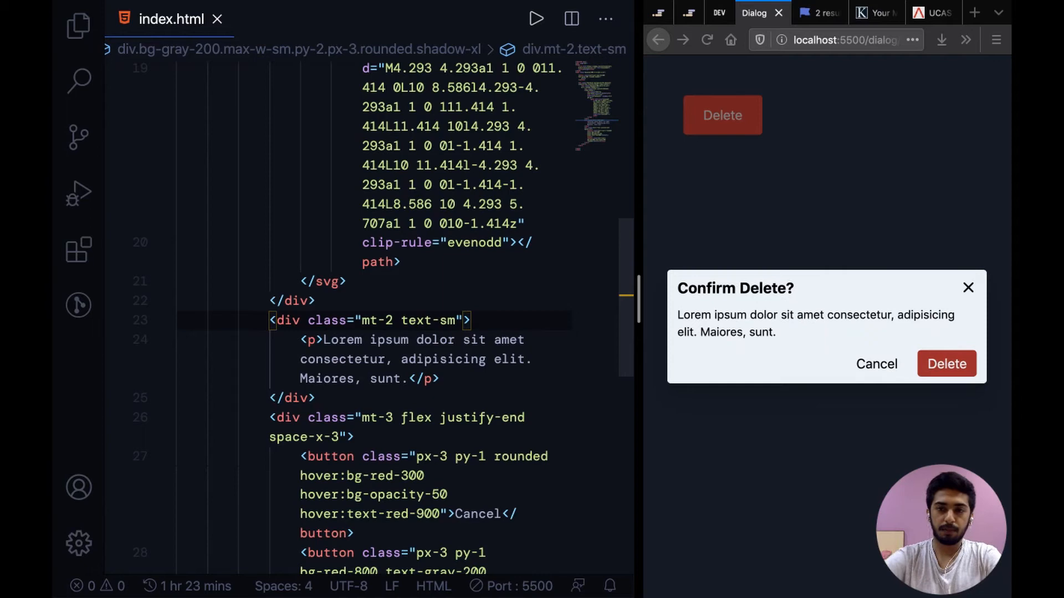
scroll(up, 3)
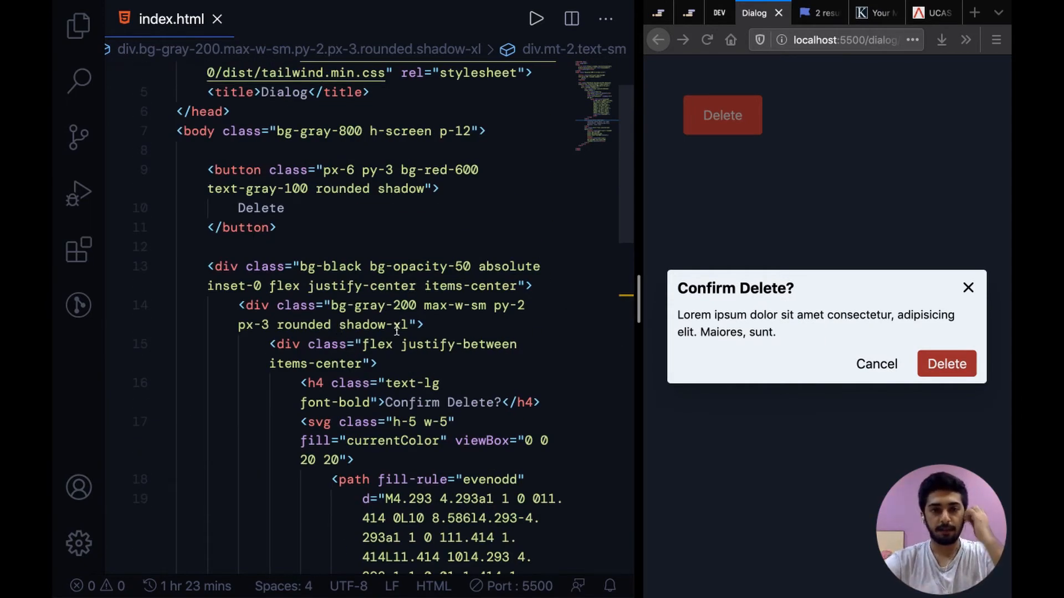
Add text-gray-800 to the modal box div for dark gray text.
text(b)
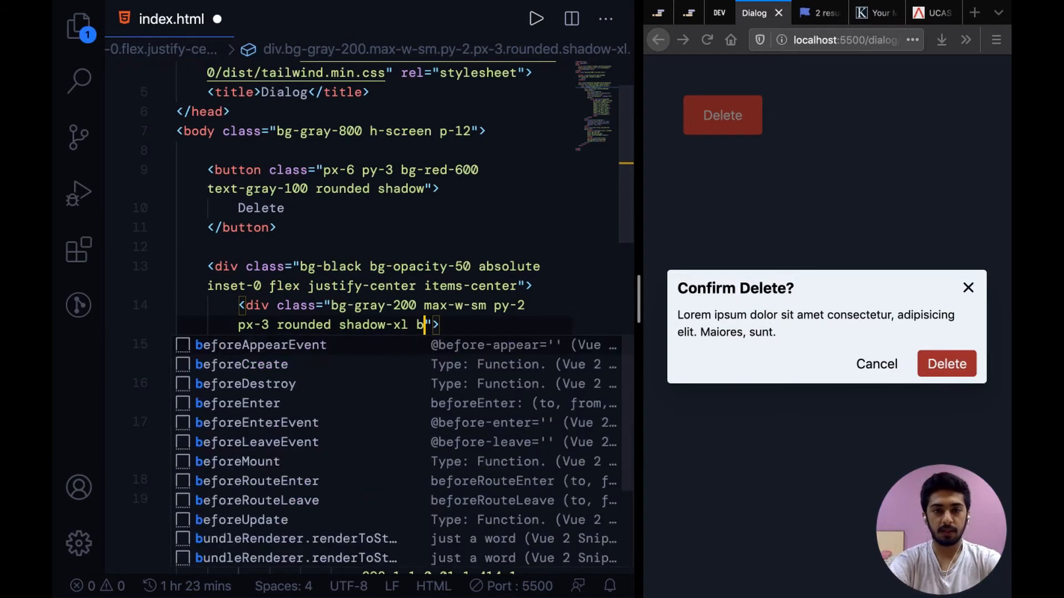
text(text-gray-800)
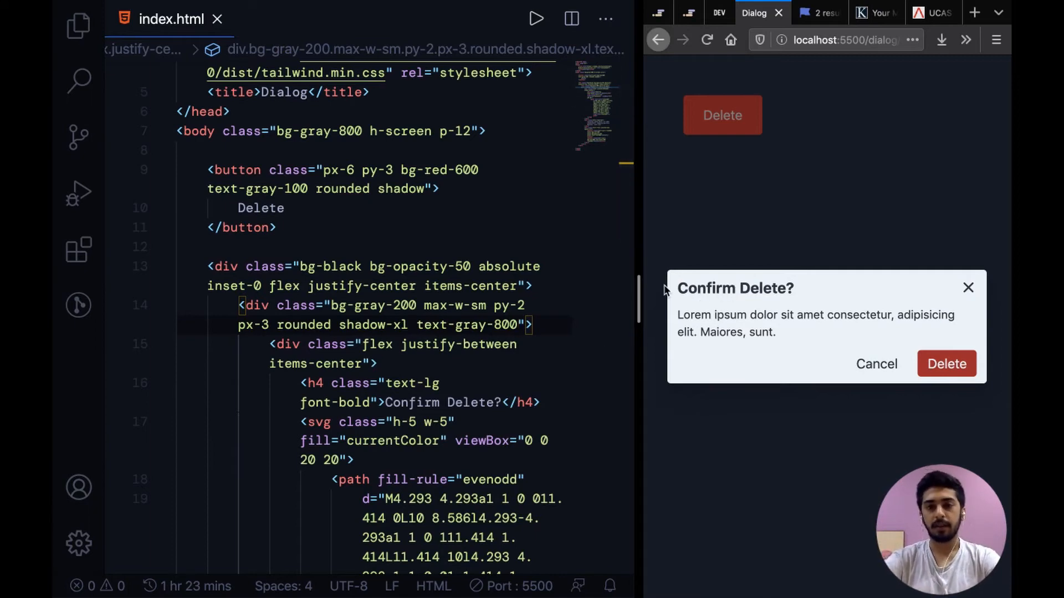
mouse_move(875, 364)
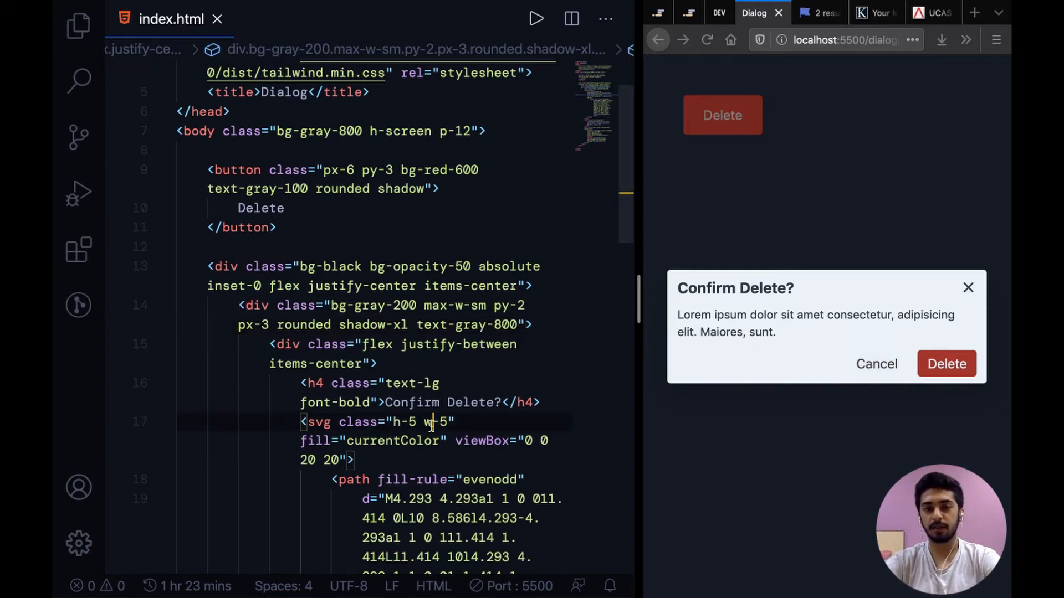
scroll(down, 3)
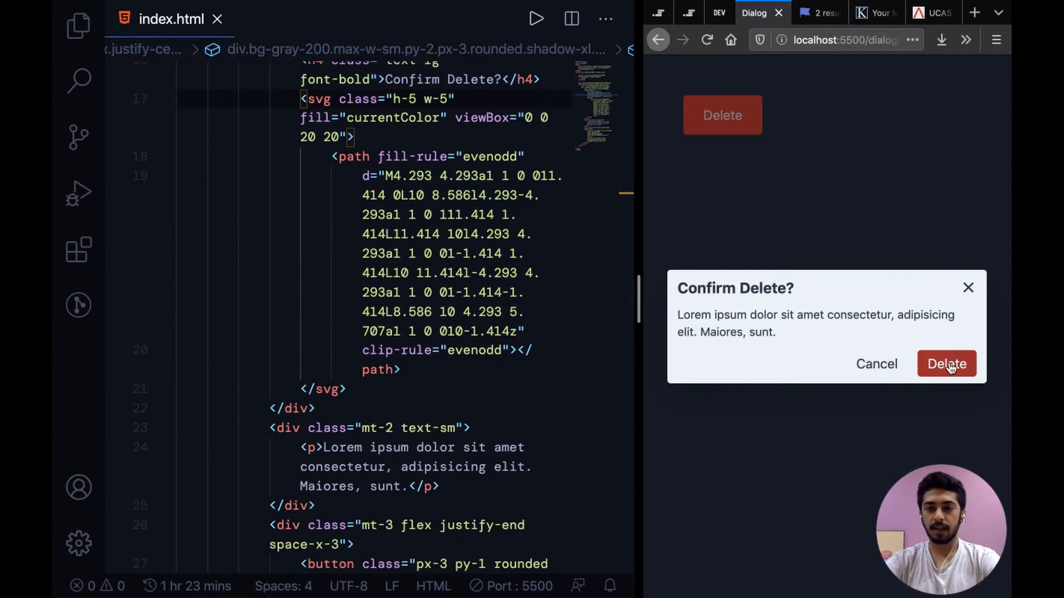
scroll(down, 3)
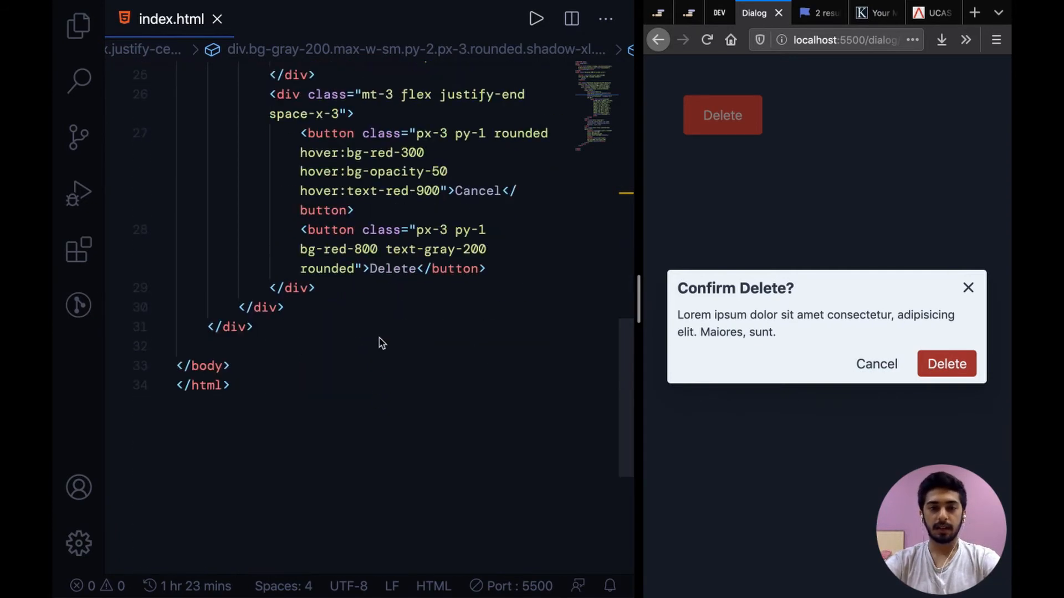
Insert hover:bg-red-600 into the Delete button's classes and save.
click(495, 249)
text(hover:bg-red-600 )
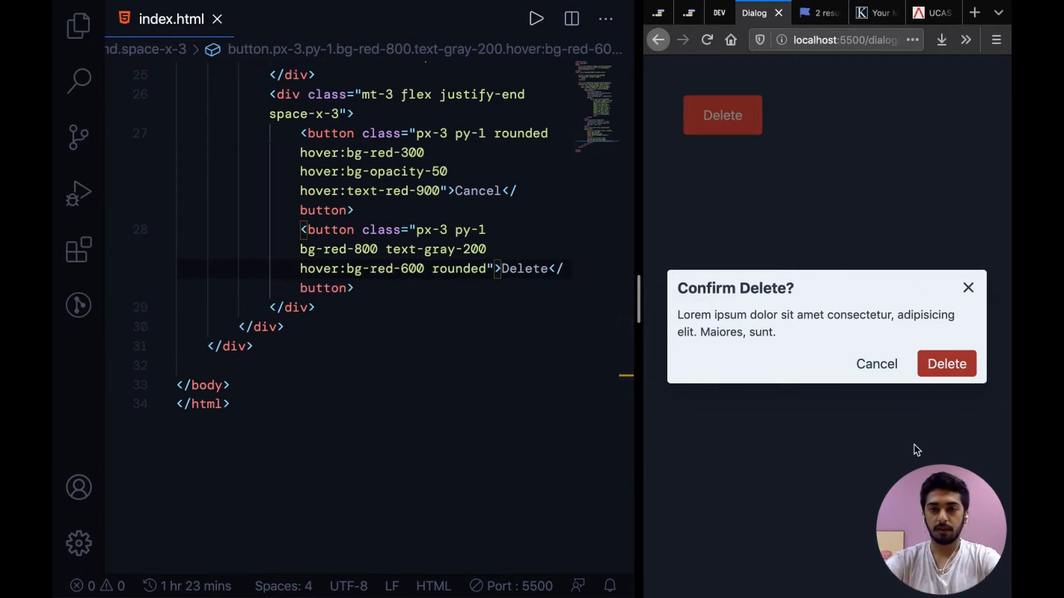
mouse_move(876, 363)
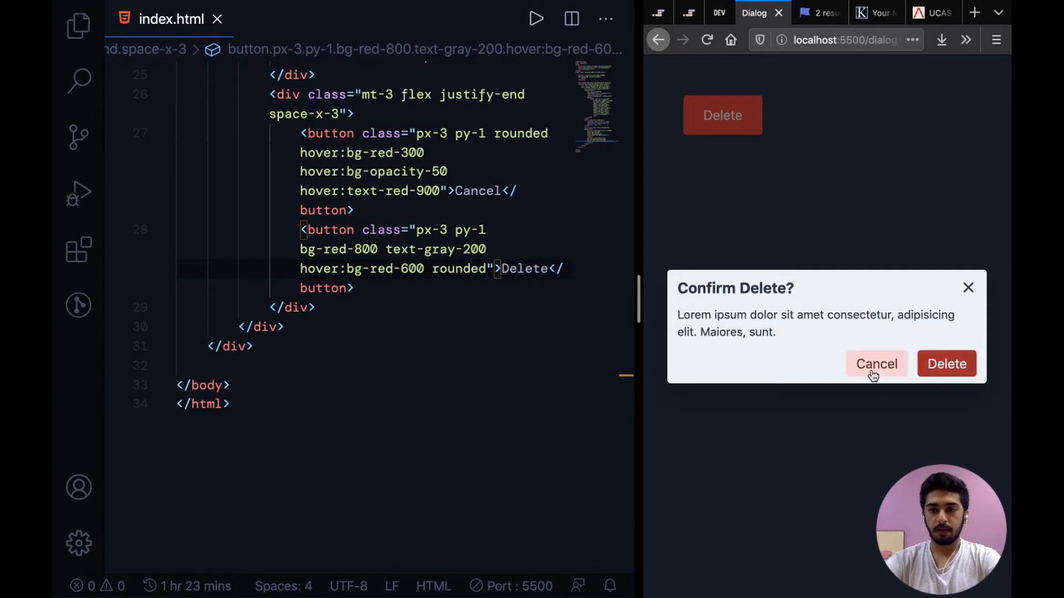
click(397, 347)
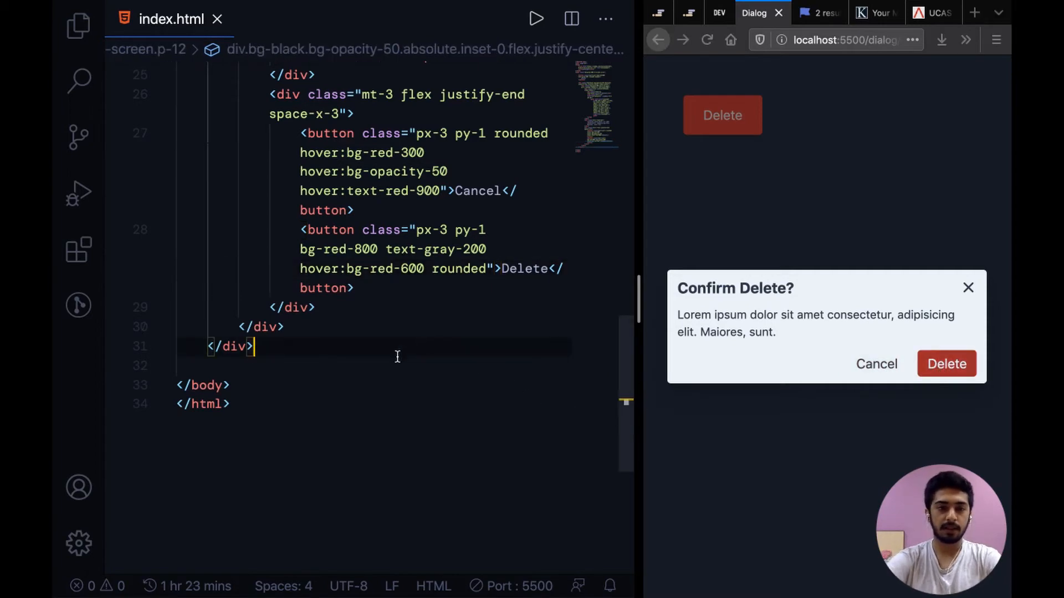
Start an empty script block before </body> and give the Delete button id="delete-btn".
text(script>)
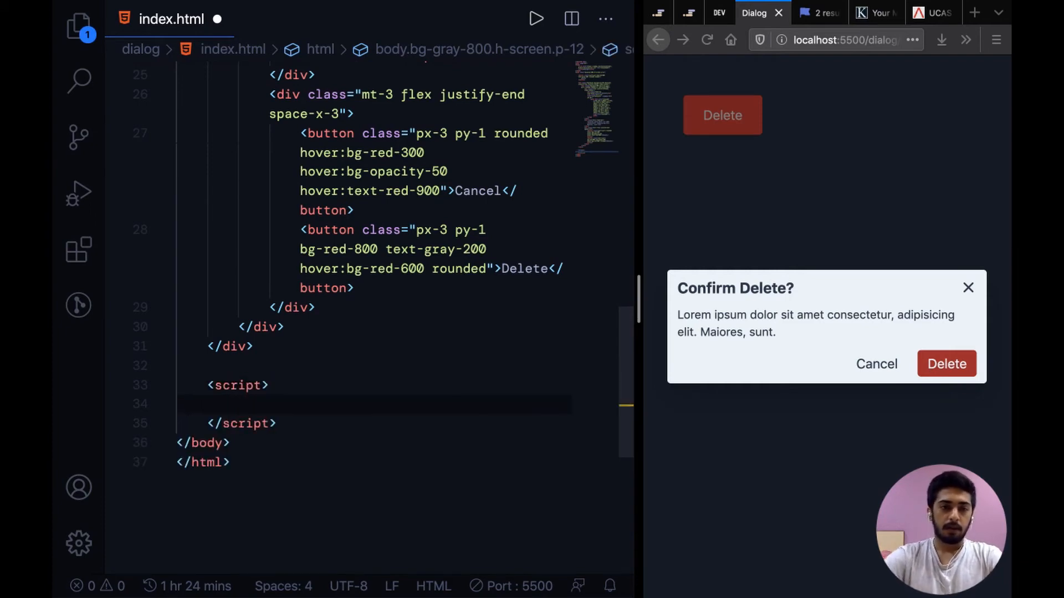
scroll(up, 3)
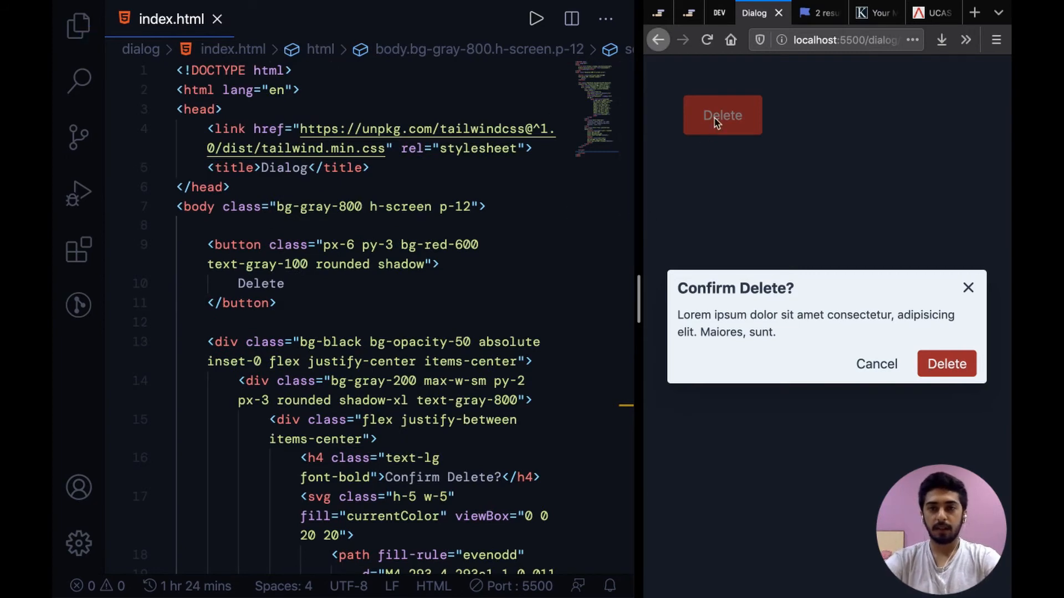
mouse_move(573, 200)
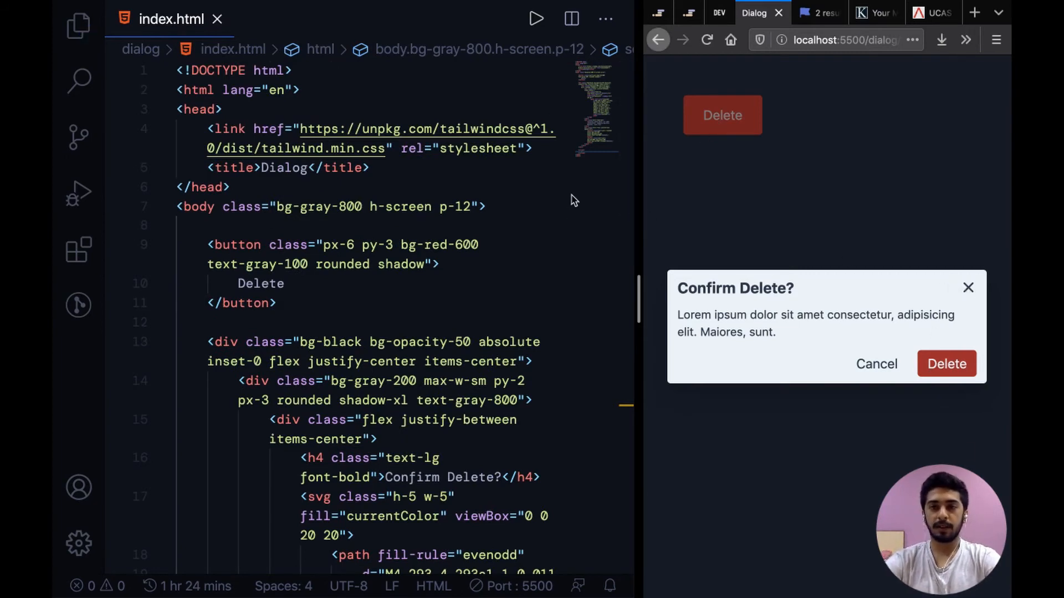
mouse_move(276, 260)
text( id=)
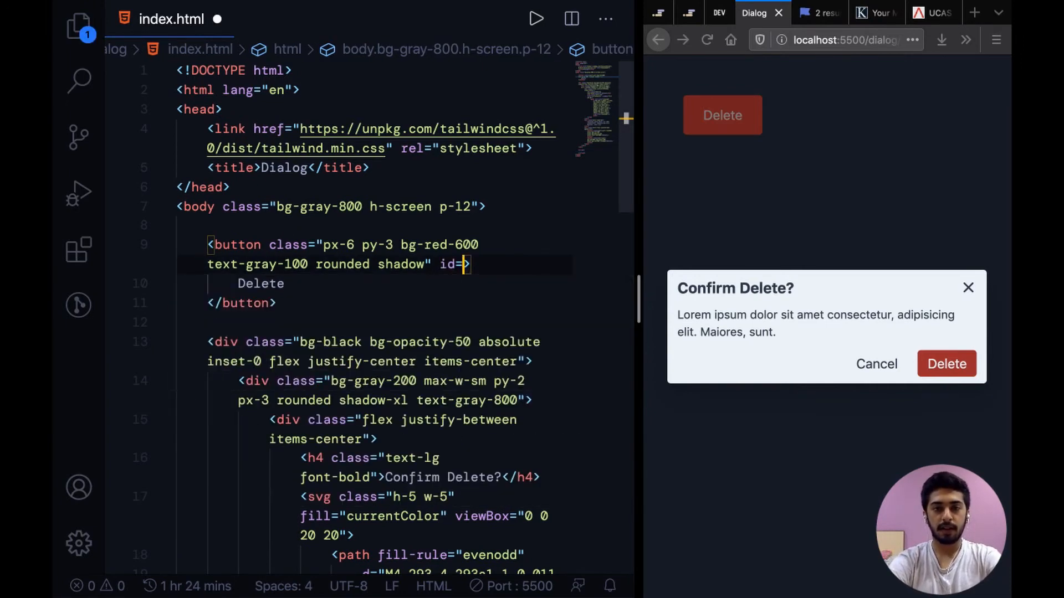
text(delete-")
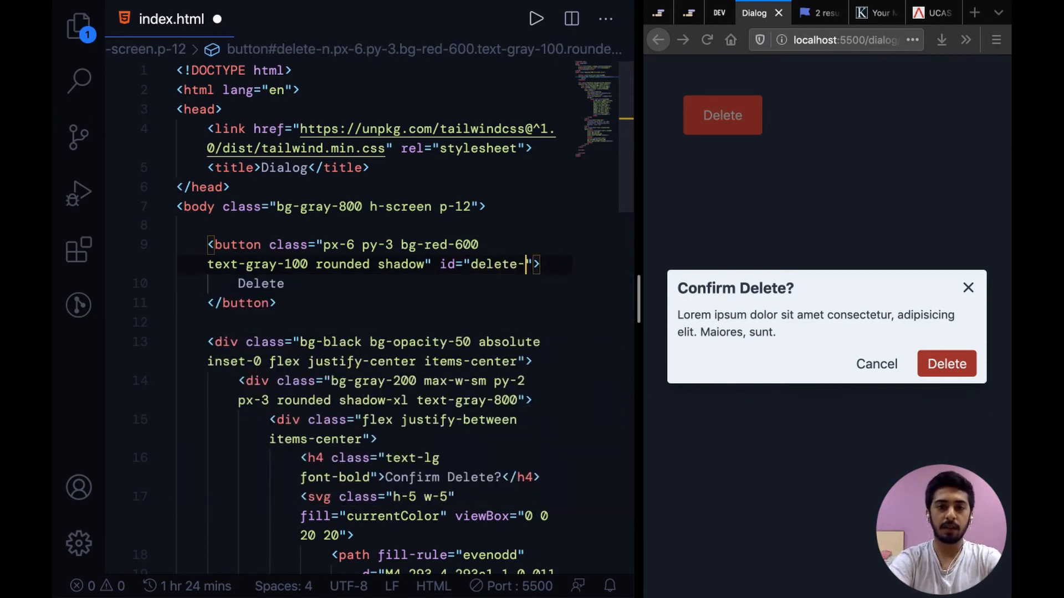
text(btn)
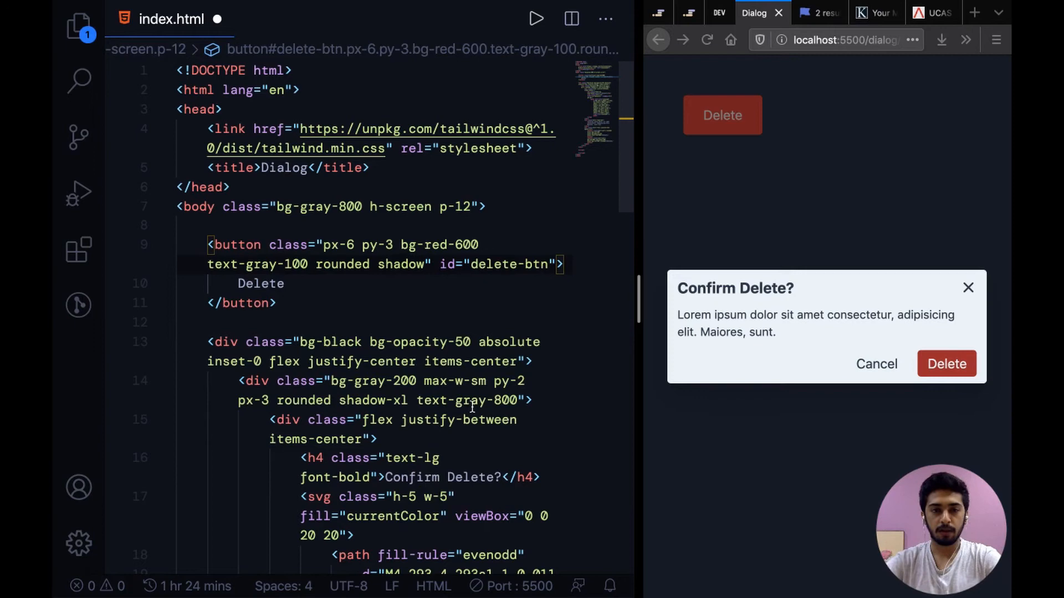
Give the overlay div id="overlay".
click(530, 362)
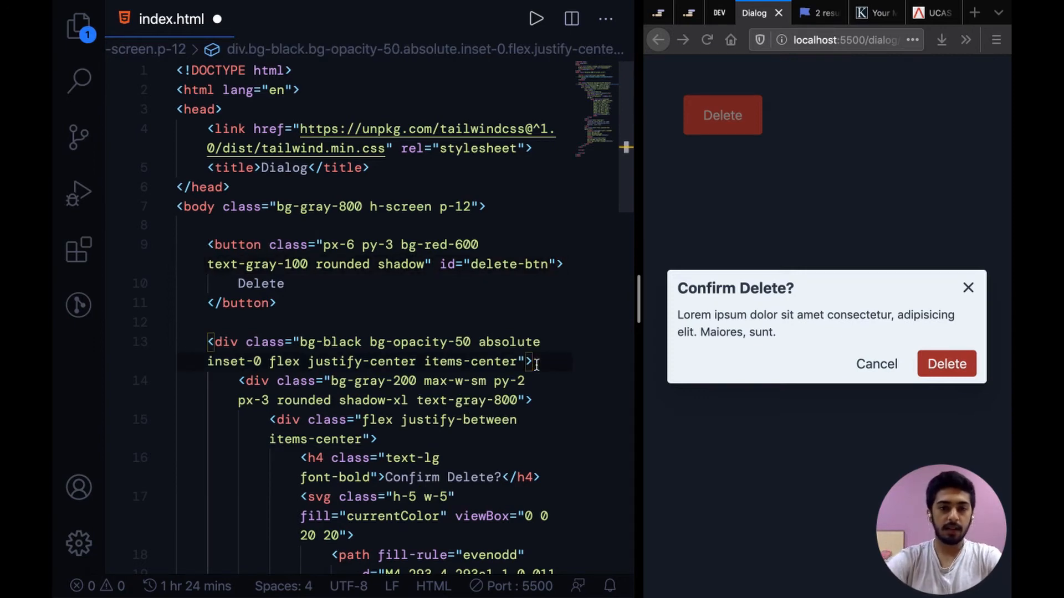
text(cla)
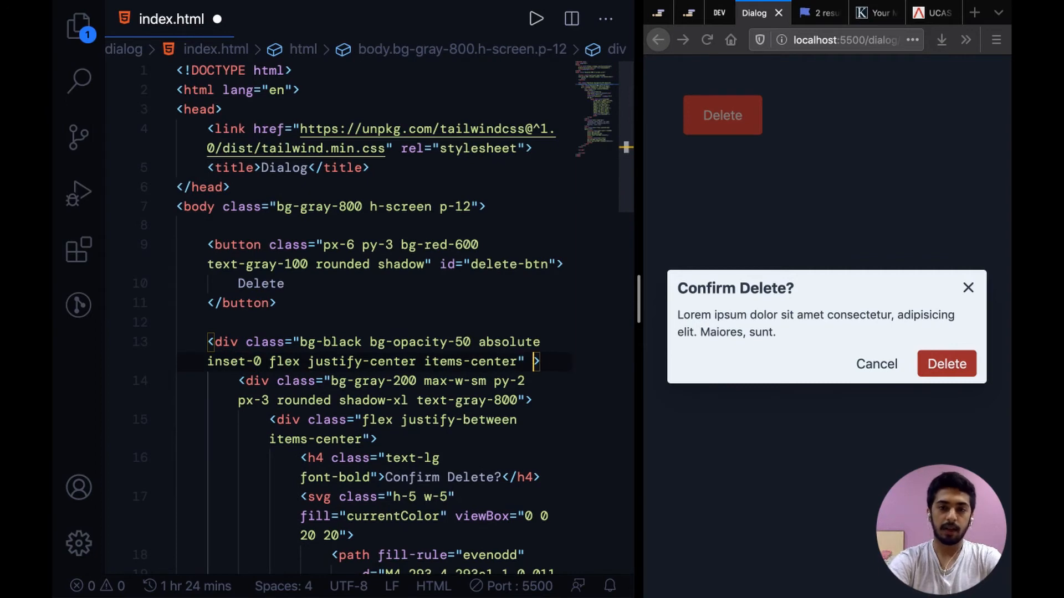
text(id="ol")
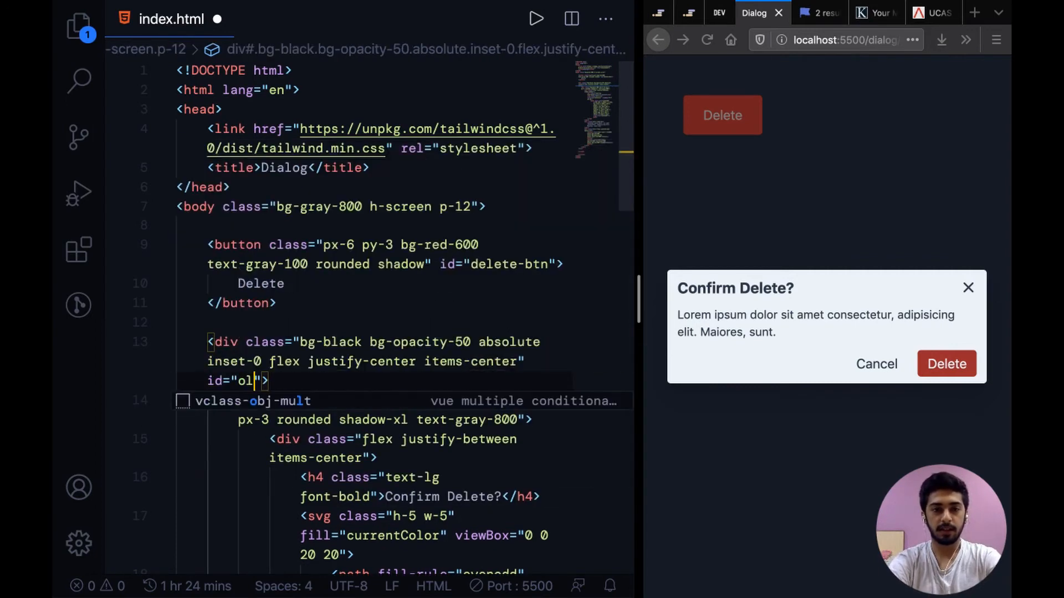
text(verlay)
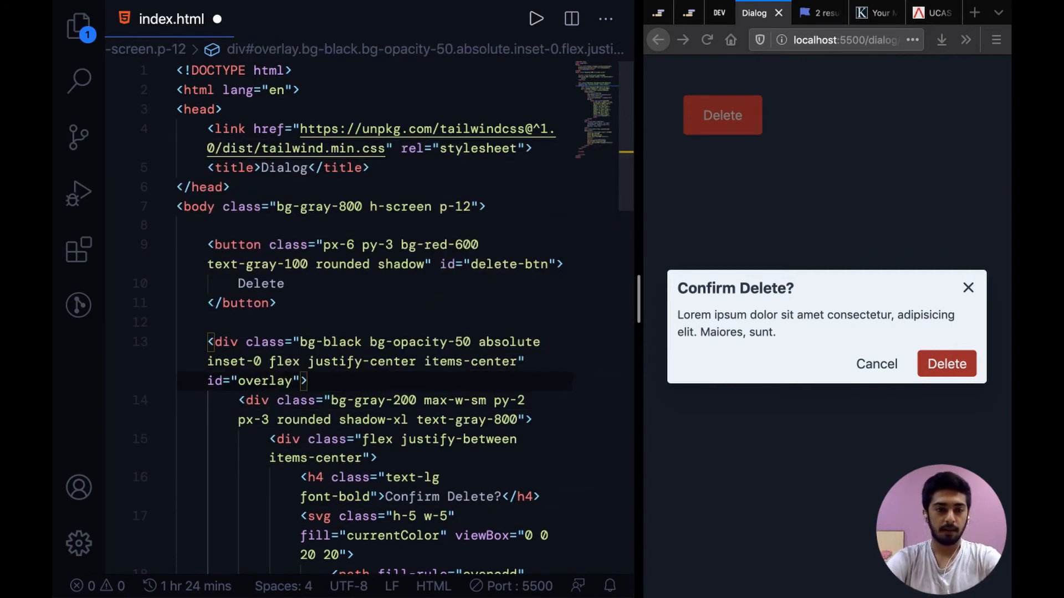
scroll(down, 3)
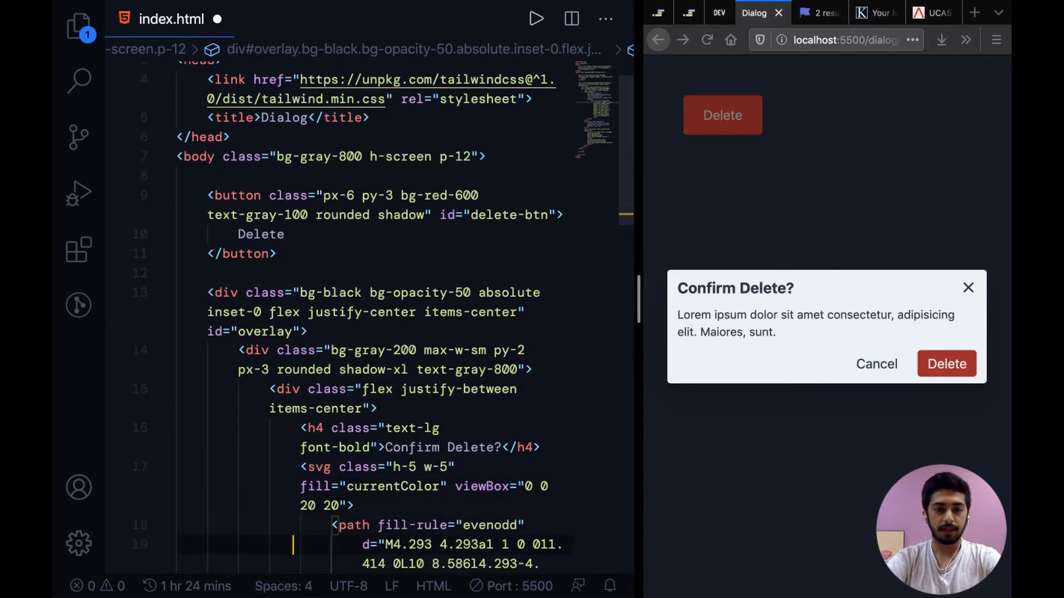
scroll(down, 3)
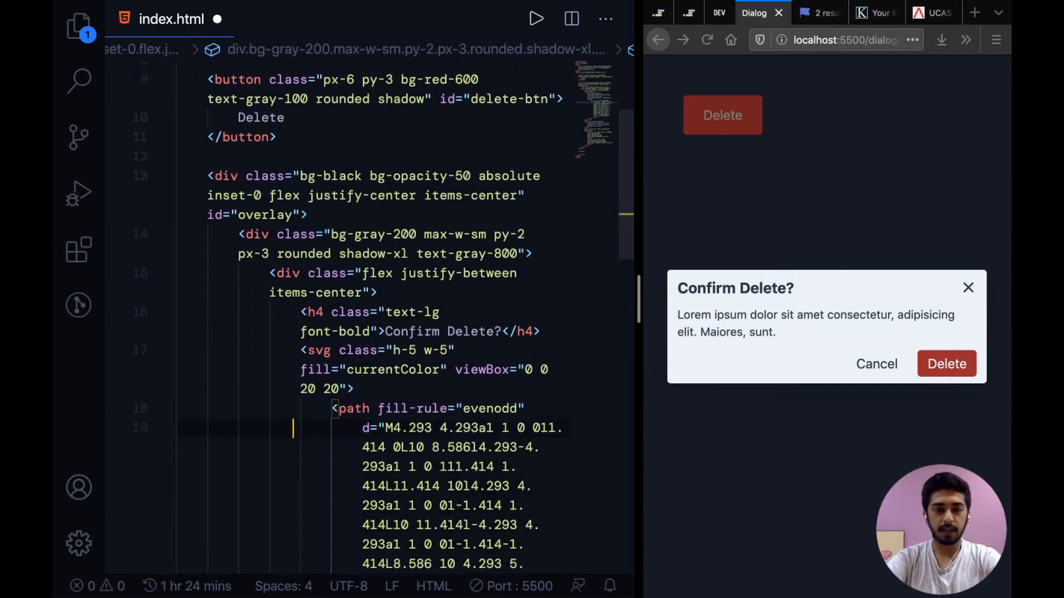
Give the close icon svg its id attribute.
click(319, 350)
text( id=")
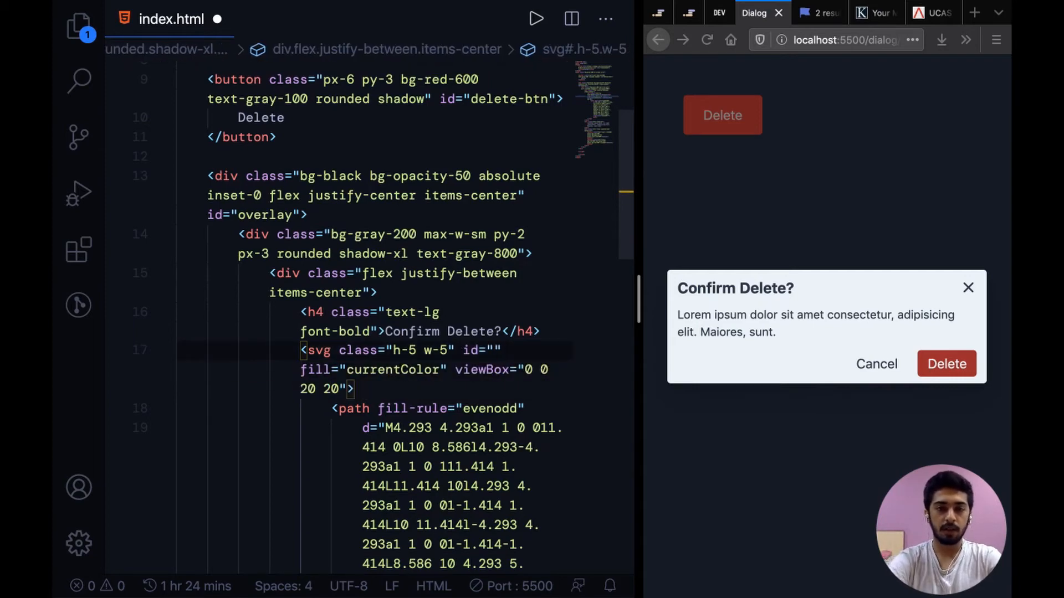
text(close-btn)
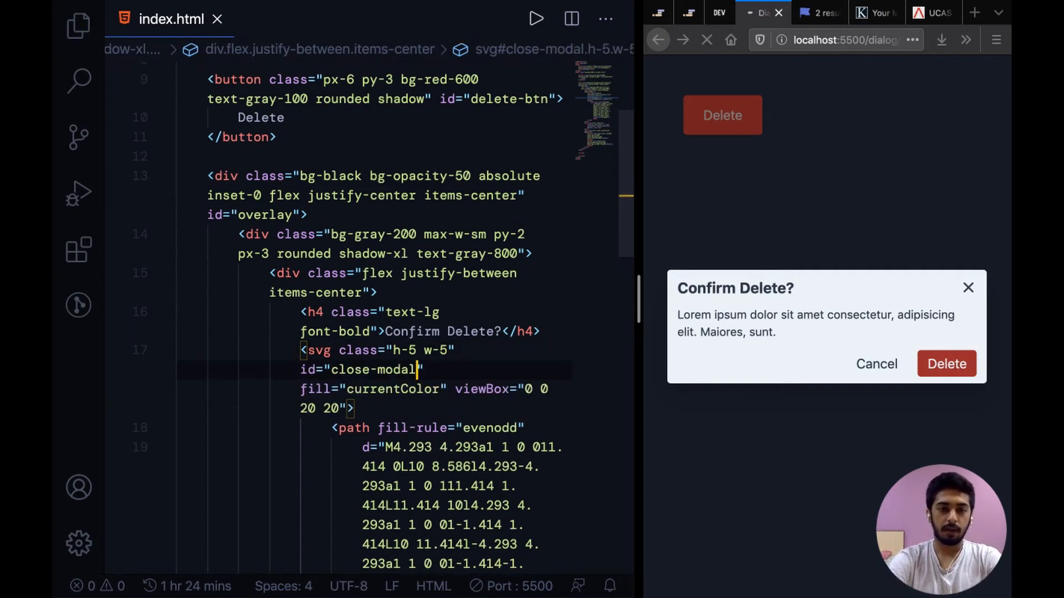
scroll(down, 3)
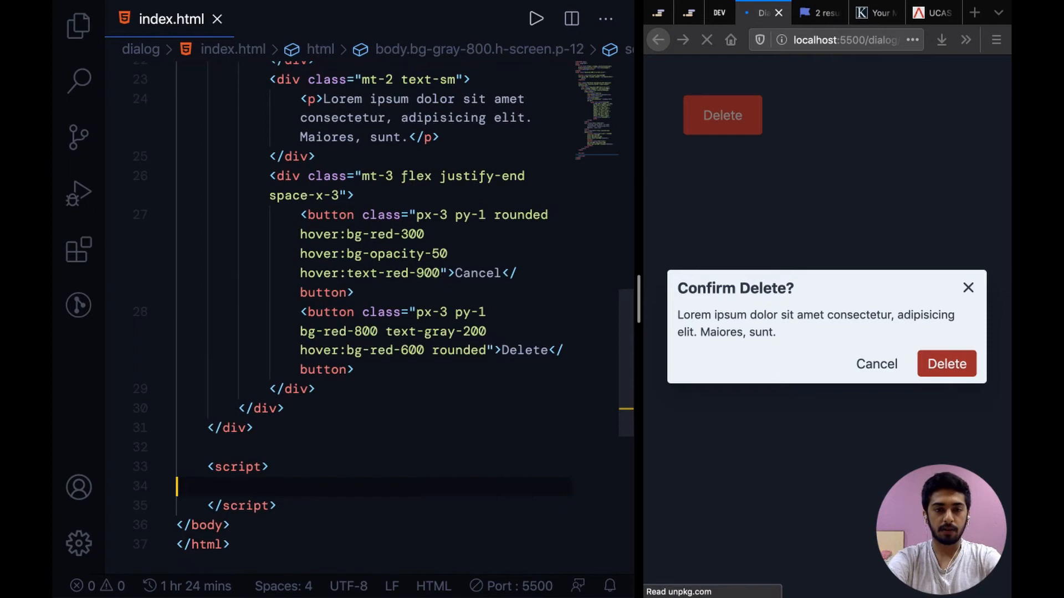
Write window.addEventListener('DOMContentLoaded', () => {}) with an empty callback body in the script.
key(enter)
text(window.addEventListener)
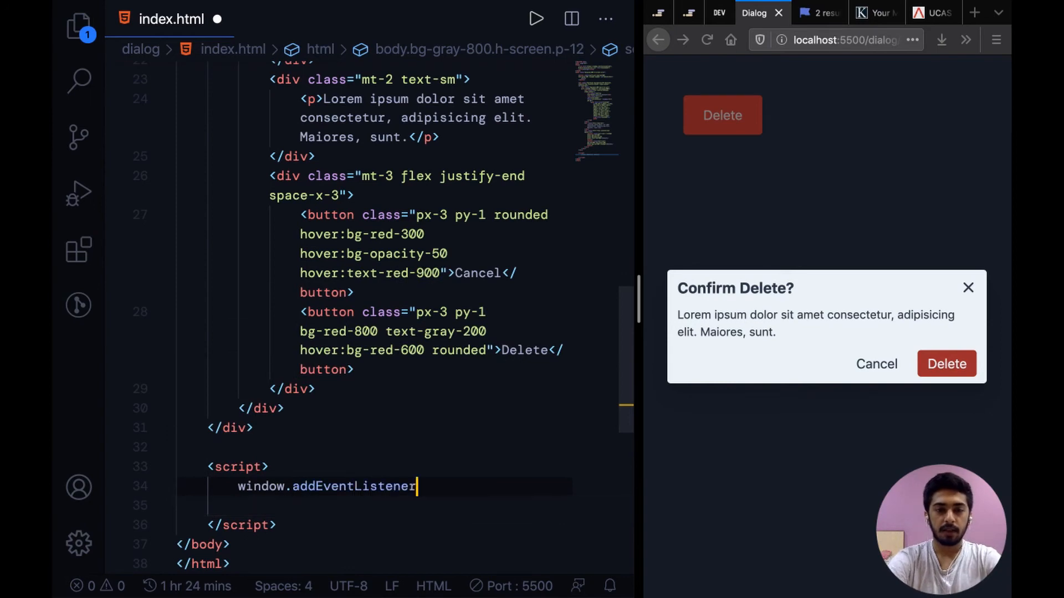
text(('DOMContentLoaded', () =>{)
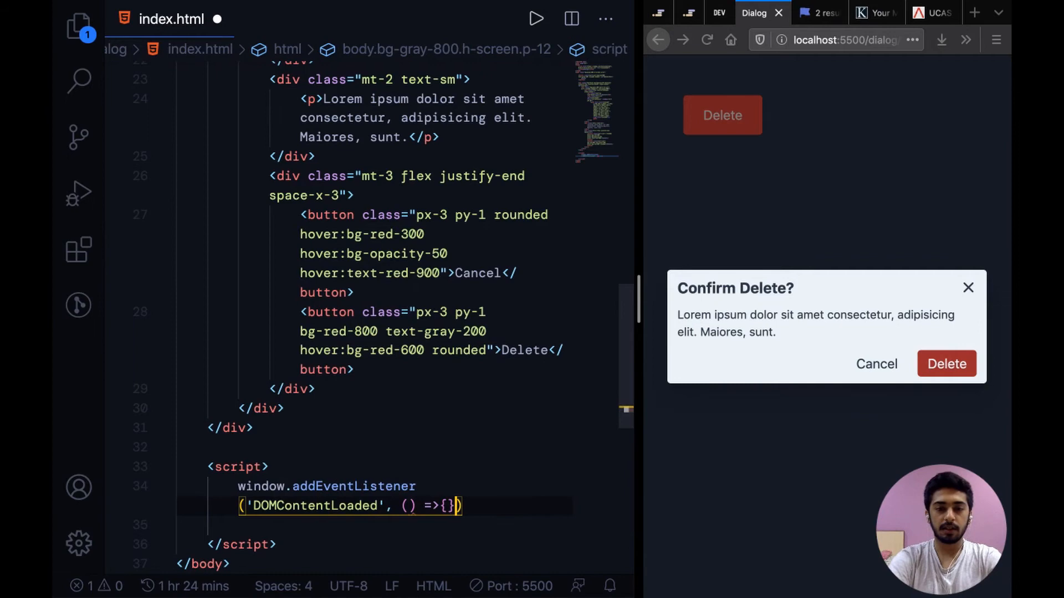
key(Enter)
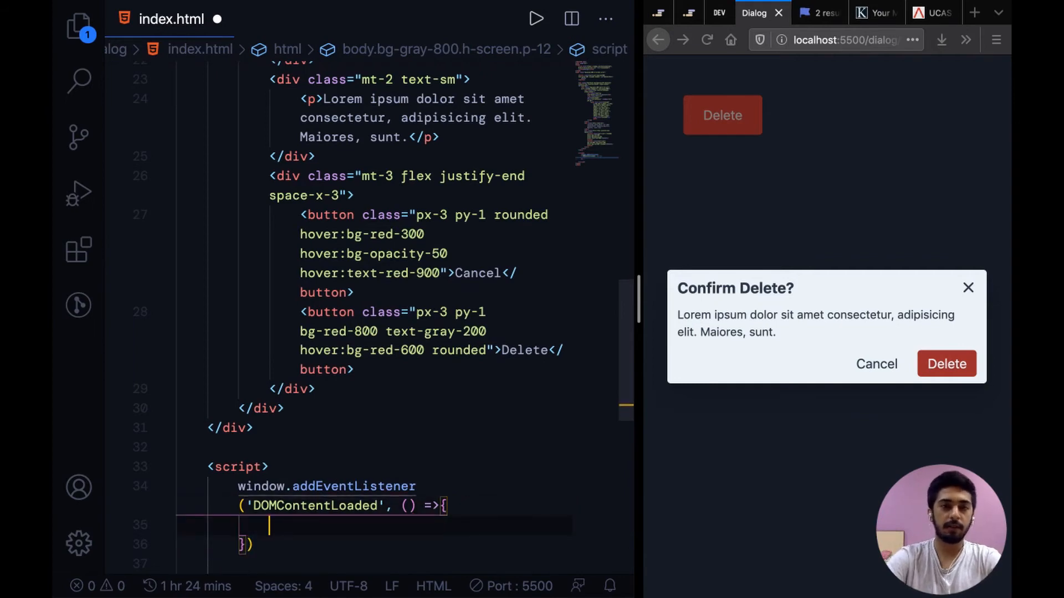
scroll(down, 3)
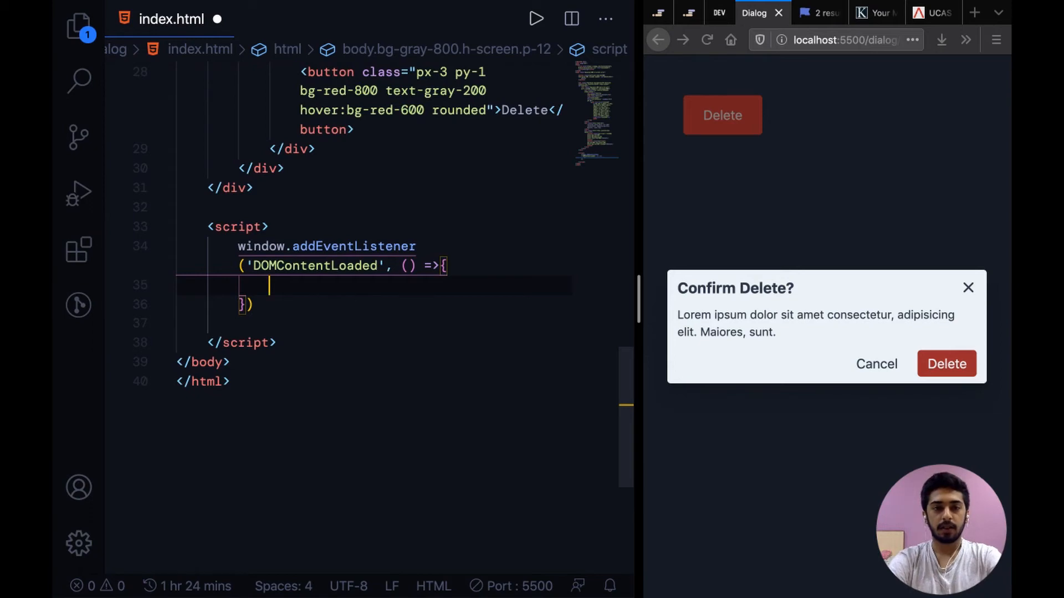
Declare const overlay = document.querySelector('#overlay') in the callback.
text(const)
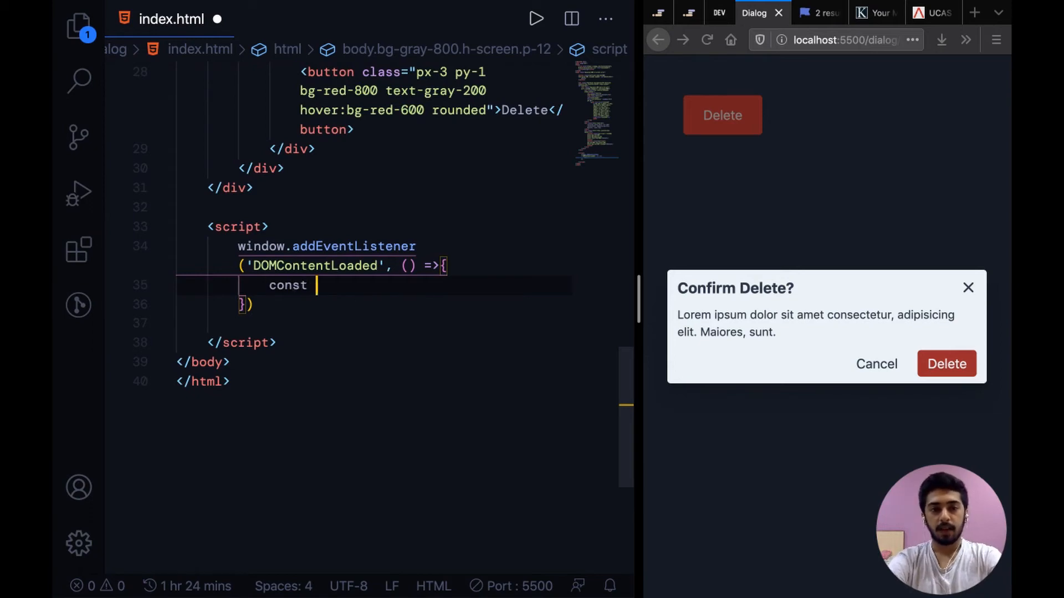
text(overlay)
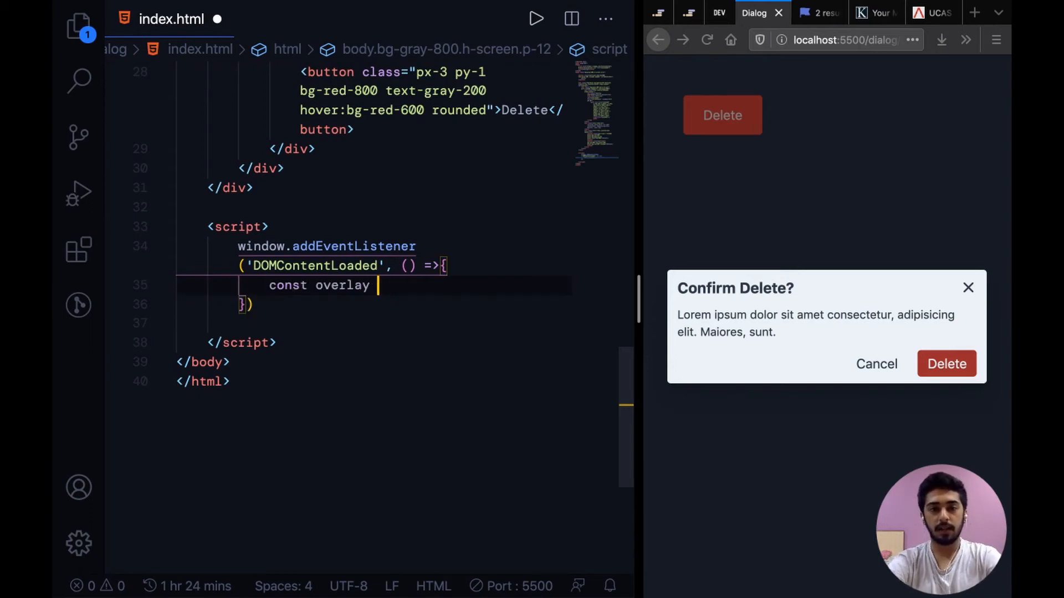
text(= document.)
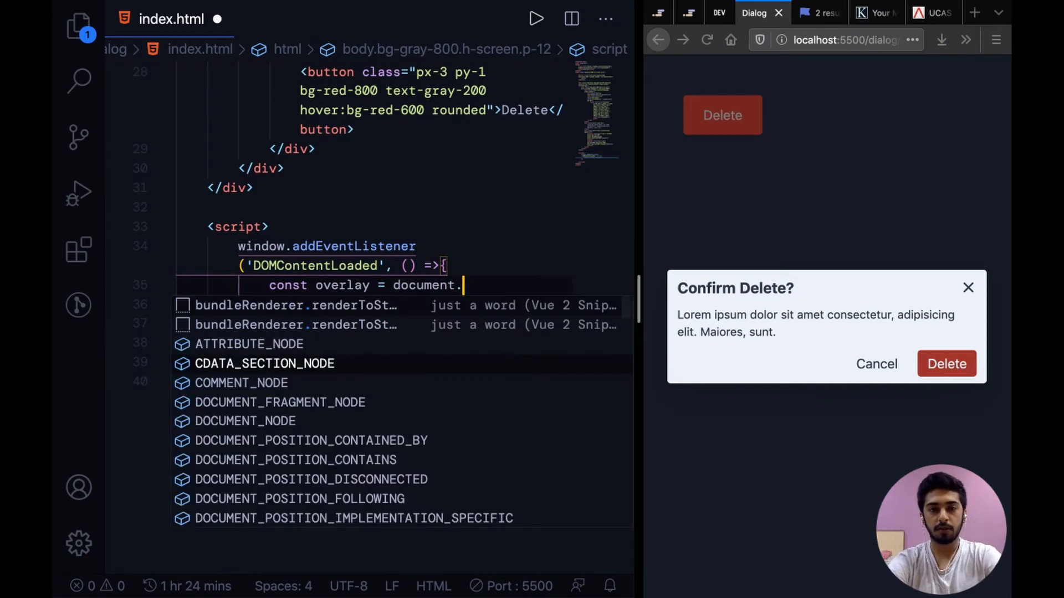
text(querySelector(')
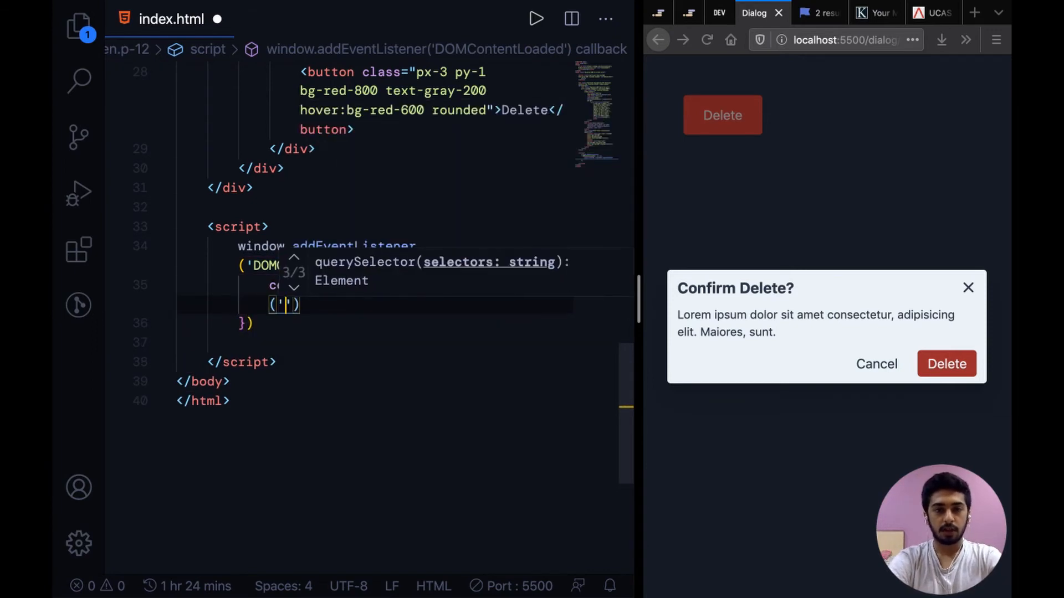
text(#overlay)
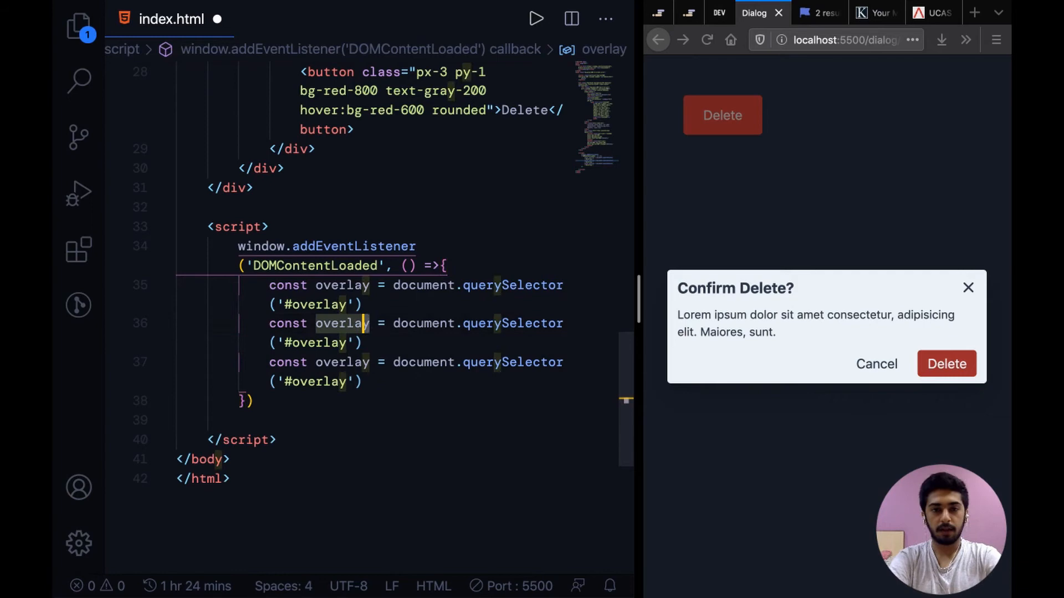
Declare delBtn and closeBtn constants via querySelector on #delete-btn and #close-modal.
text(delBtn)
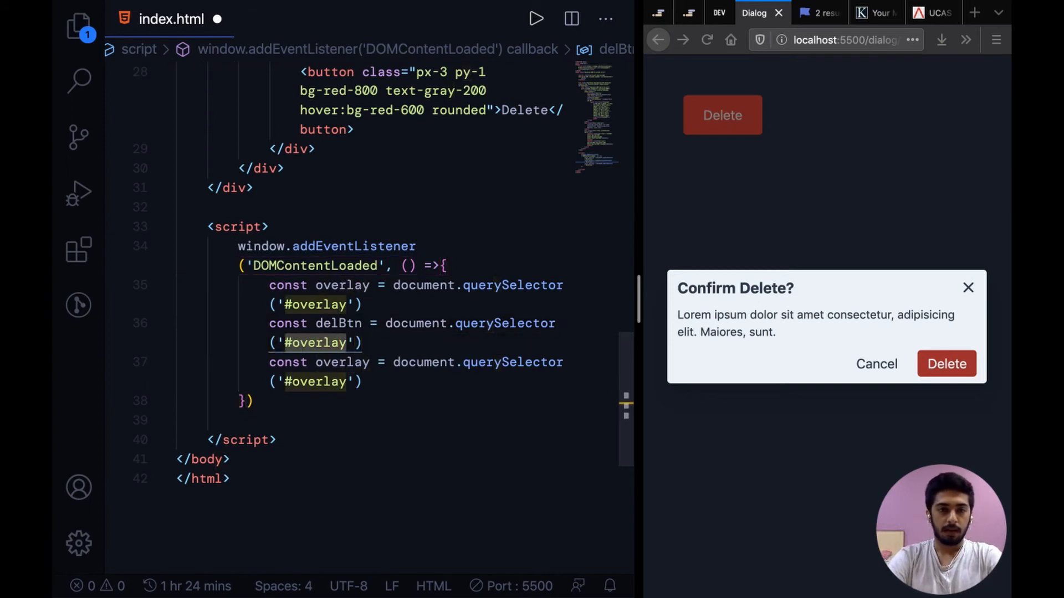
text(delete-btn)
click(417, 372)
text(modal-clos)
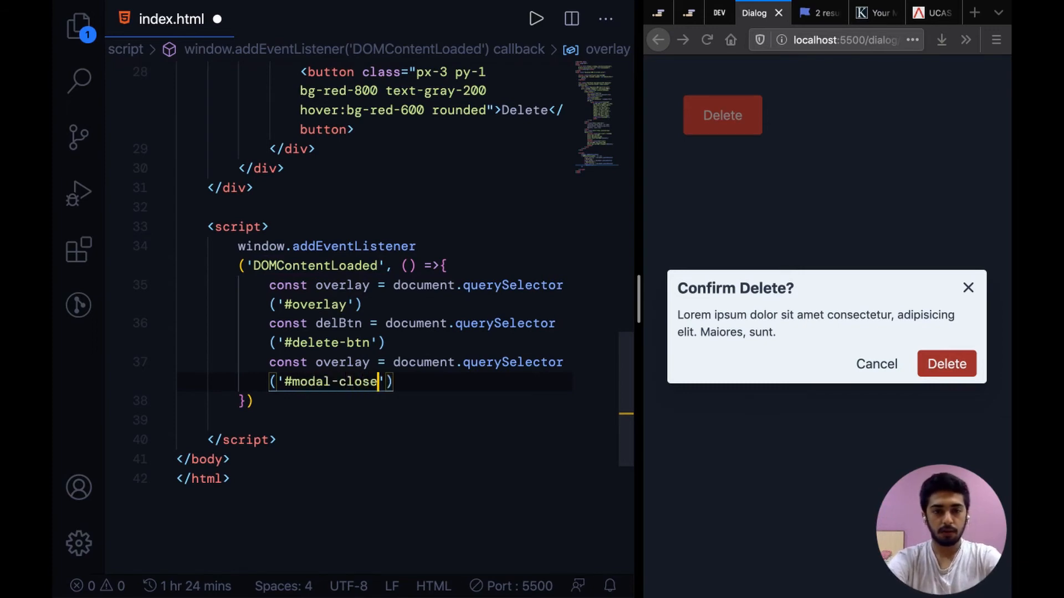
double_click(342, 361)
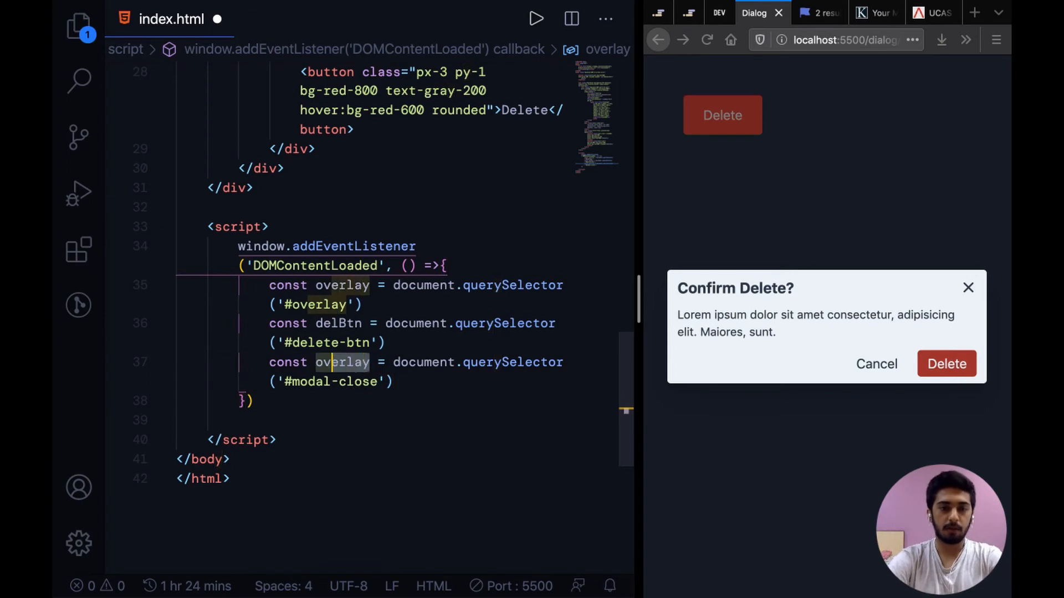
text(closeBtn)
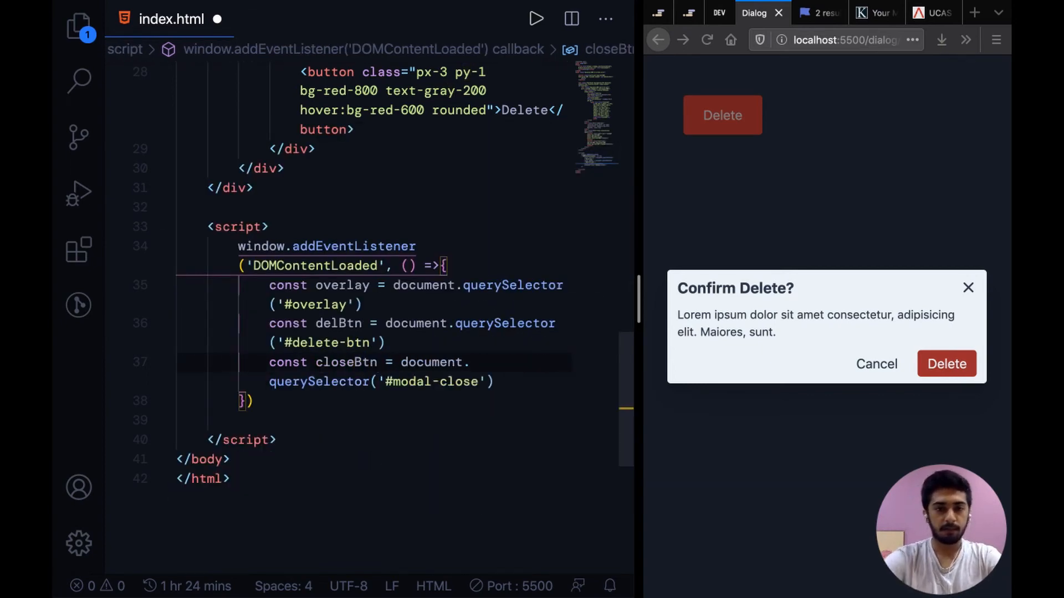
scroll(up, 3)
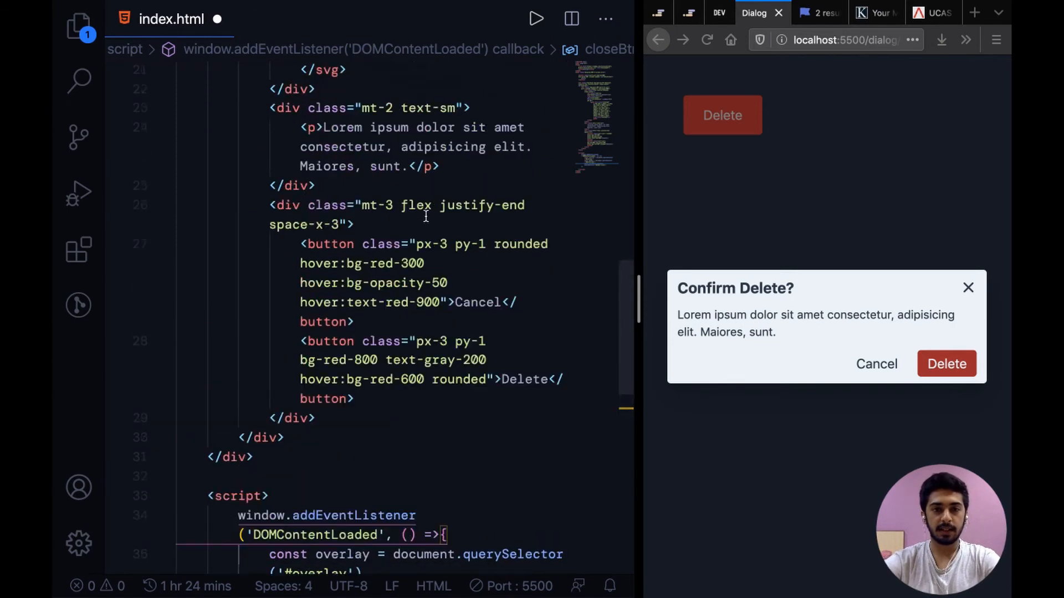
scroll(up, 3)
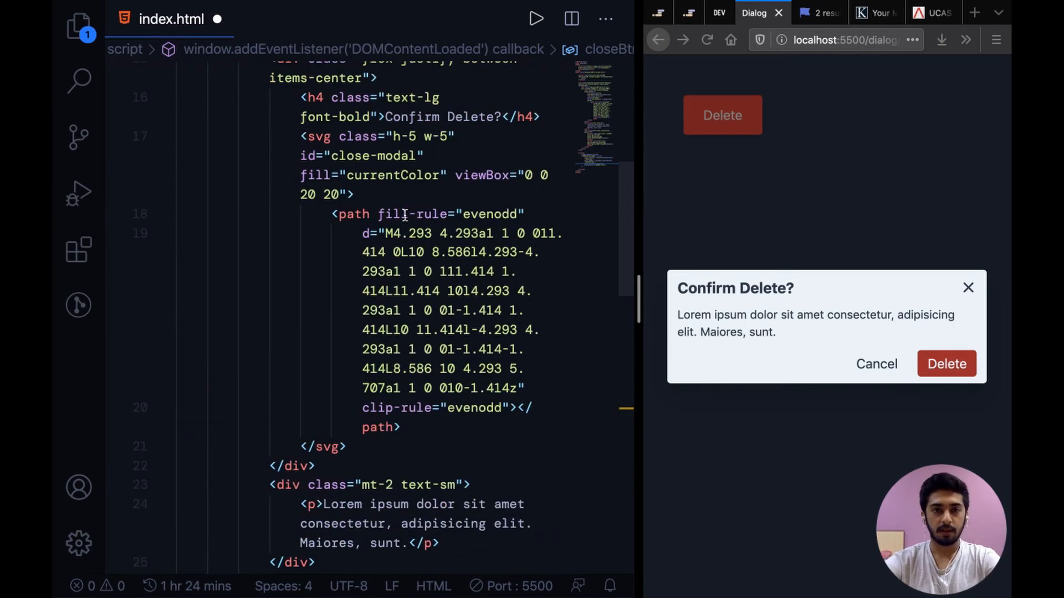
scroll(down, 3)
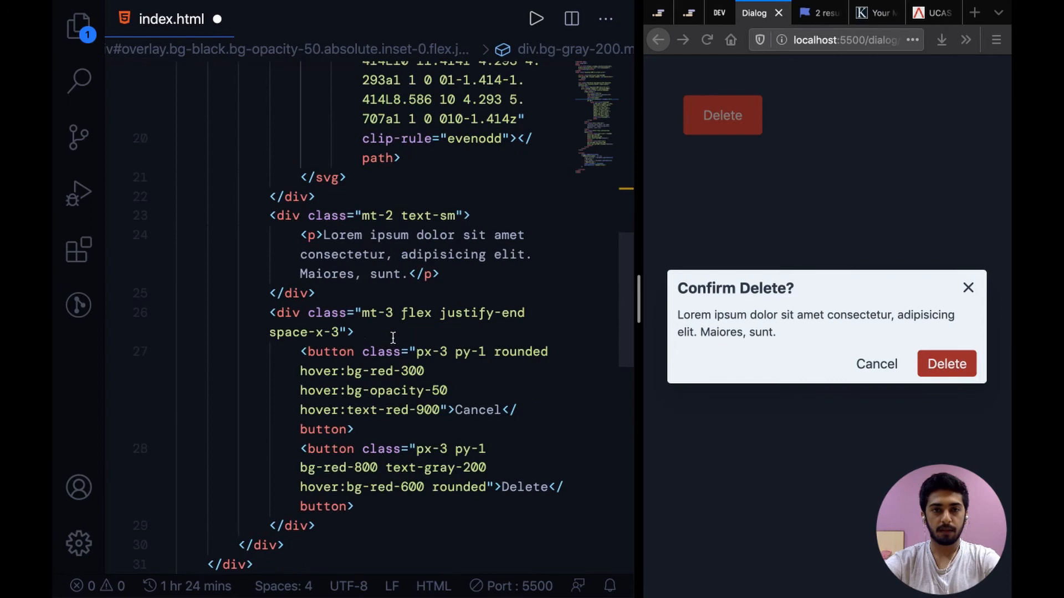
scroll(down, 3)
text(const closeBtn = document.querySelector('#close-modal'))
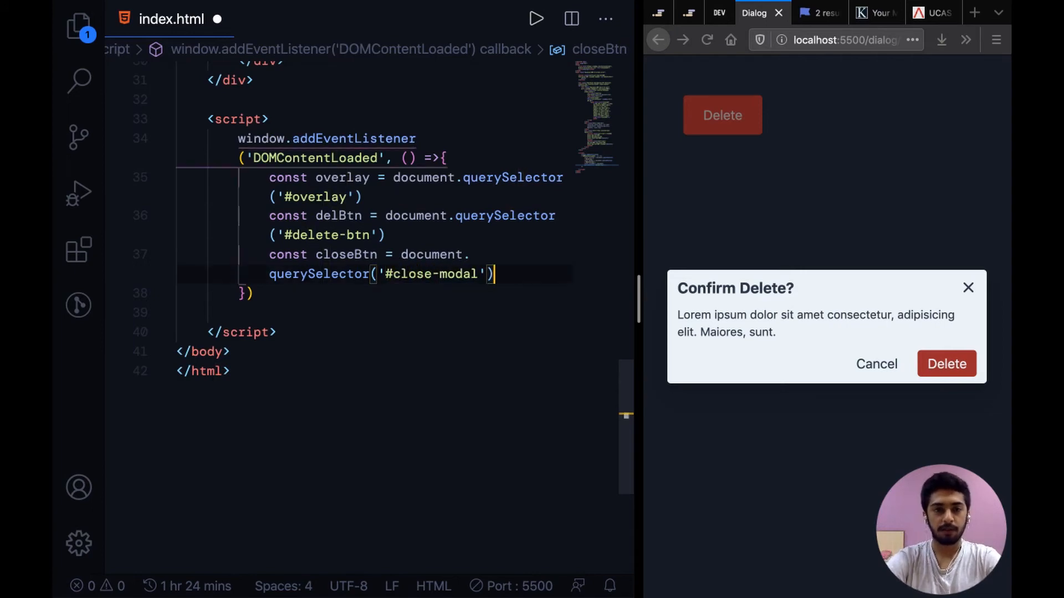
key(Enter)
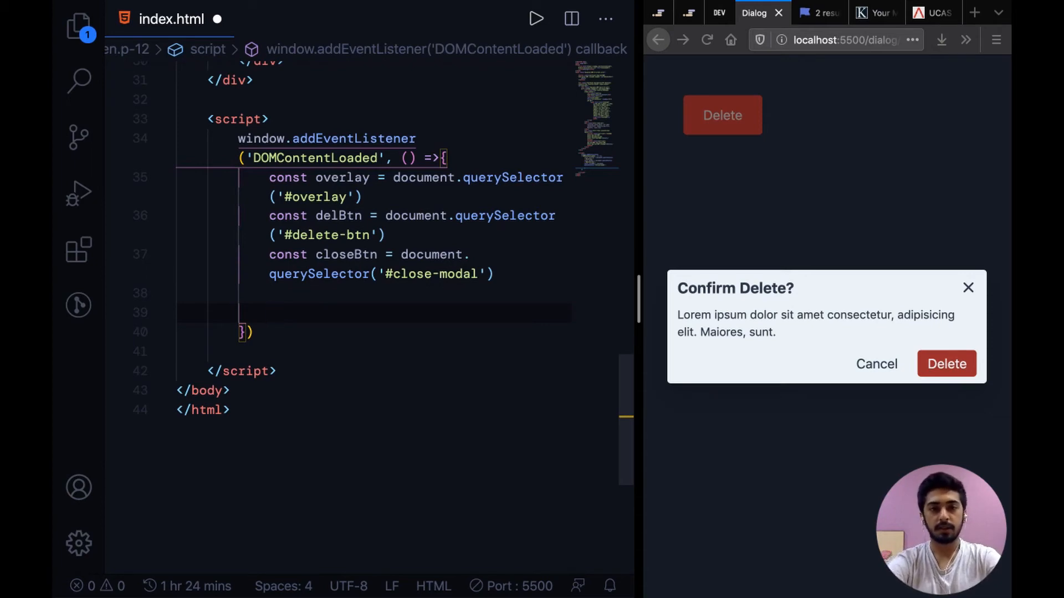
Add delBtn.addEventListener('click', () => {}) with an empty body.
text(delt)
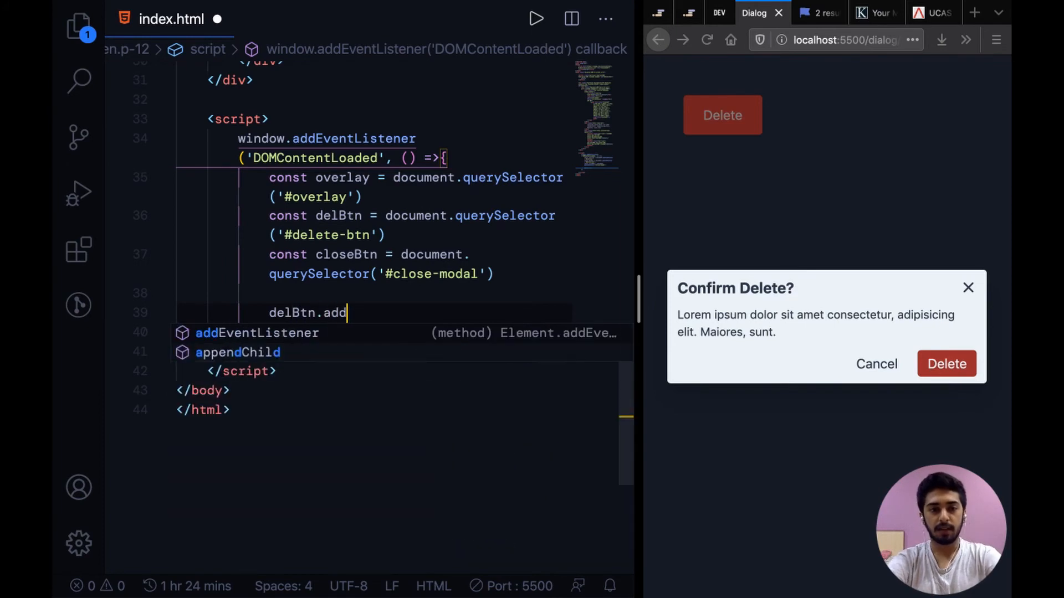
text(EventListener('cli')
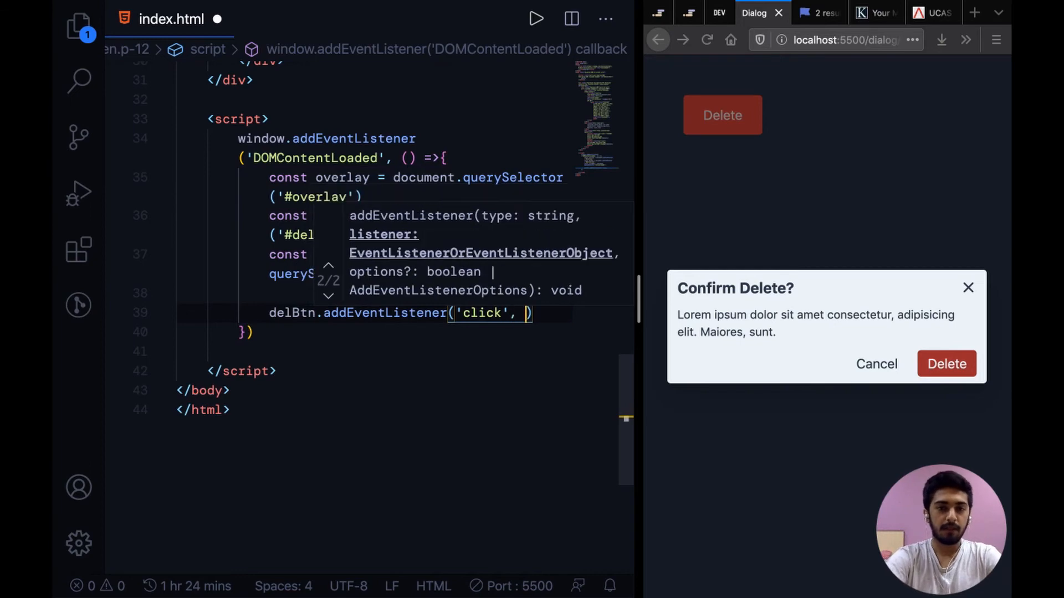
text(() => {})
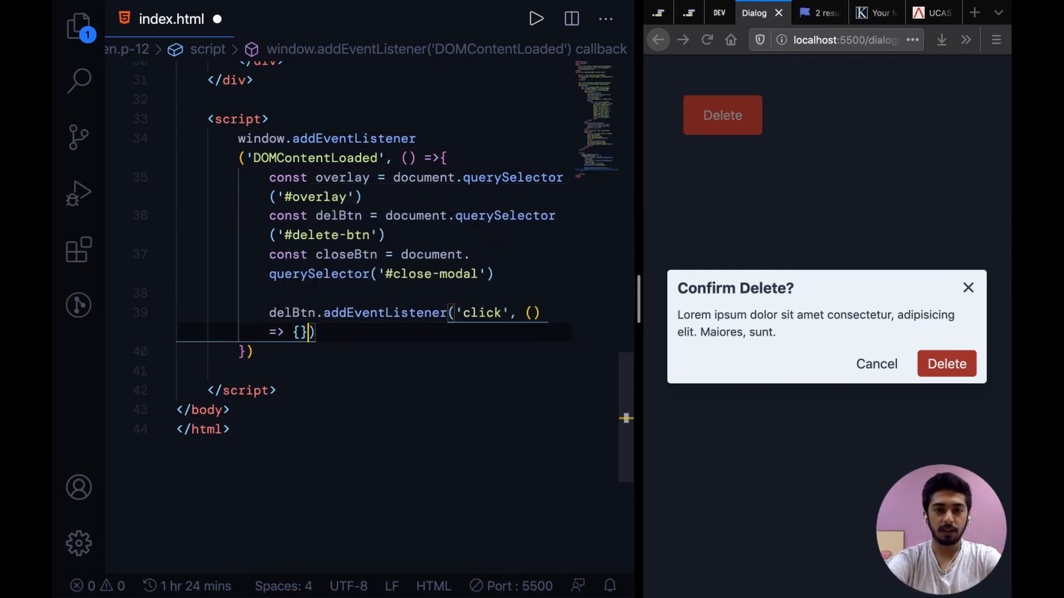
key(Enter)
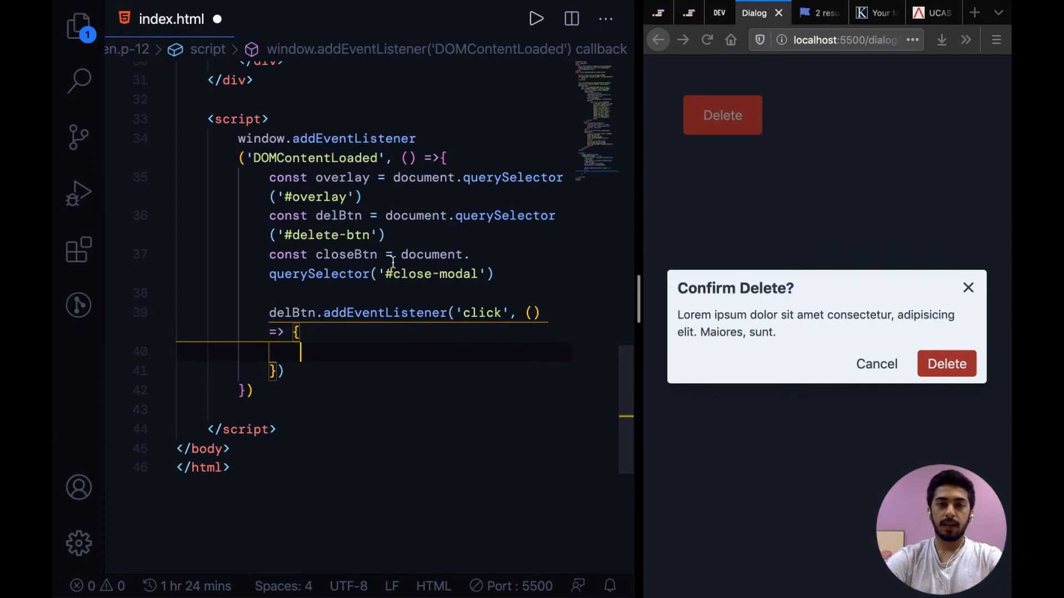
Set the overlay div's class back to hidden so the modal is closed by default.
scroll(up, 3)
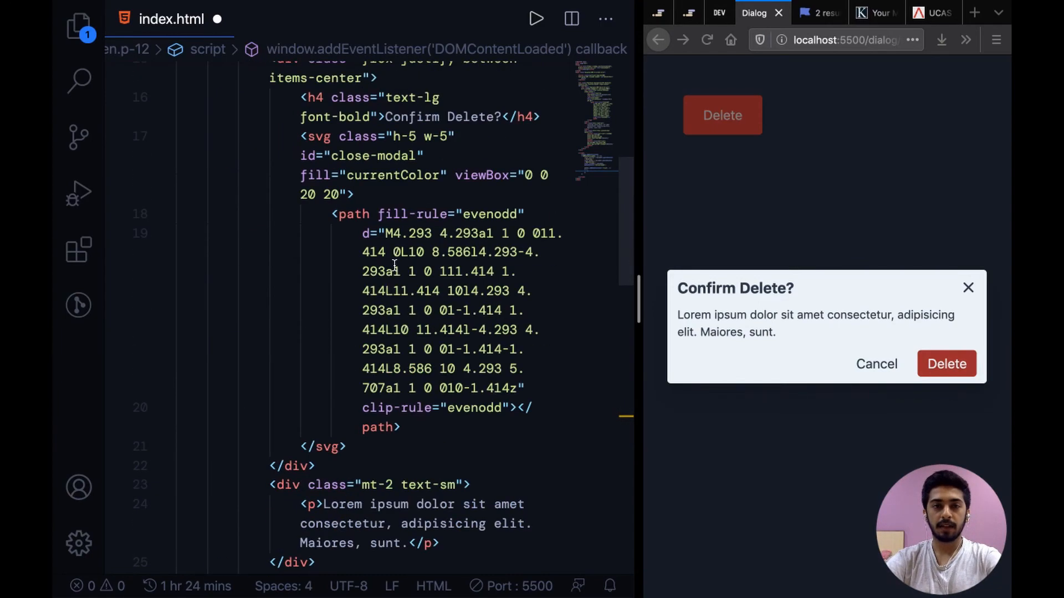
scroll(up, 3)
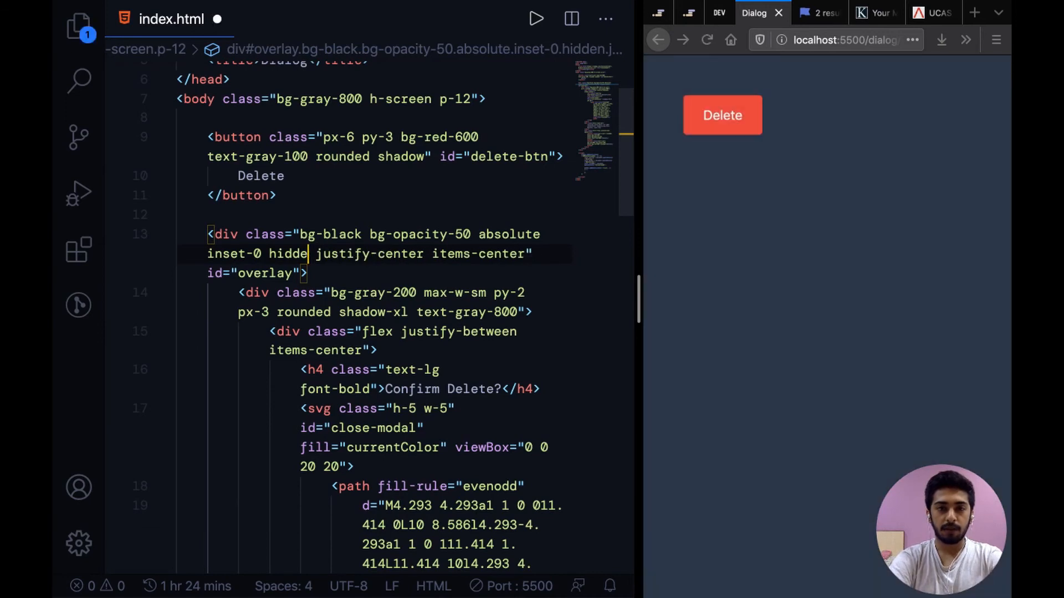
text(flex)
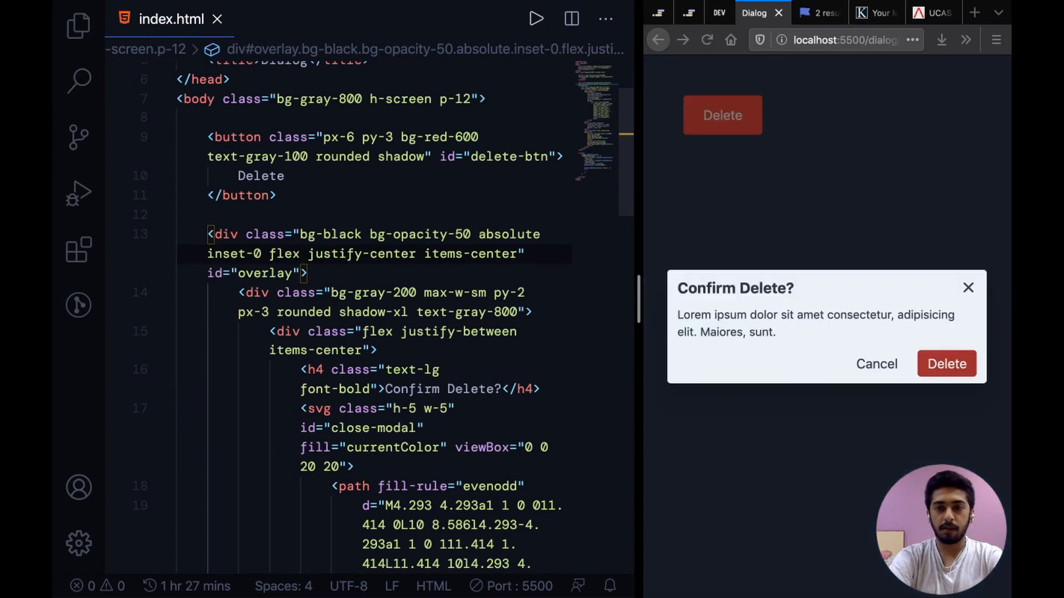
text(hid)
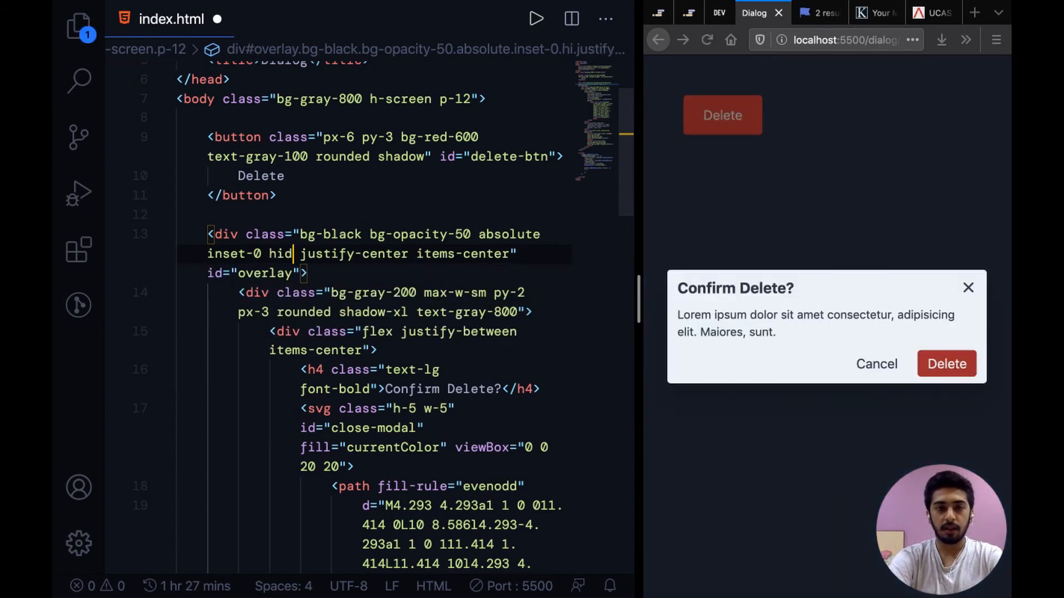
text(den)
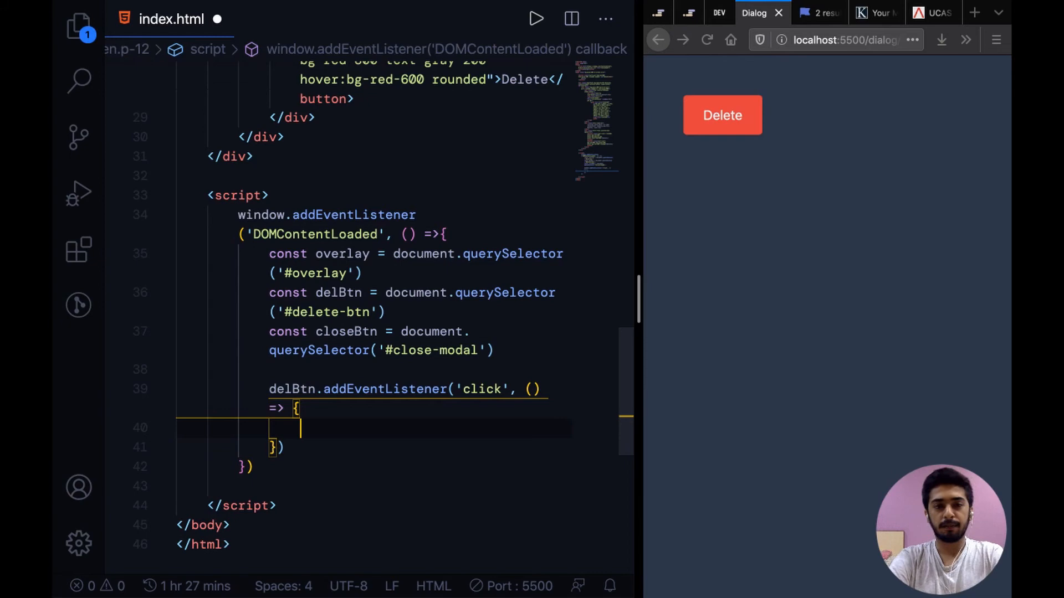
Write overlay.classList calls removing 'hidden' and adding 'flex' inside the click listeners.
text(overlay)
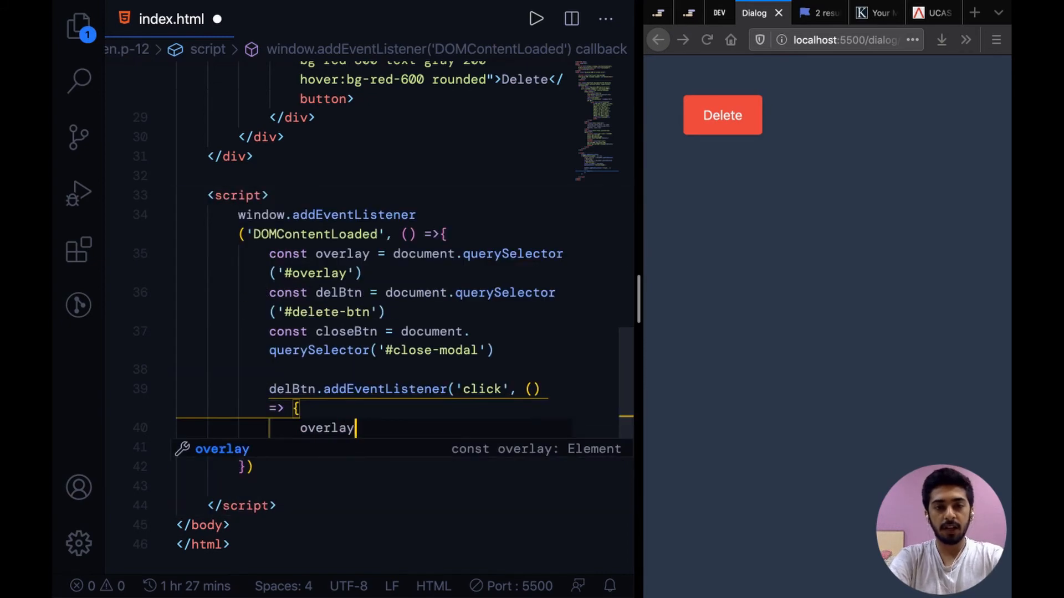
text(.classList.remove(')
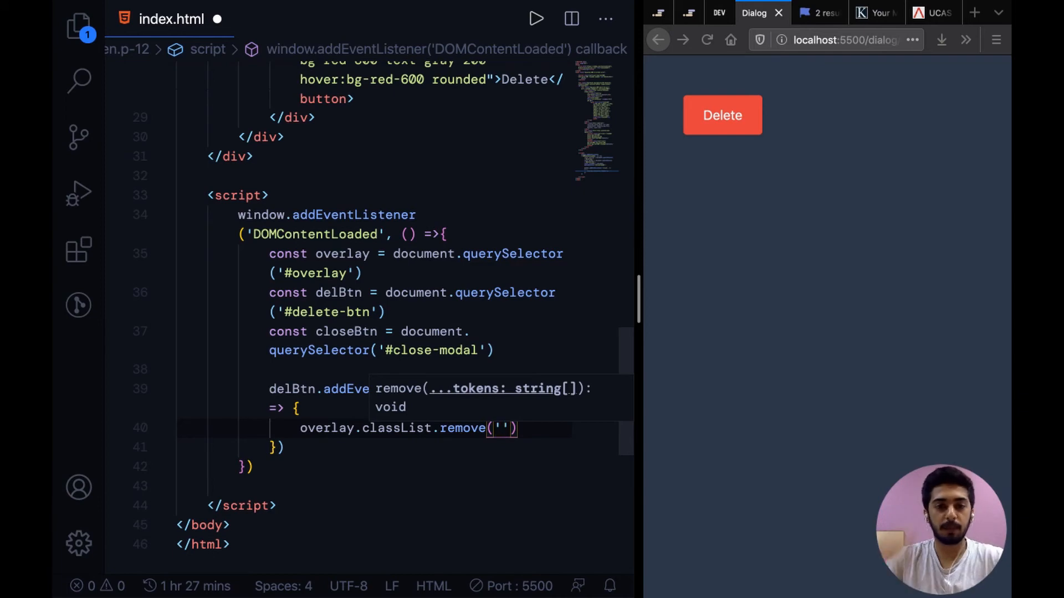
text(hidden)
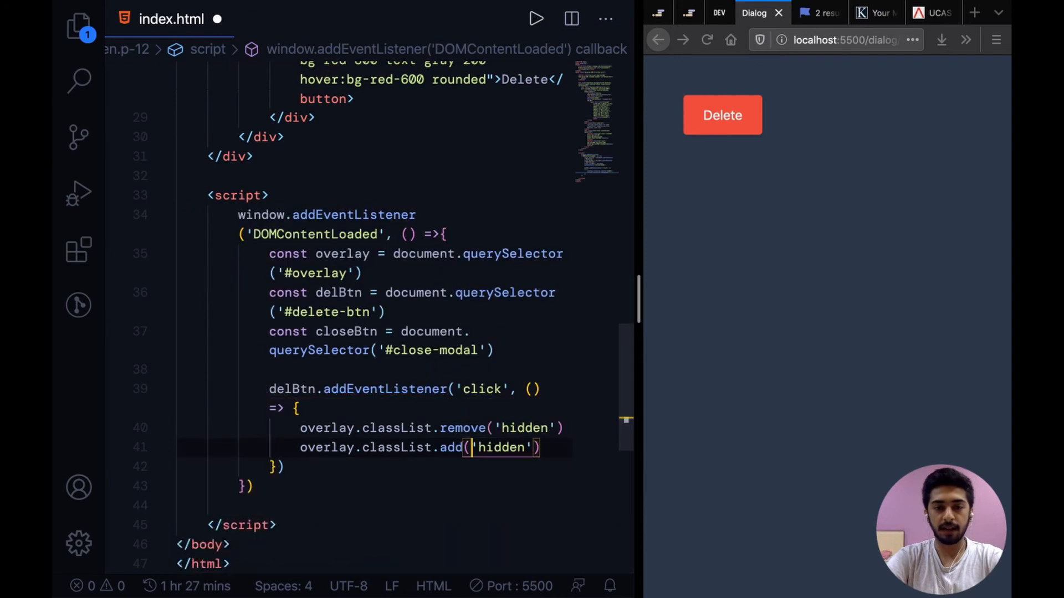
text(f)
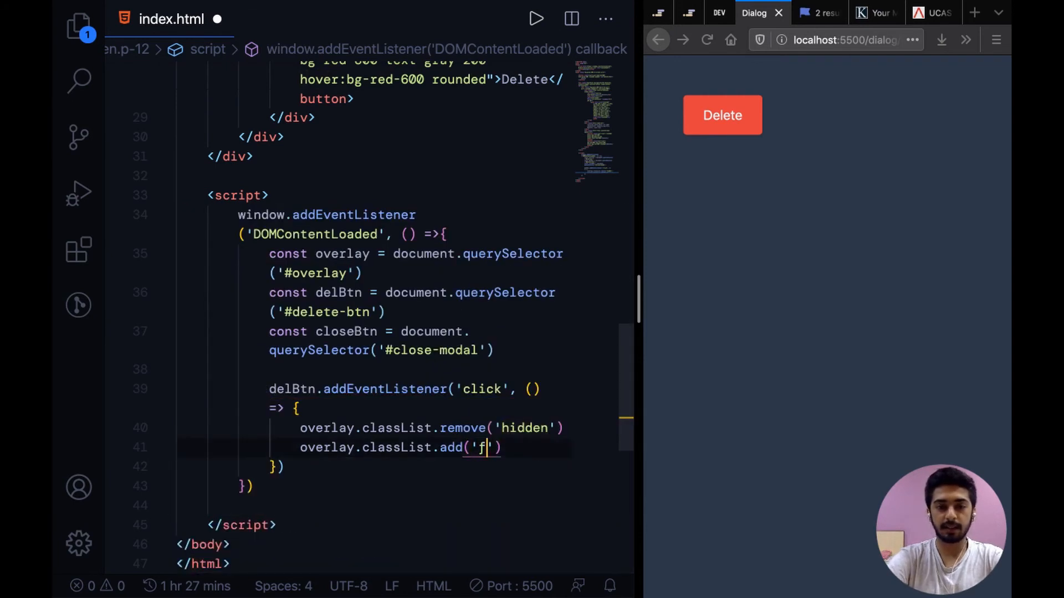
text(lex'))
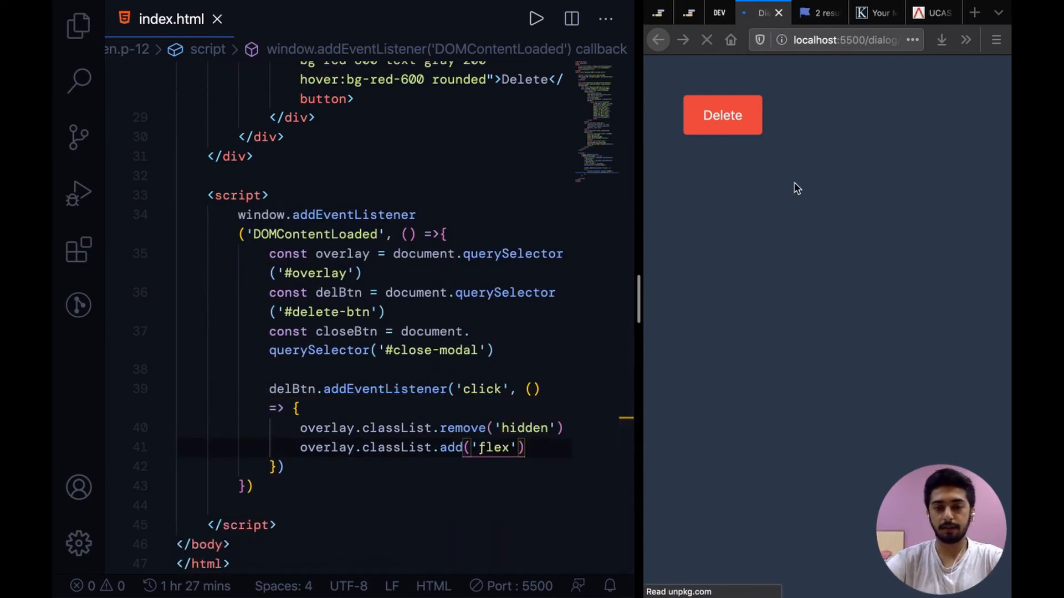
Test in the preview that clicking Delete opens the confirmation modal.
click(721, 114)
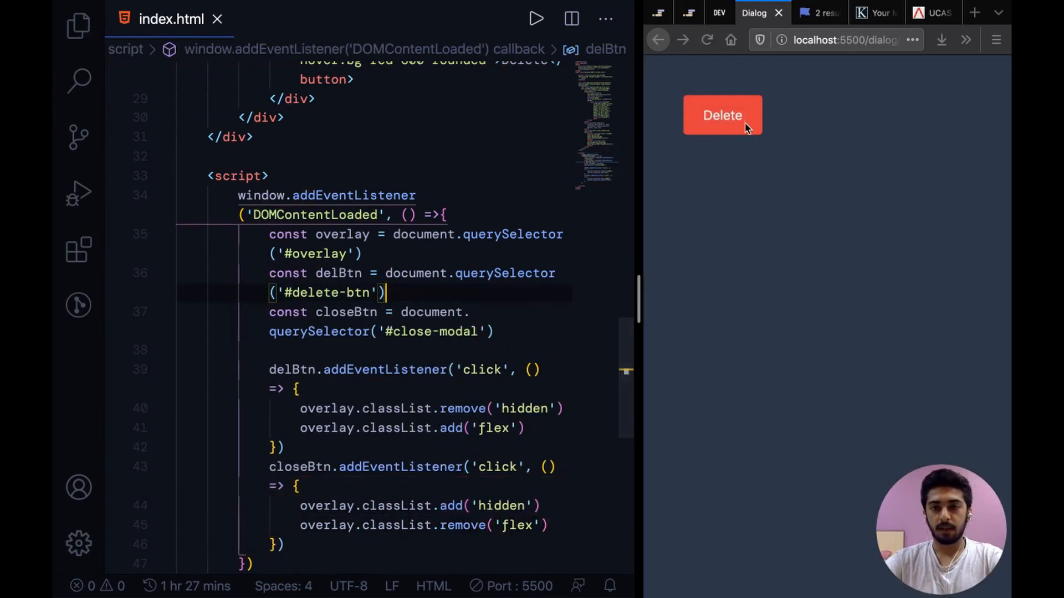
click(721, 114)
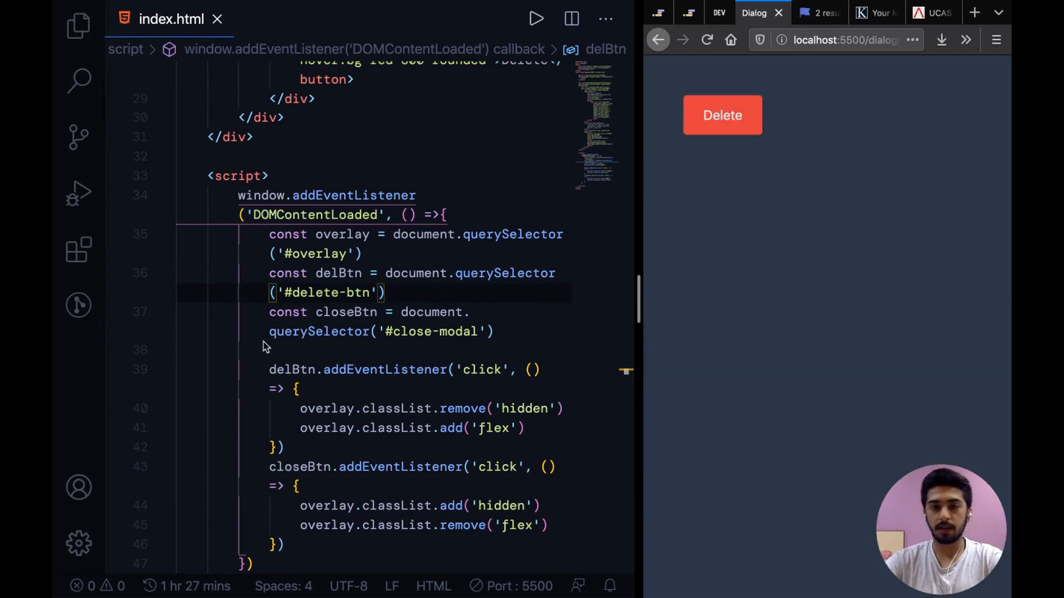
scroll(up, 3)
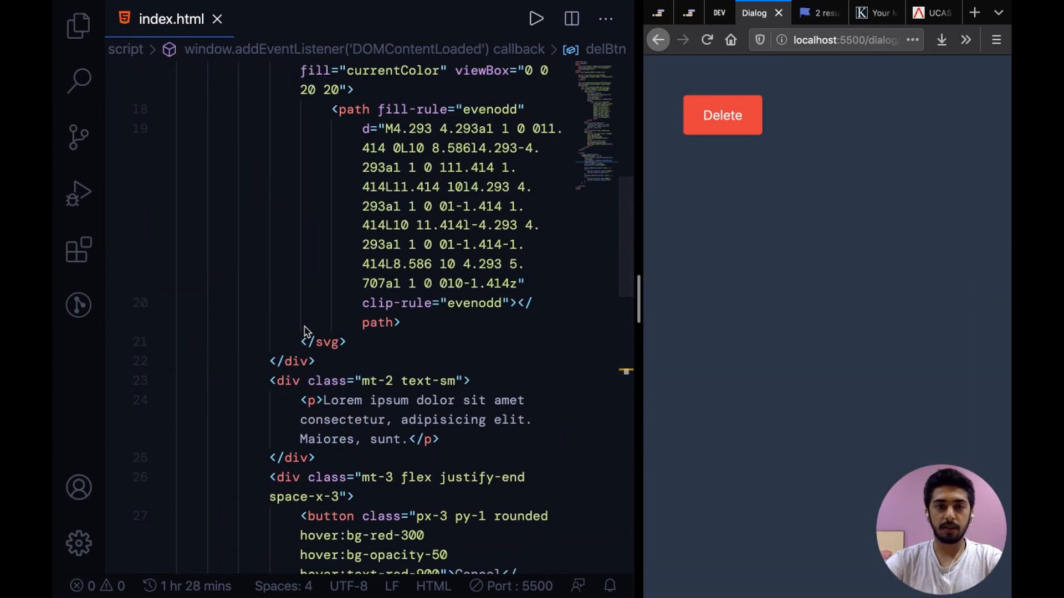
Give the close icon cursor-pointer, p-1 padding and a bg-gray-100 background.
click(721, 115)
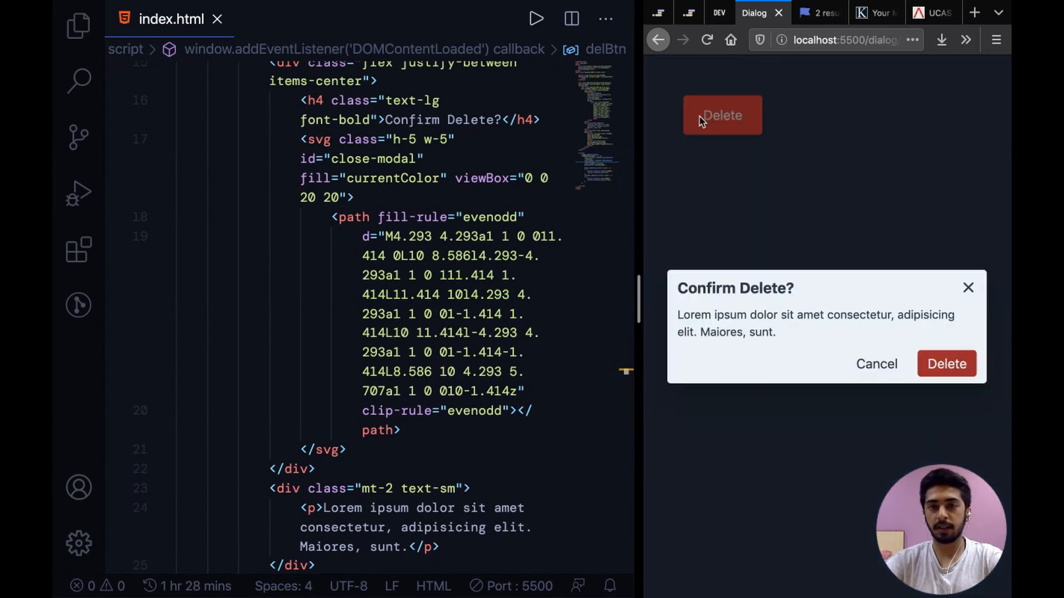
mouse_move(283, 257)
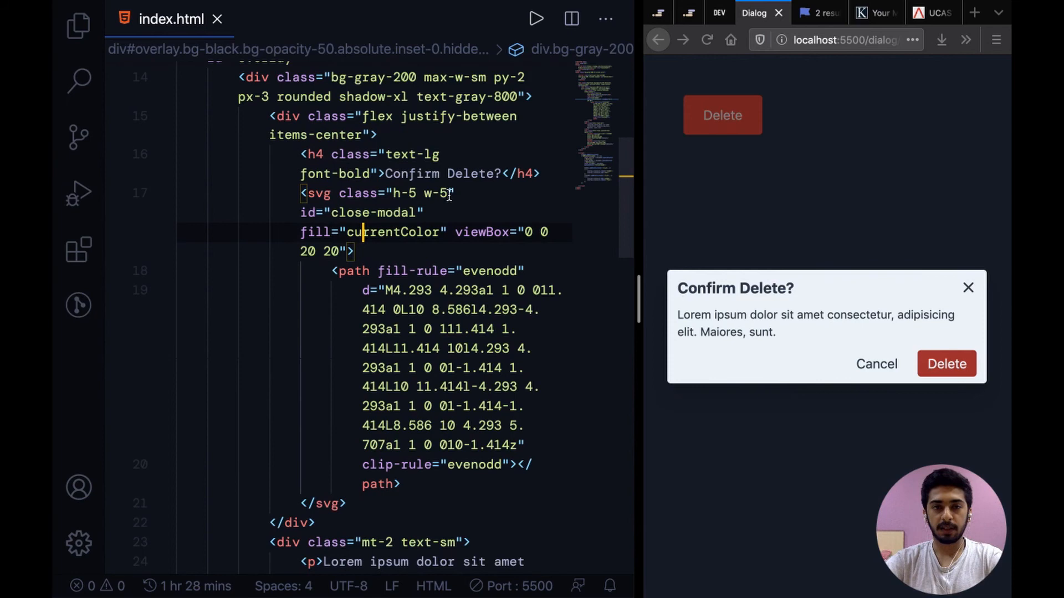
text(cursor-pointer p)
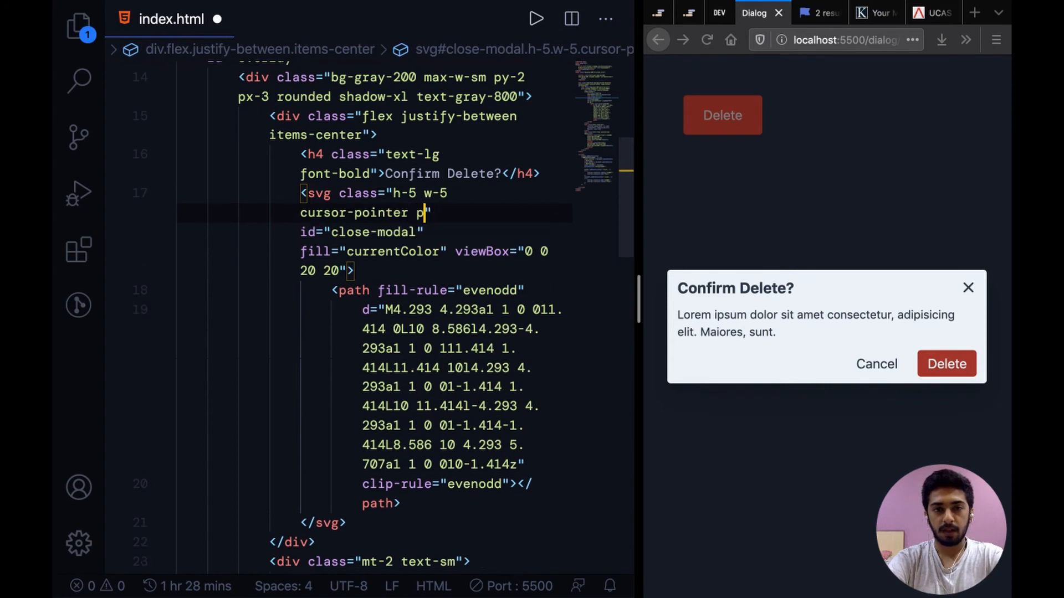
text(-1)
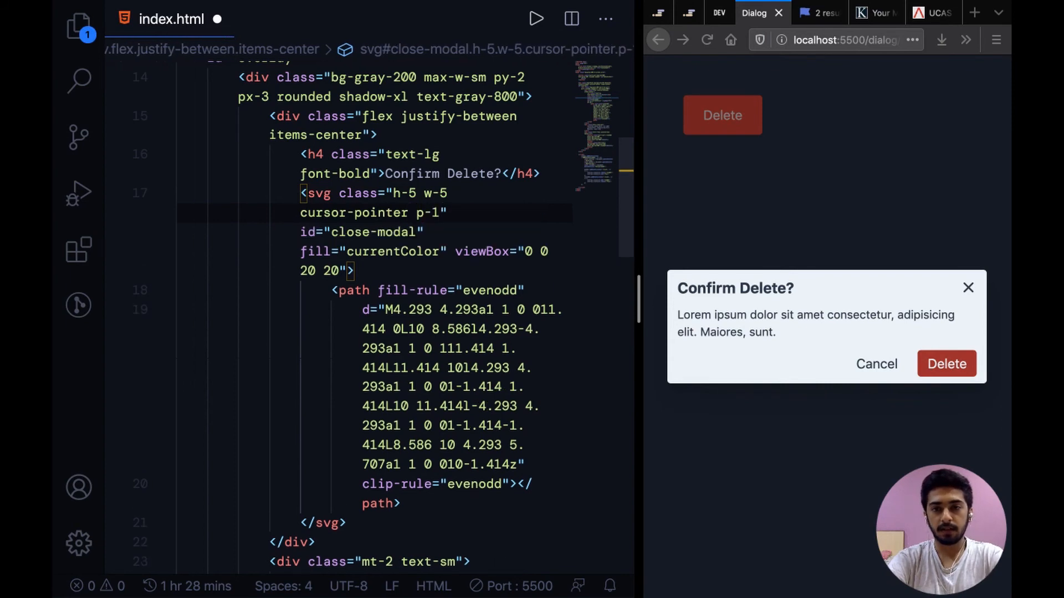
text(bg-gra)
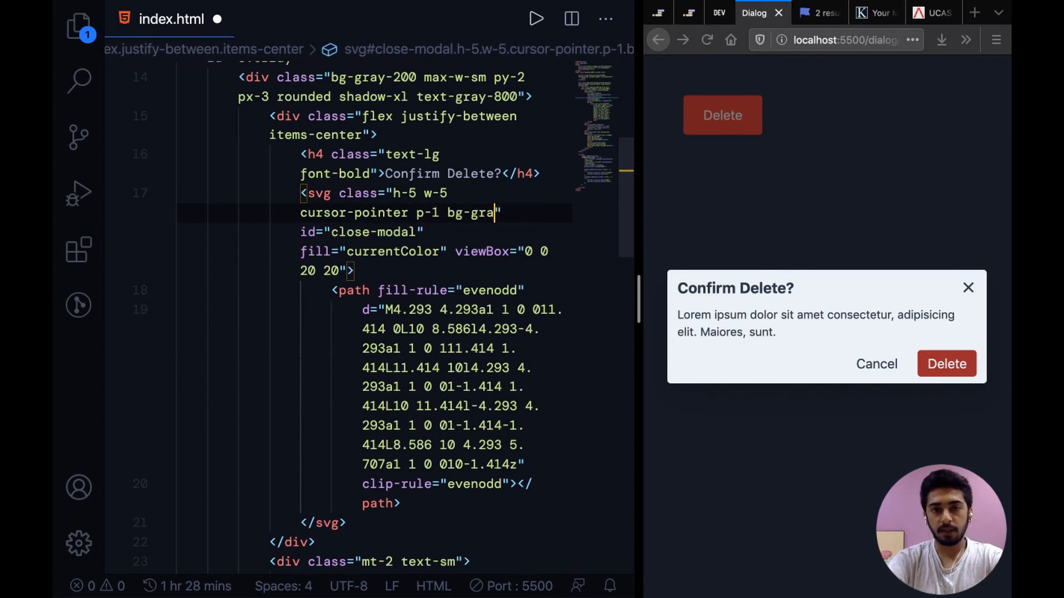
text(y-100)
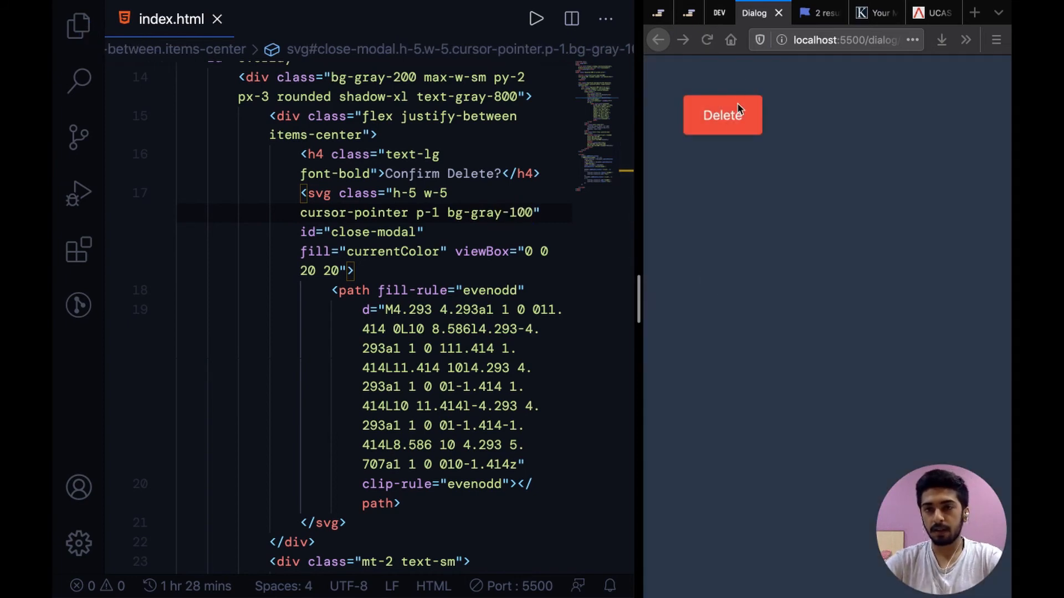
Resize the close icon to h-6 w-6 and add rounded-full, checking it in the open modal.
click(721, 115)
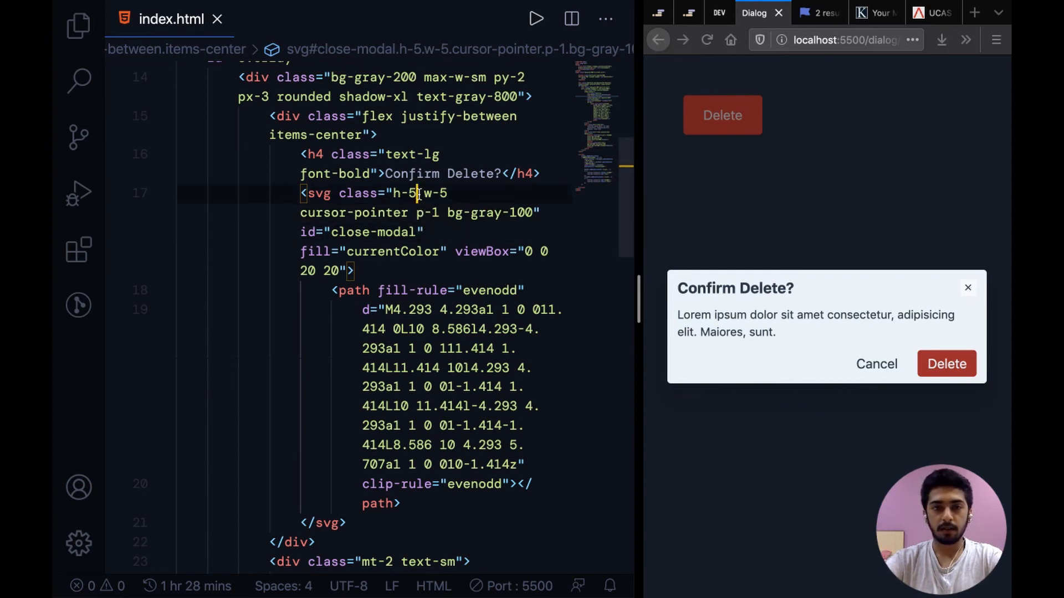
text(6)
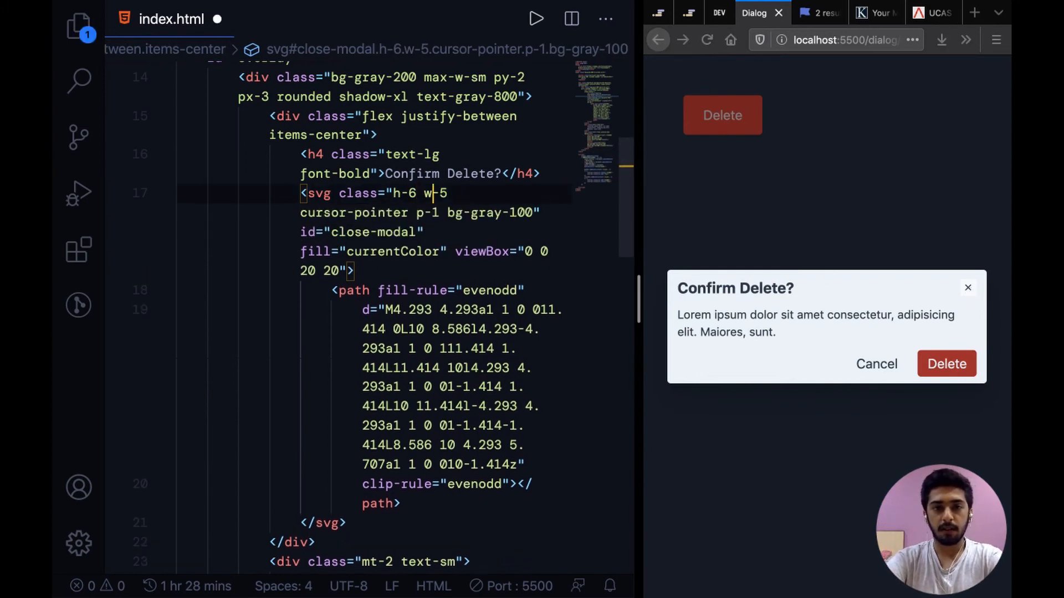
text(6)
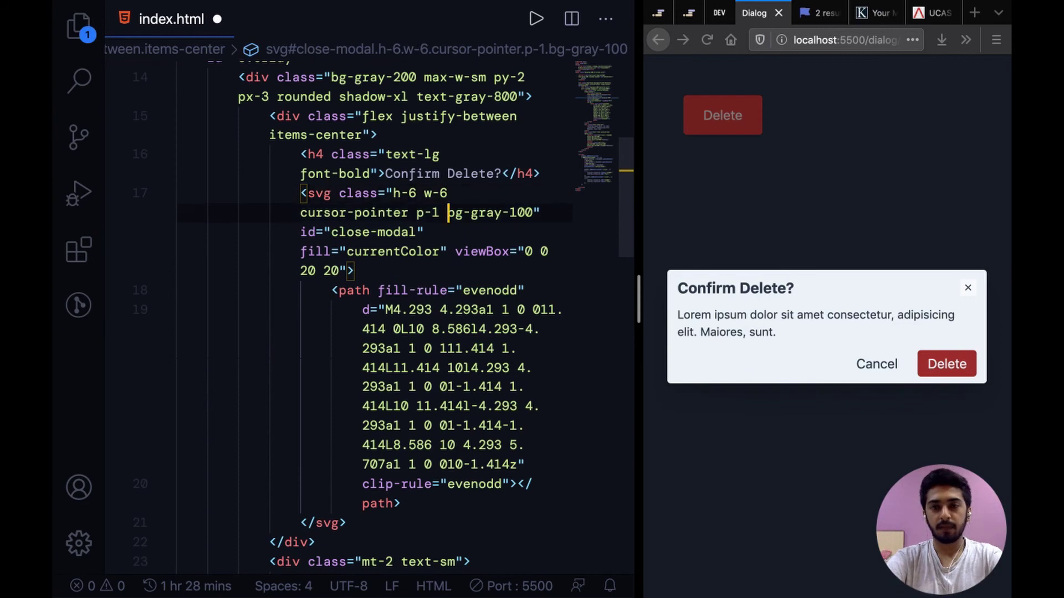
click(433, 232)
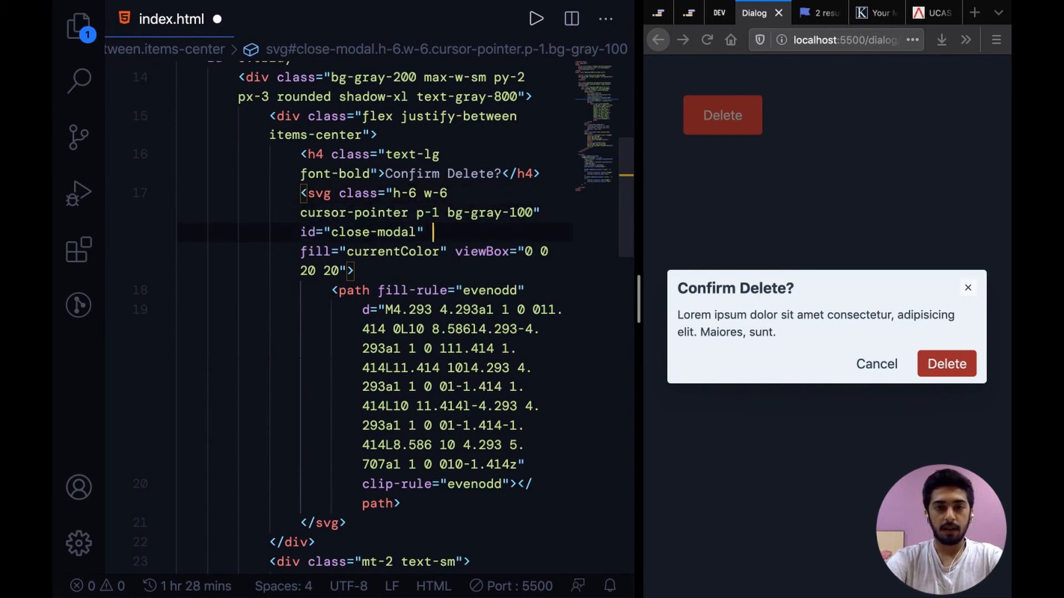
text(rounded-full)
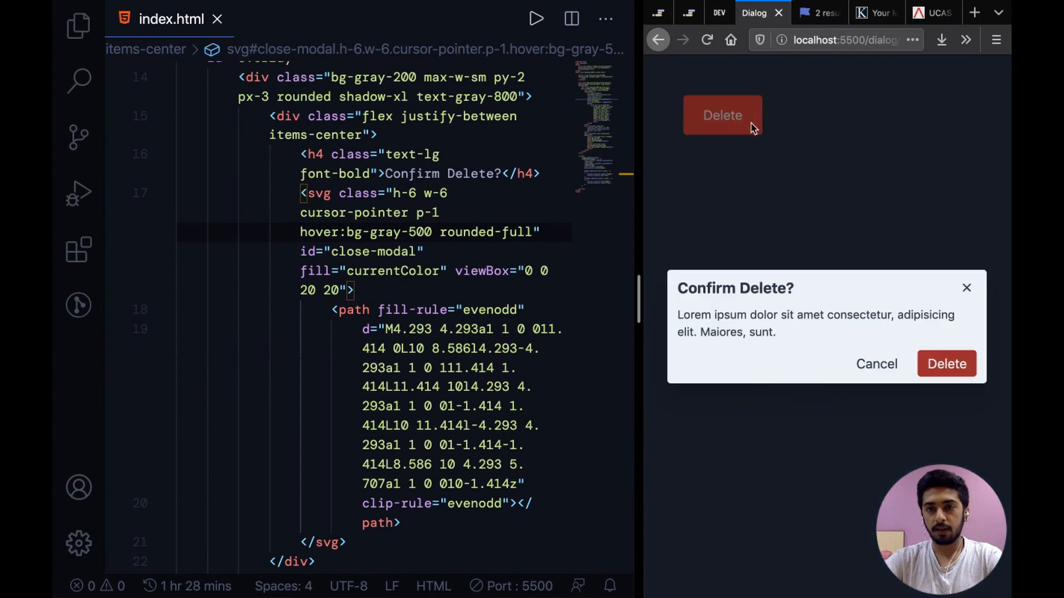
mouse_move(966, 288)
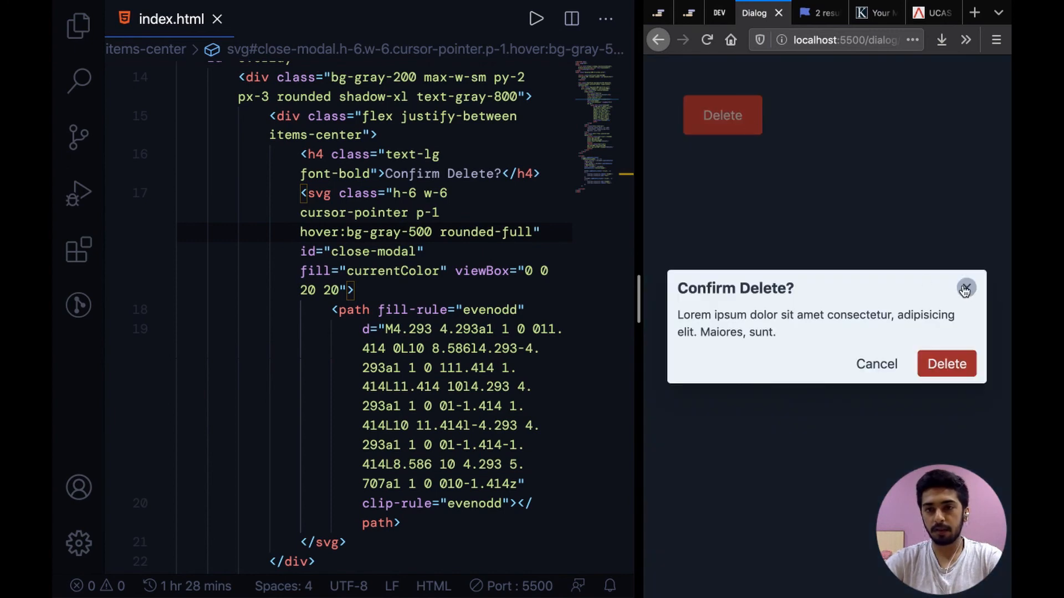
mouse_move(359, 268)
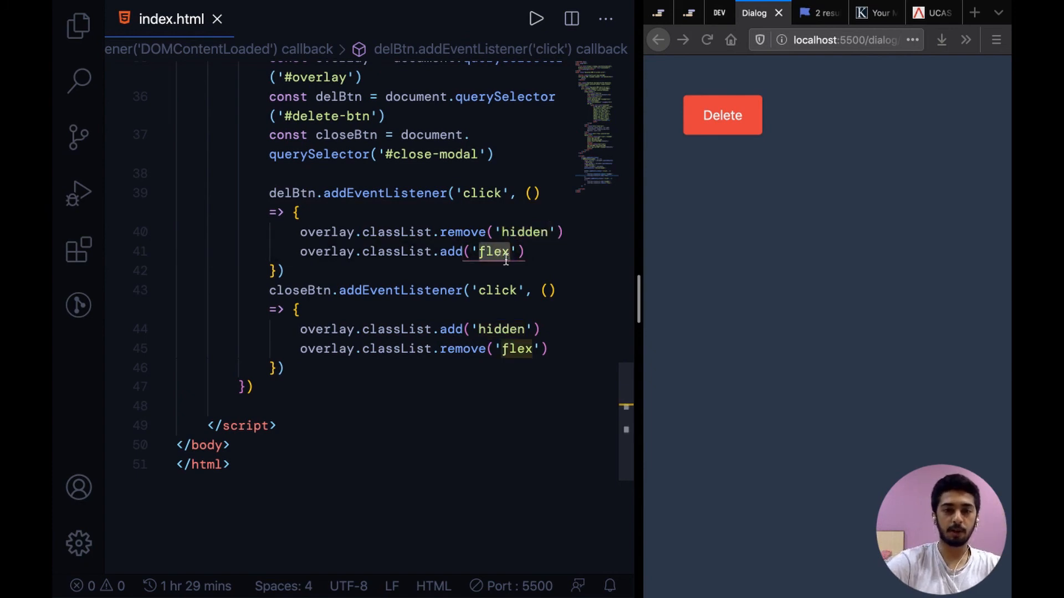
Replace classList.add/remove with classList.toggle for hidden and flex in both handlers.
click(517, 349)
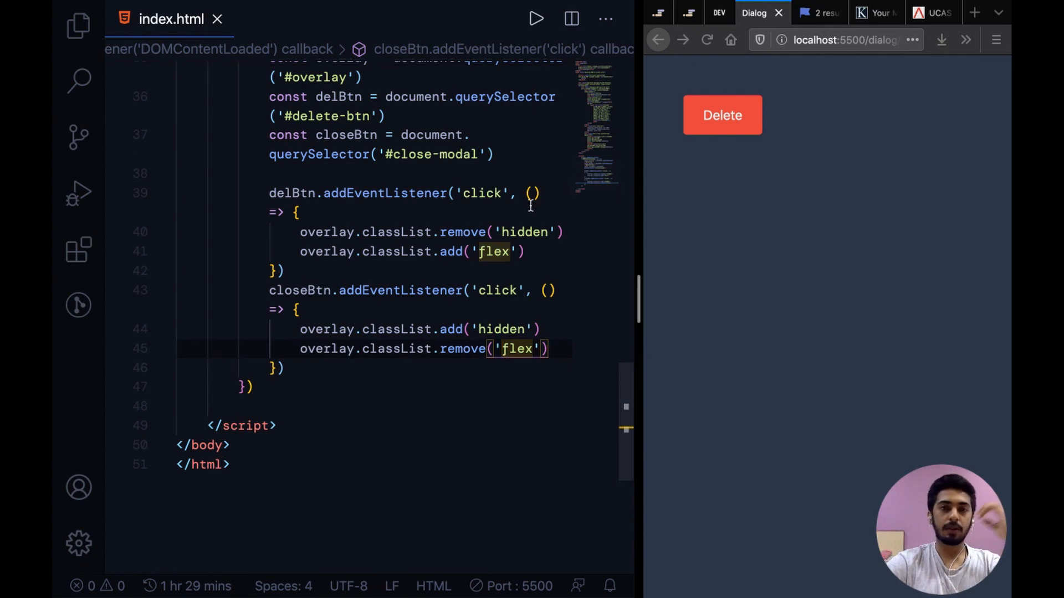
click(492, 251)
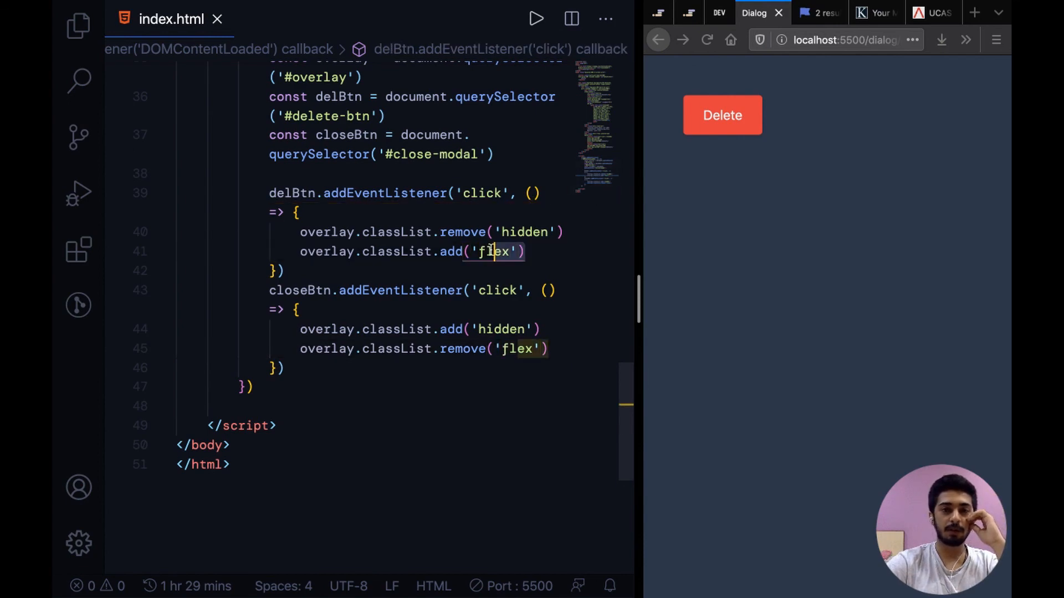
text(toggl)
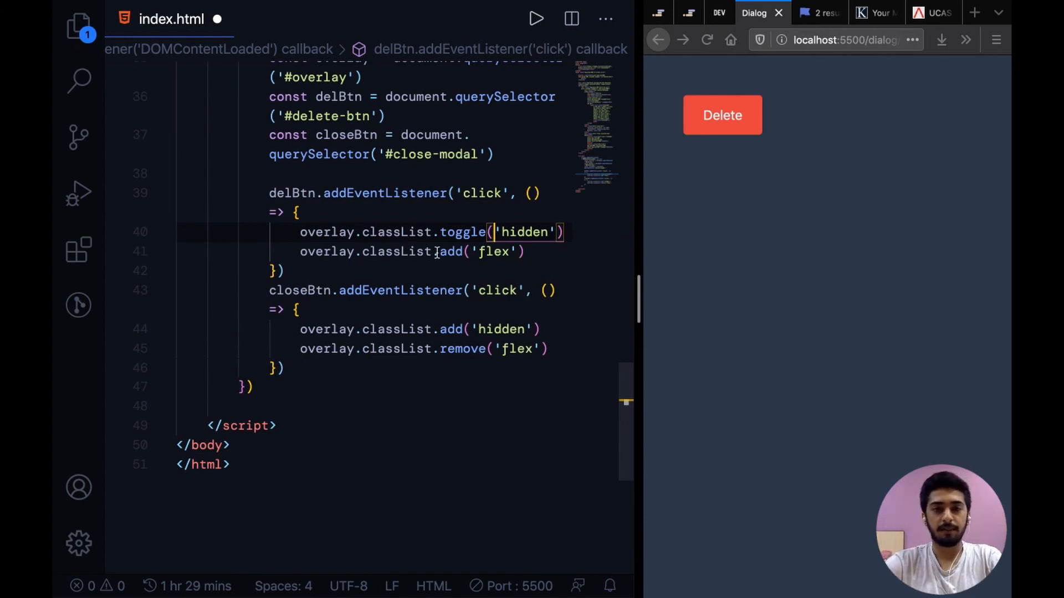
text(toggle)
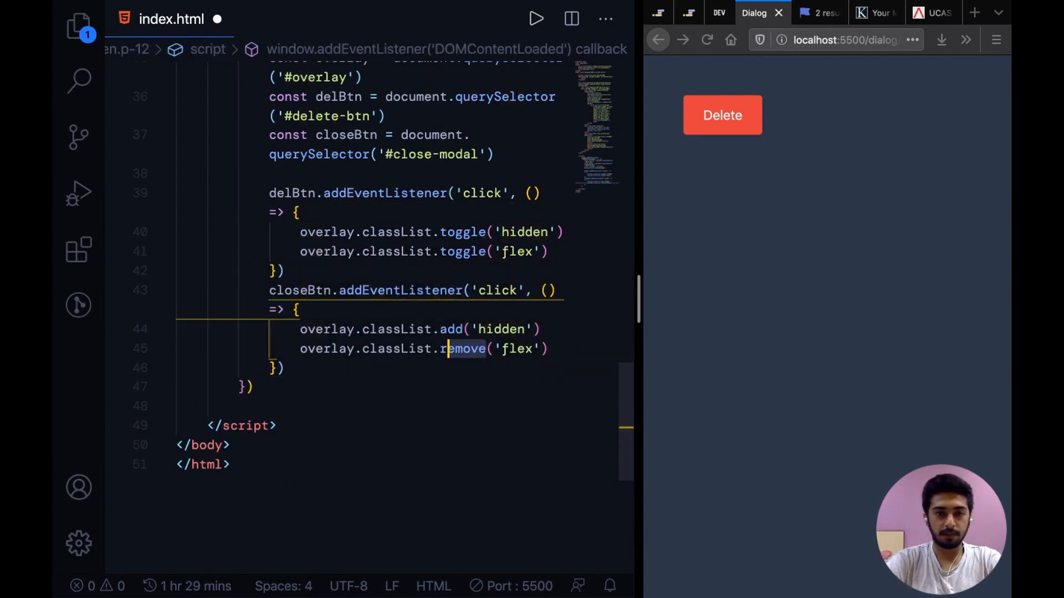
text(toggle)
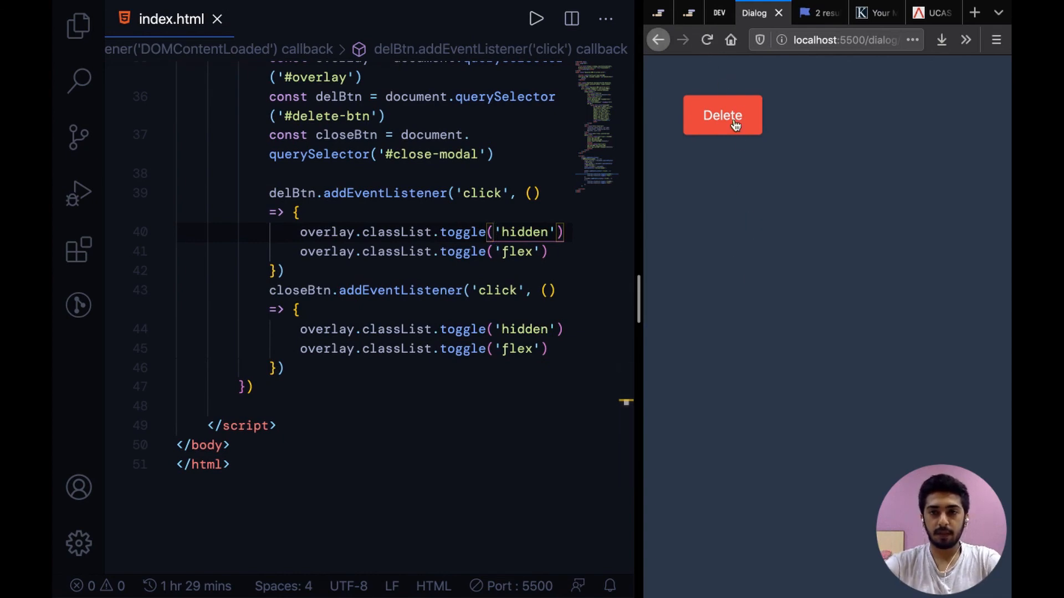
mouse_move(865, 247)
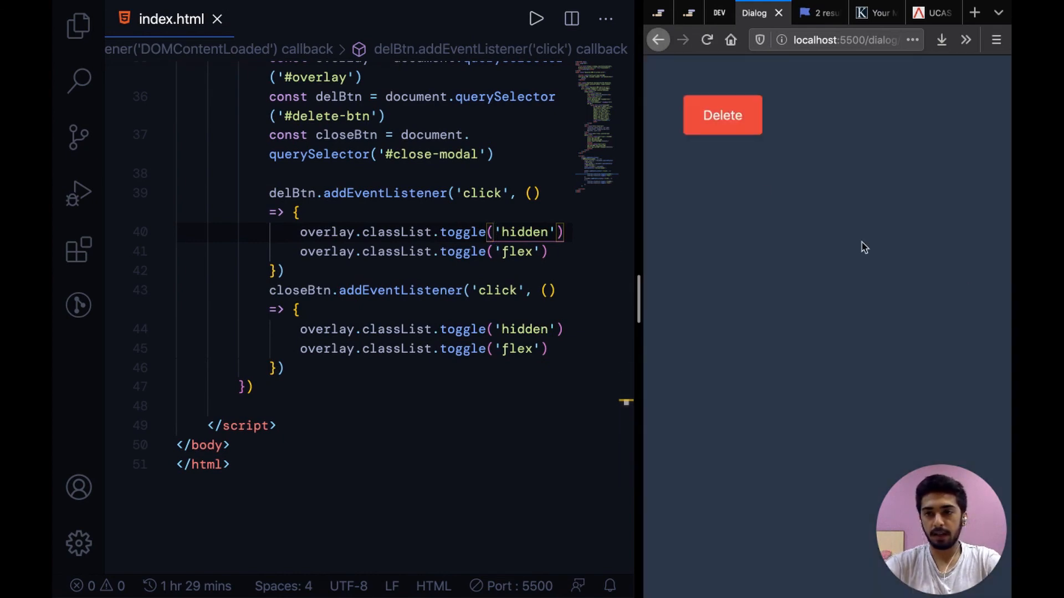
mouse_move(301, 291)
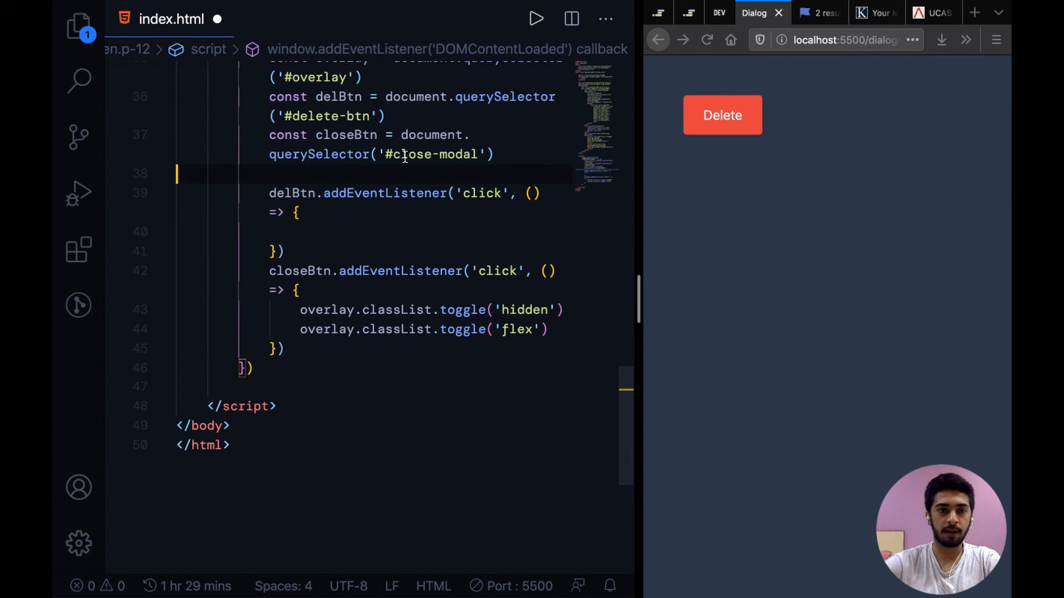
Define const toggleModal = () => {} toggling hidden and flex, used by both listeners.
key(enter)
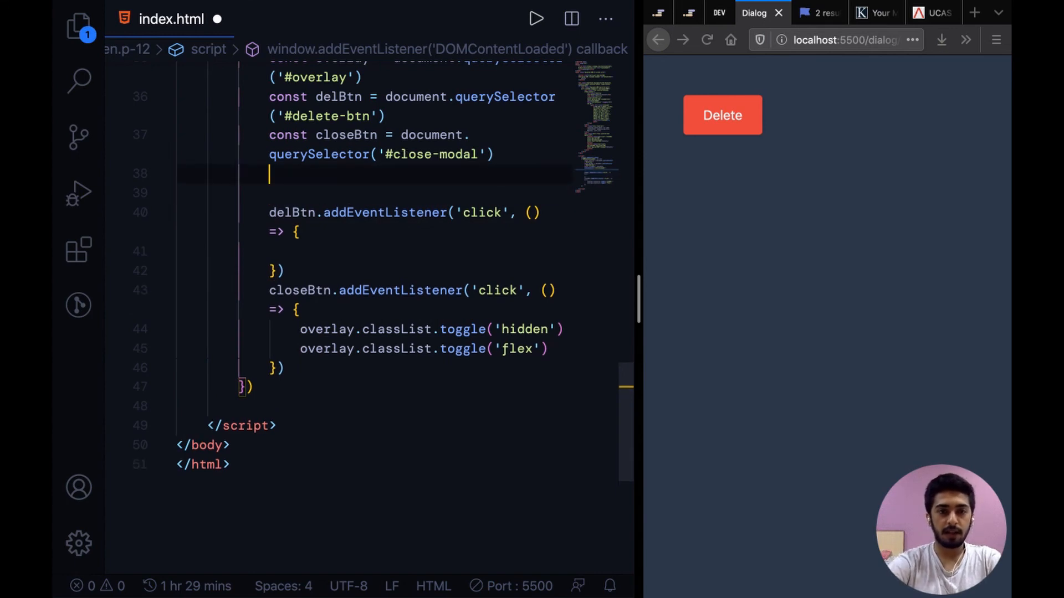
text(const)
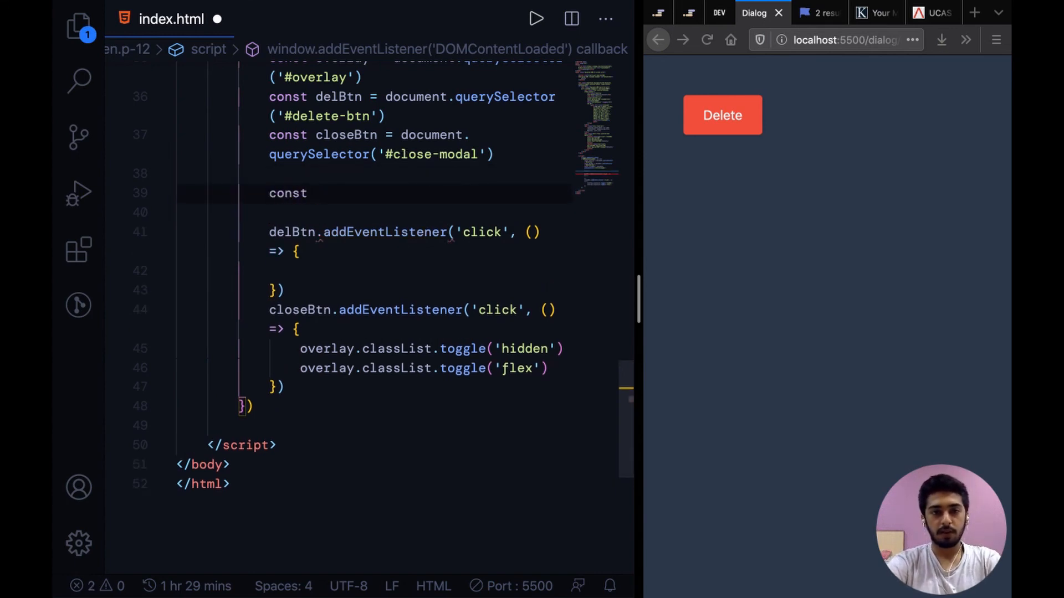
text(toggel)
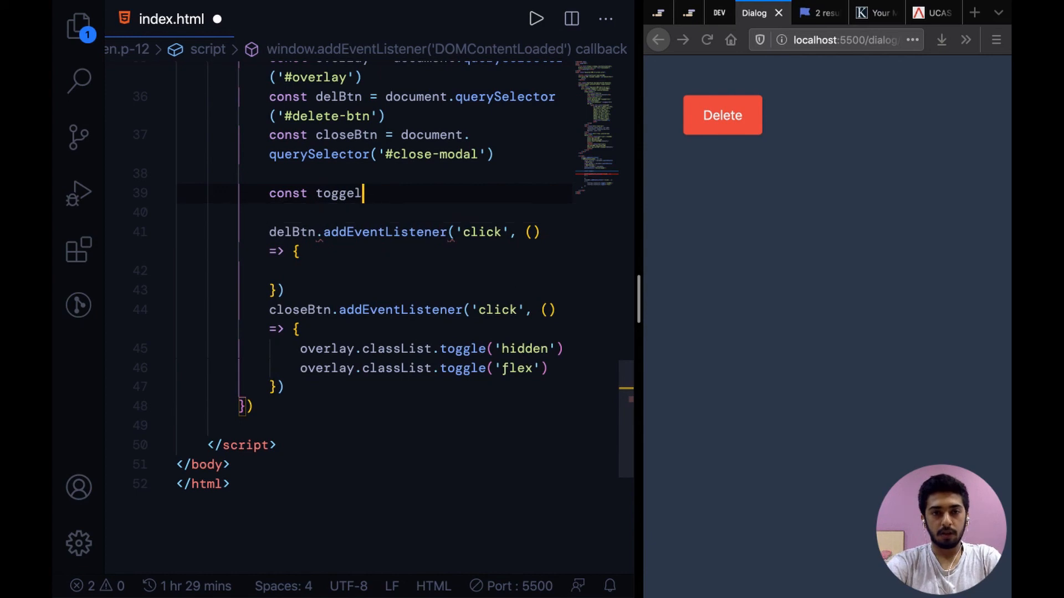
text(le)
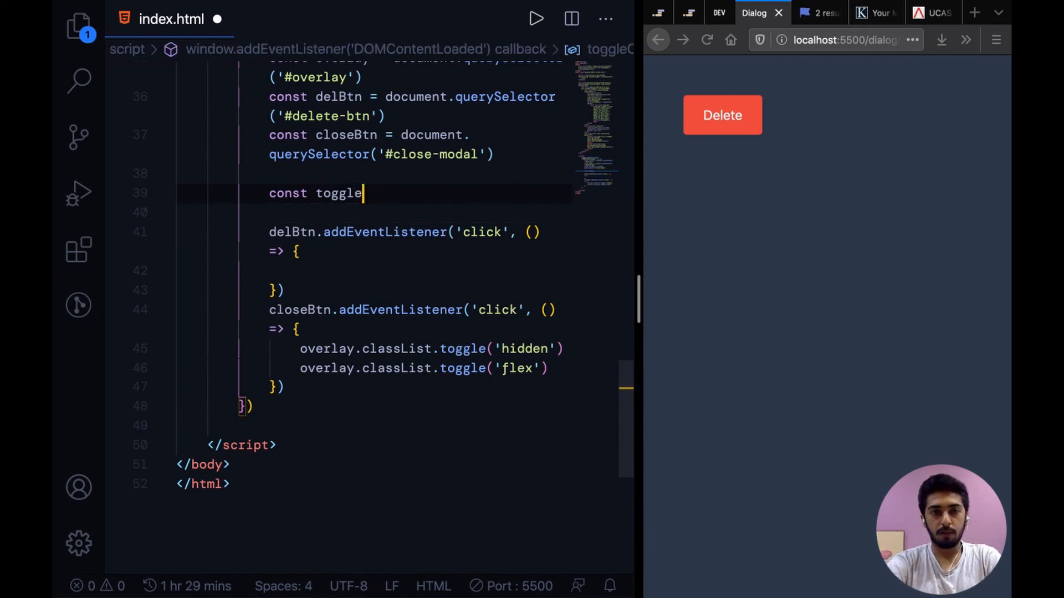
text(Modal = ())
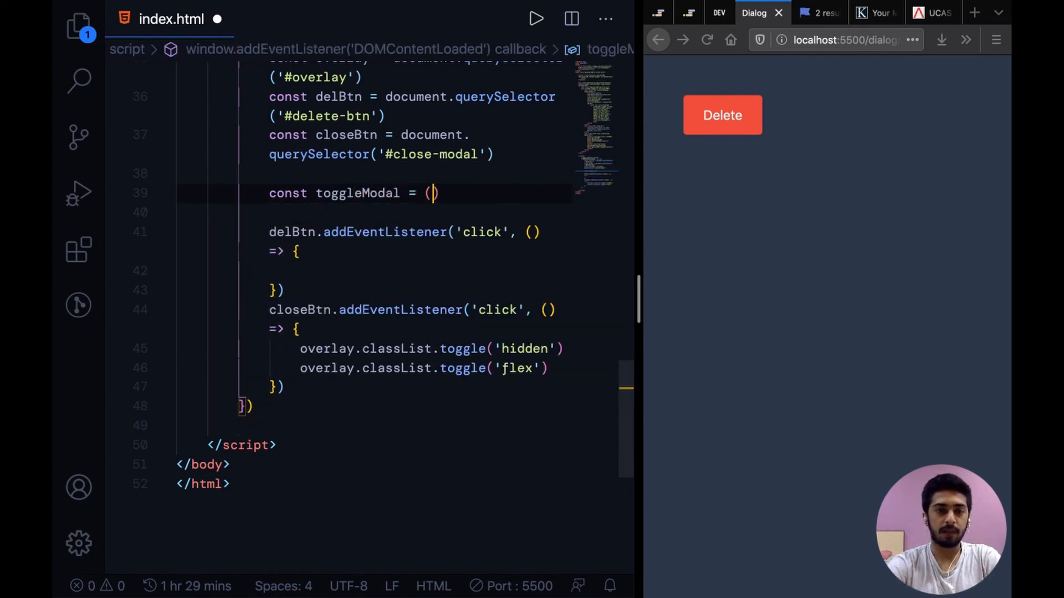
text() => {})
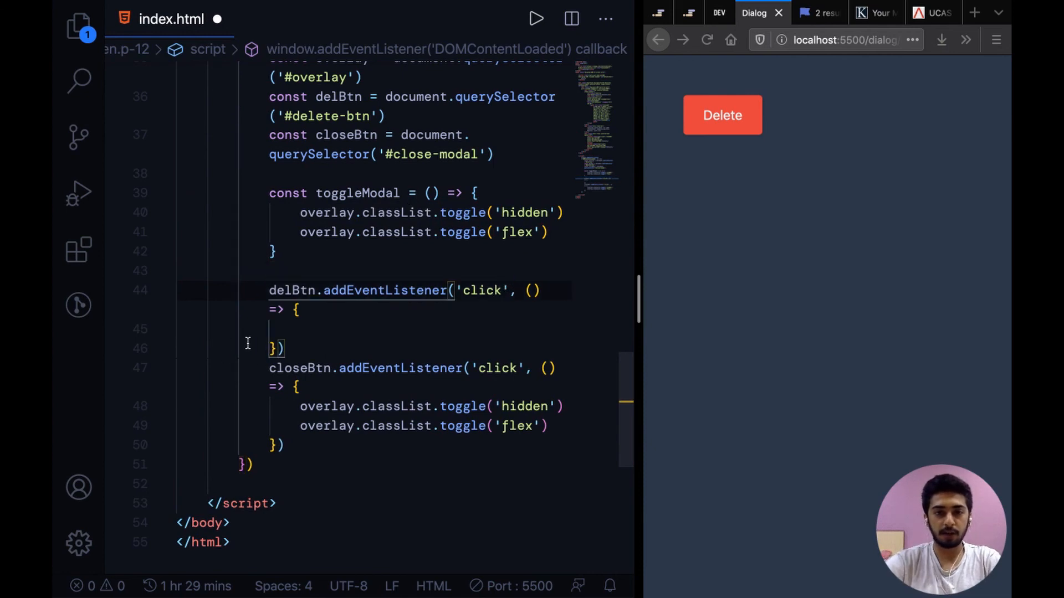
text(tp)
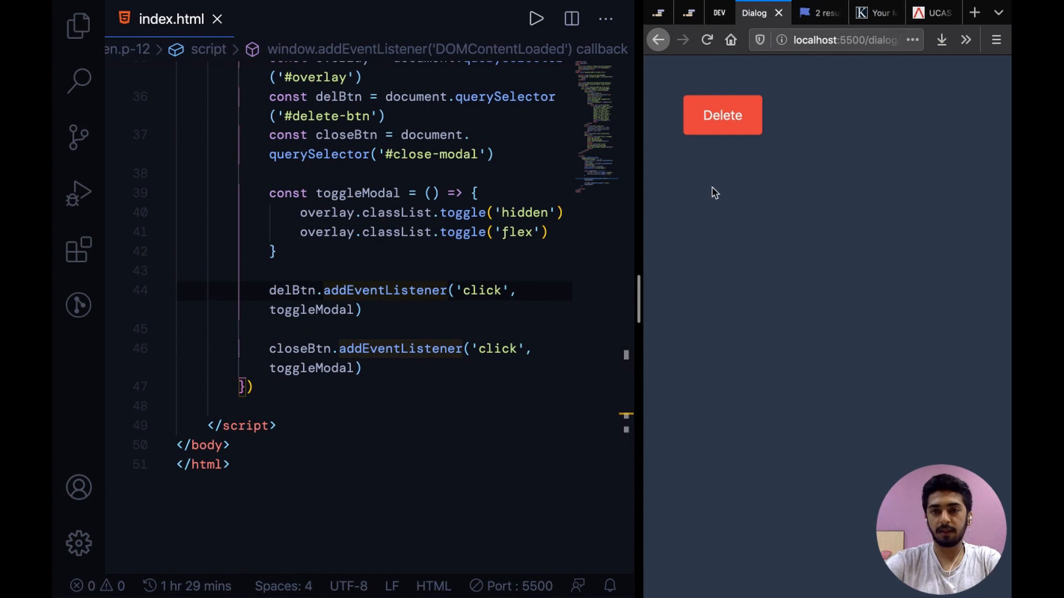
Verify in the preview that Delete opens the modal and the close icon hides it.
click(722, 114)
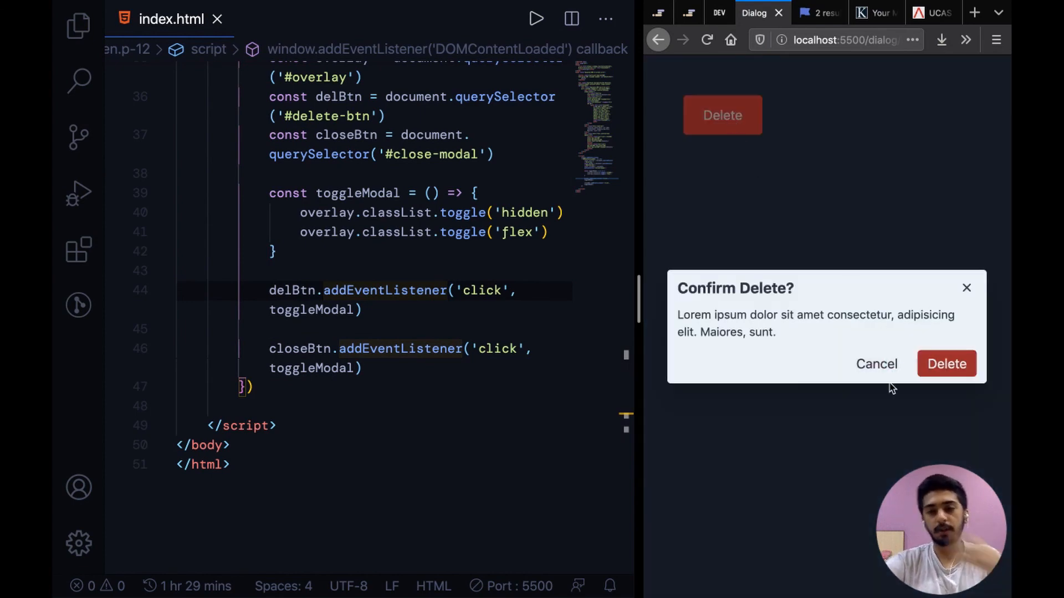
mouse_move(876, 363)
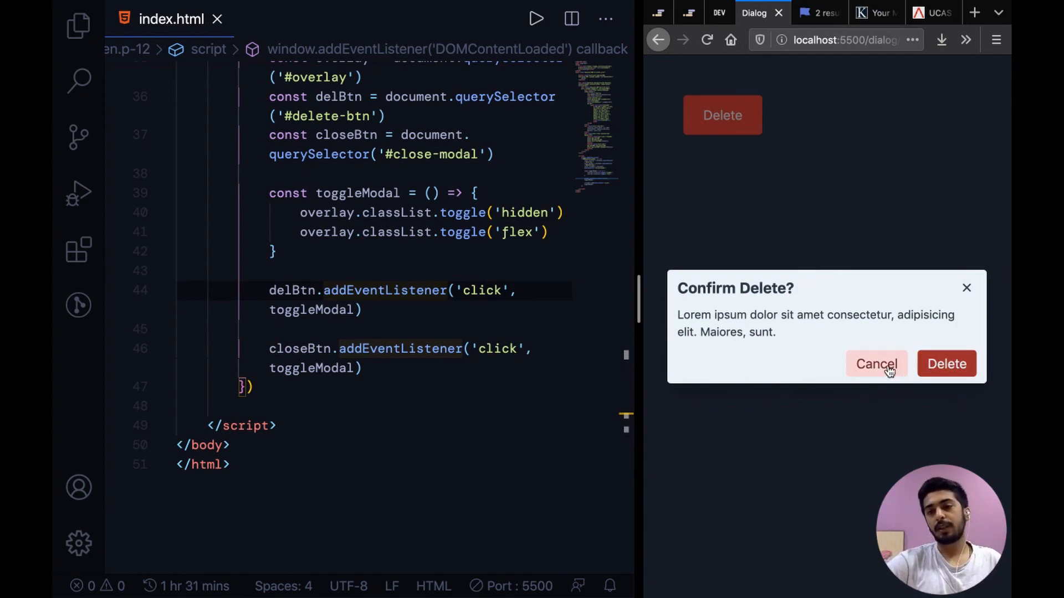
mouse_move(833, 388)
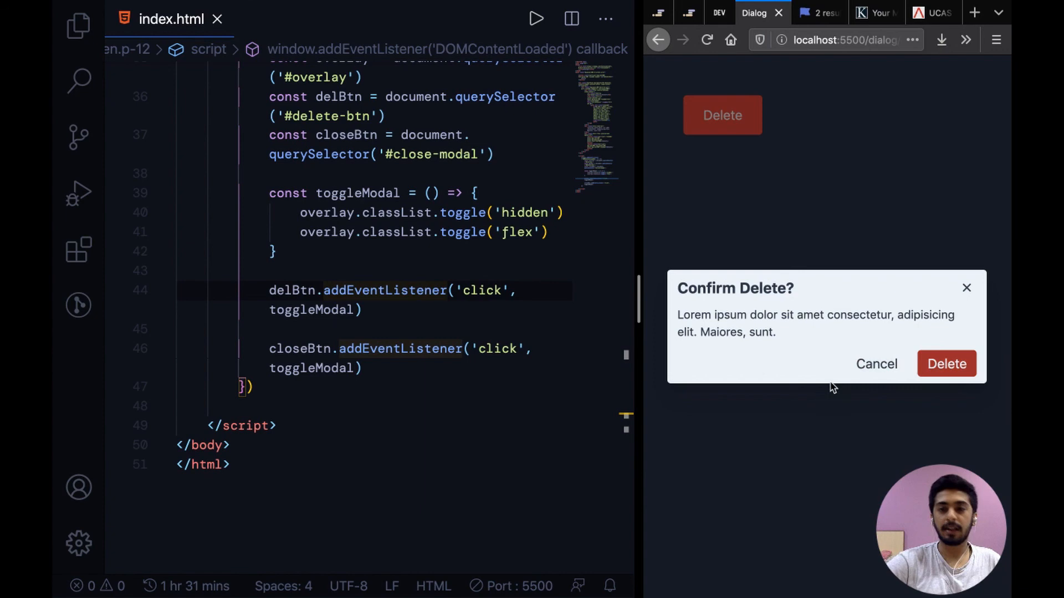
mouse_move(969, 258)
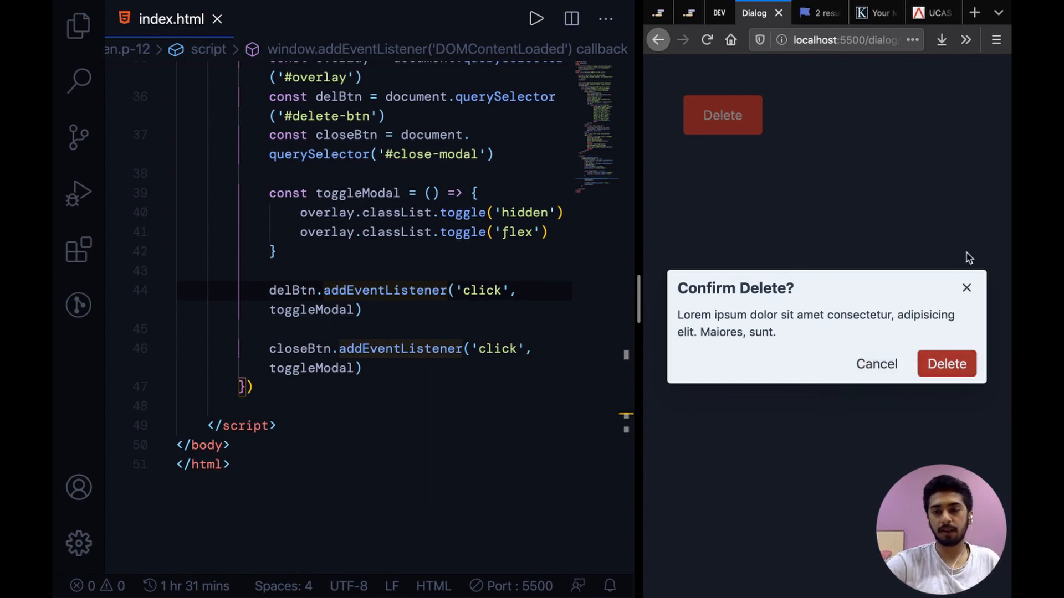
mouse_move(966, 288)
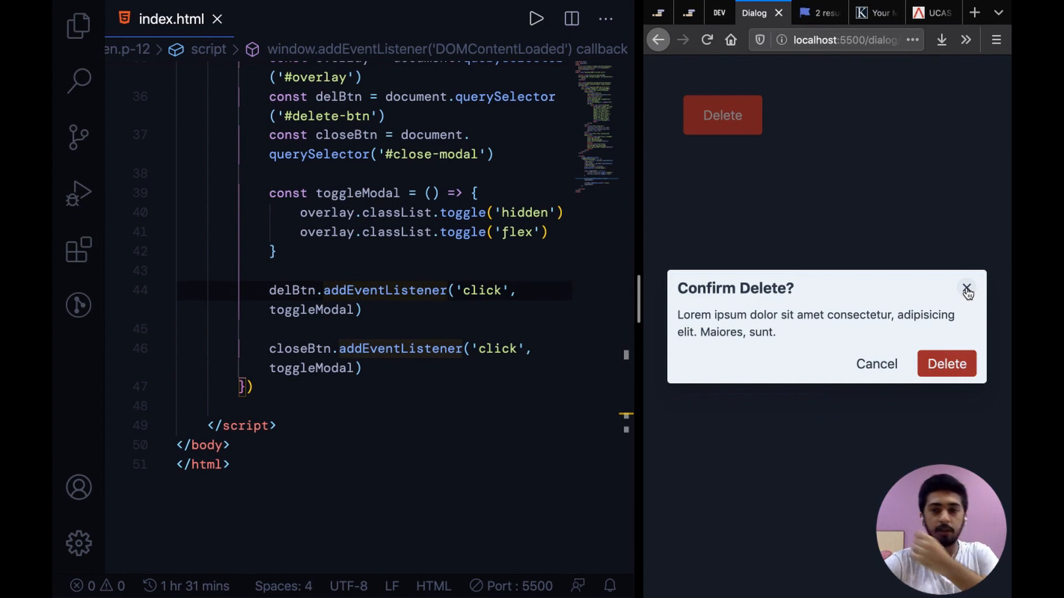
click(966, 288)
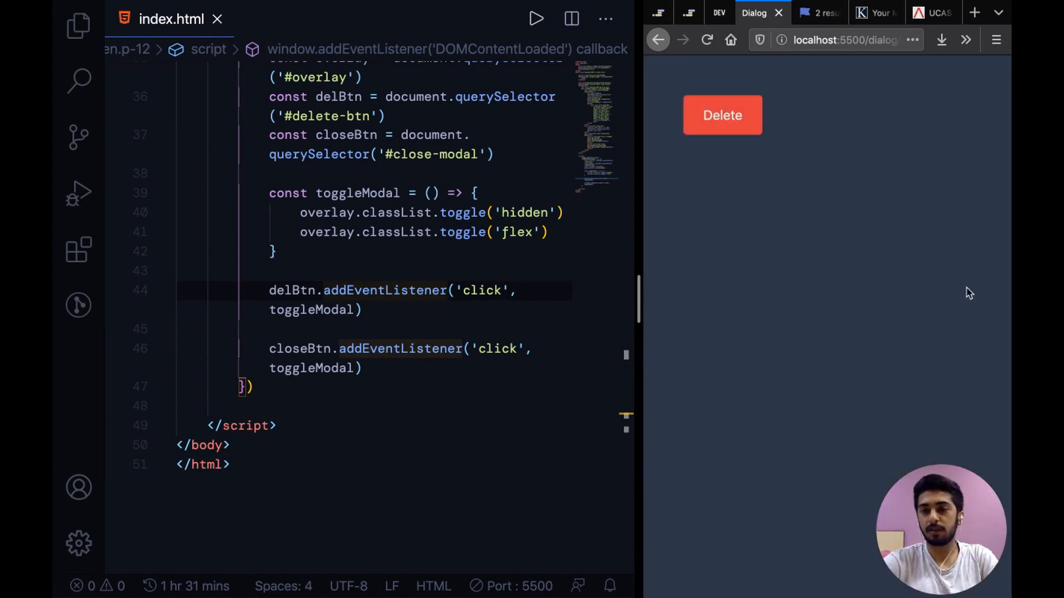
mouse_move(776, 228)
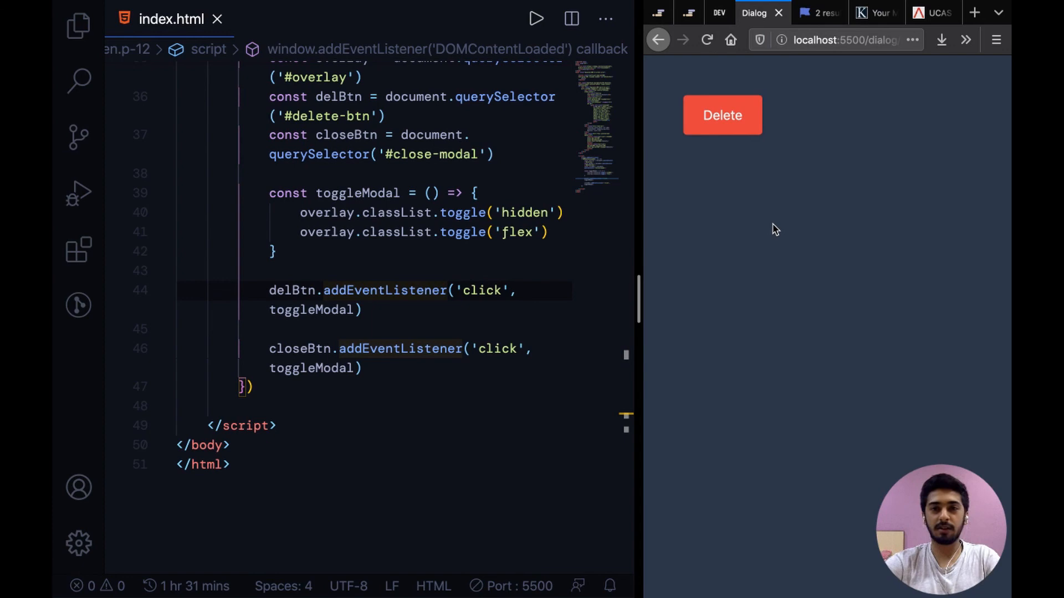
mouse_move(623, 225)
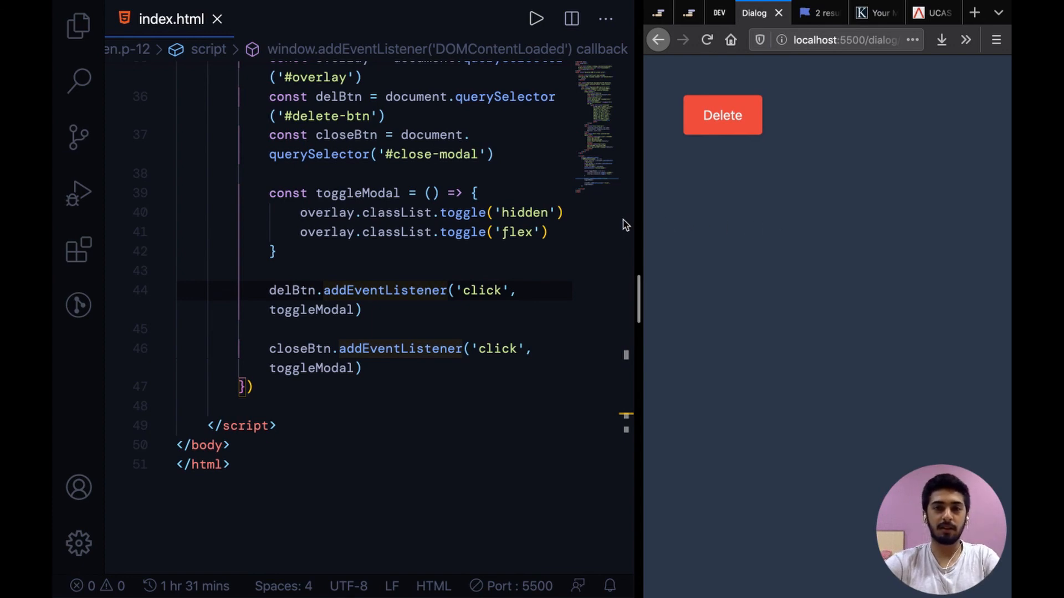